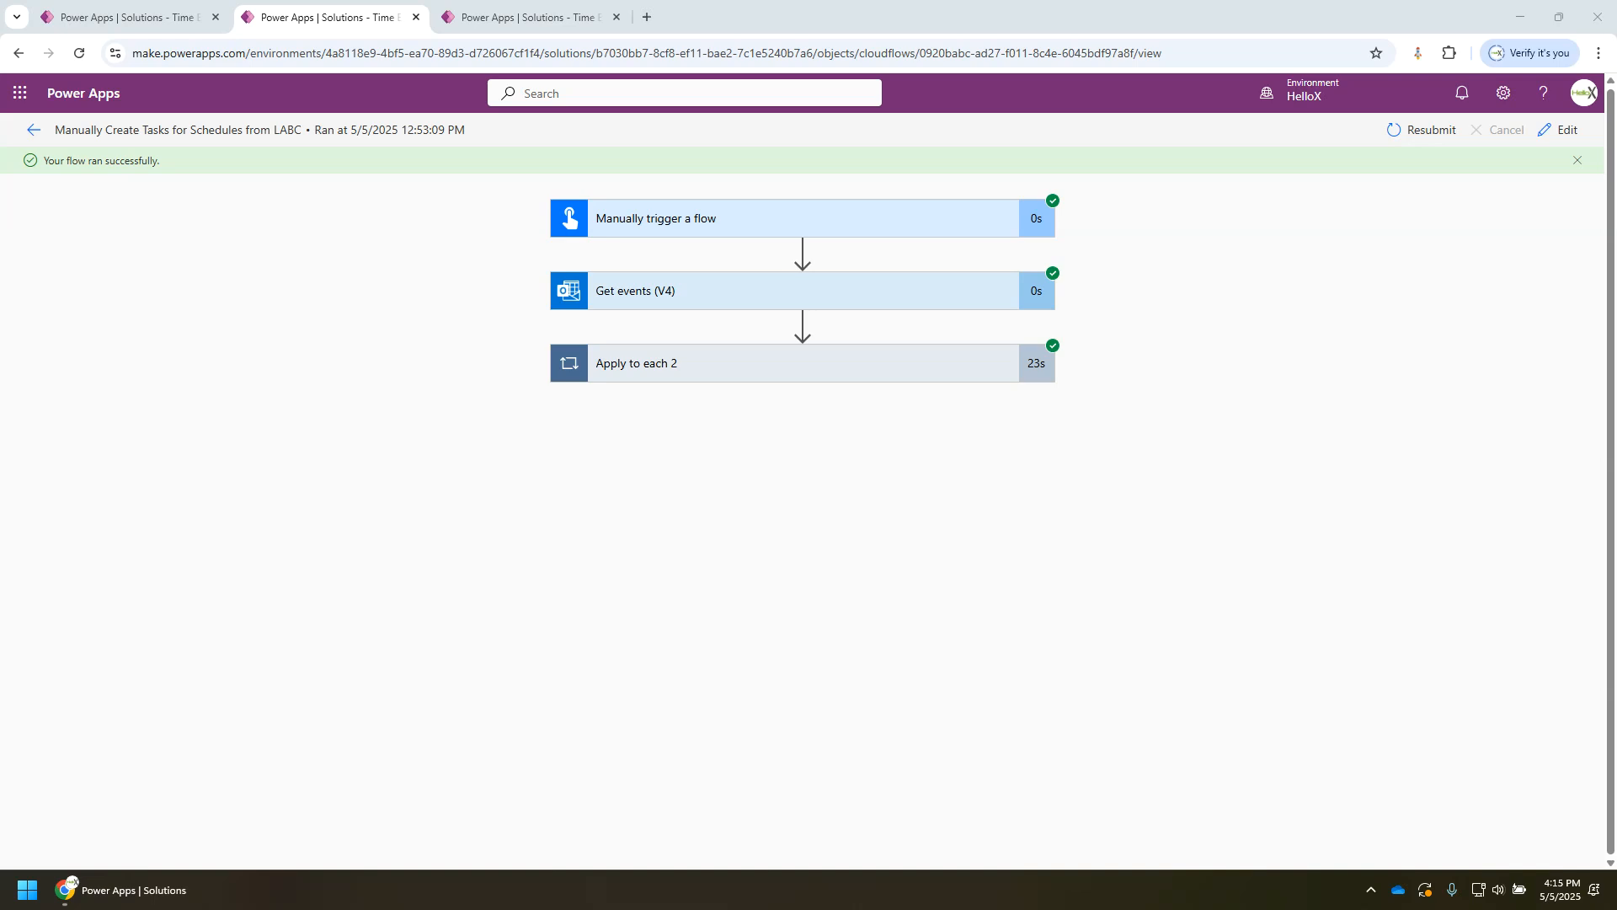
mouse_move(1483, 615)
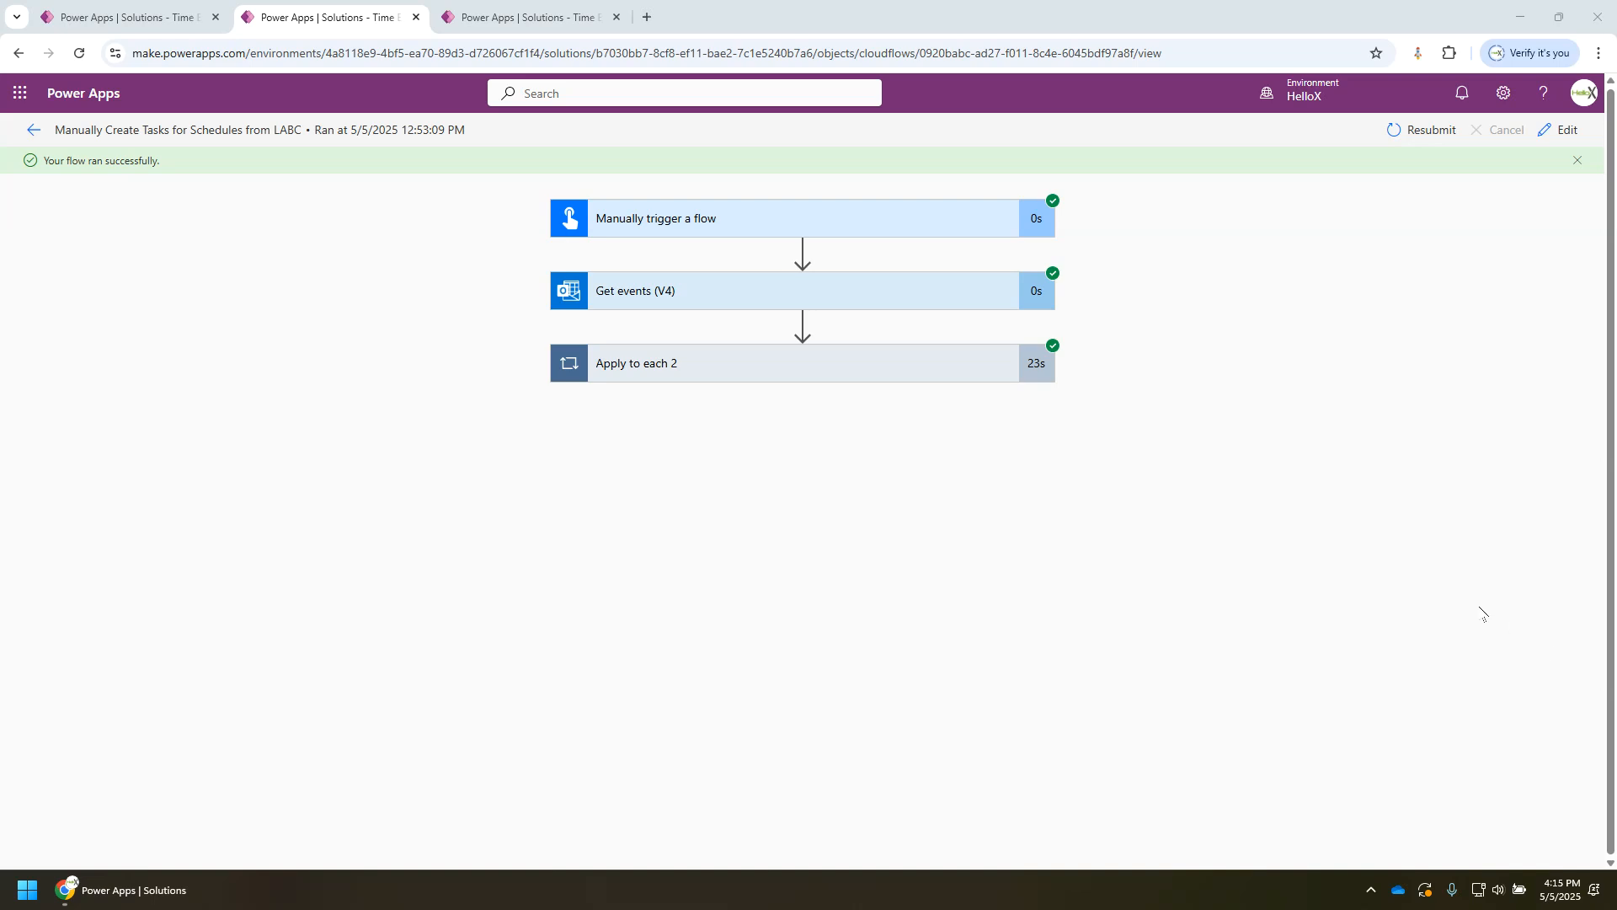
mouse_move(669, 307)
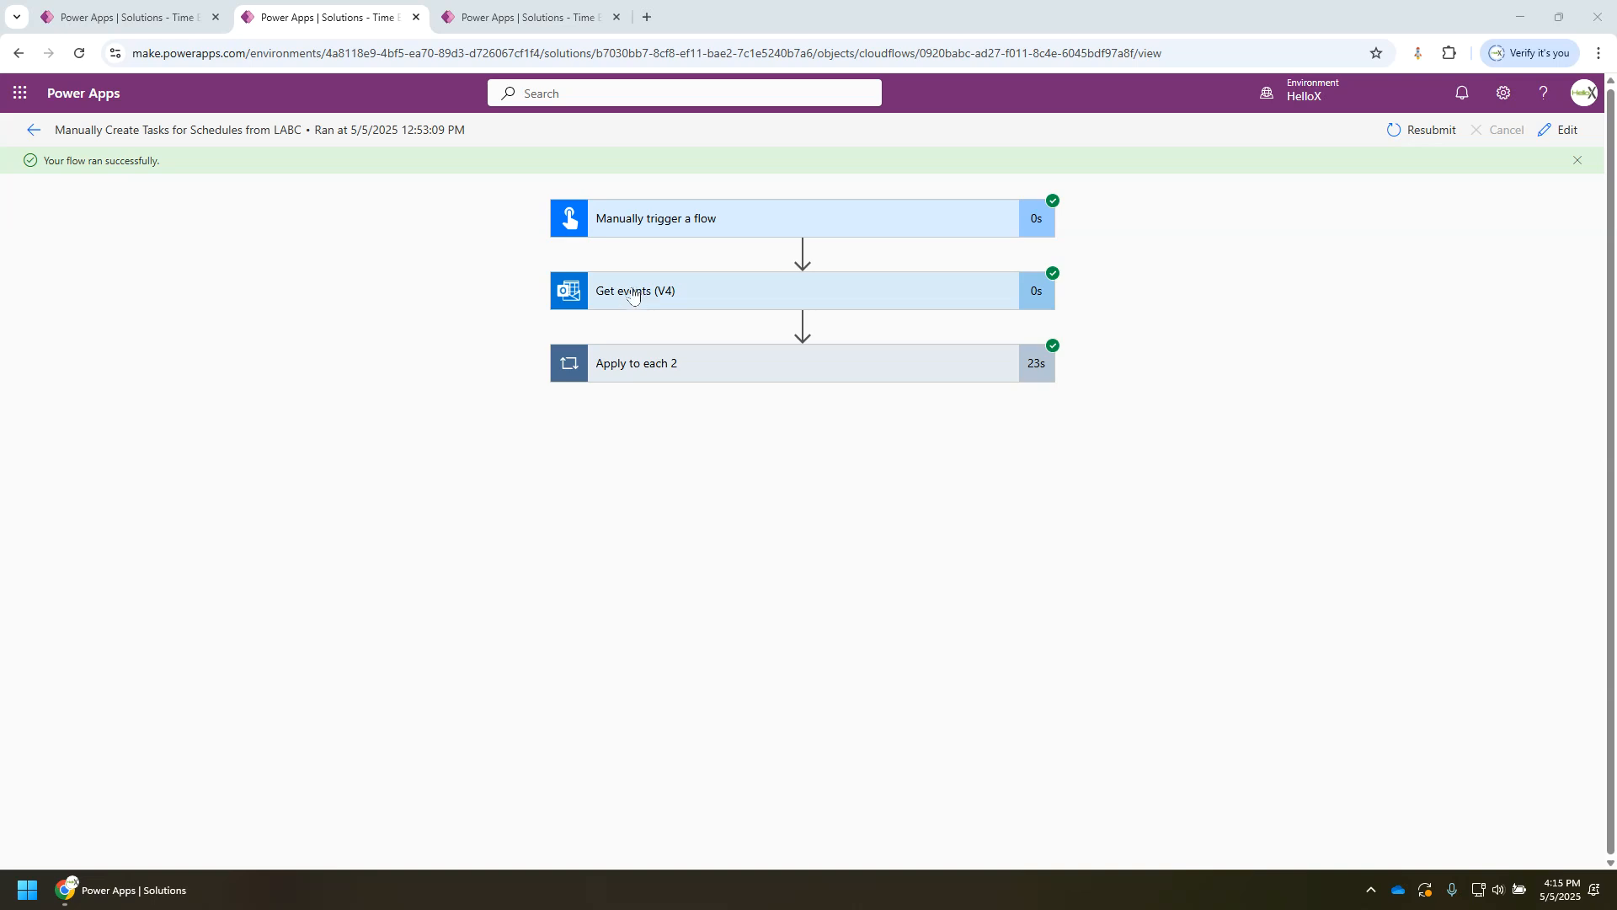
mouse_move(566, 318)
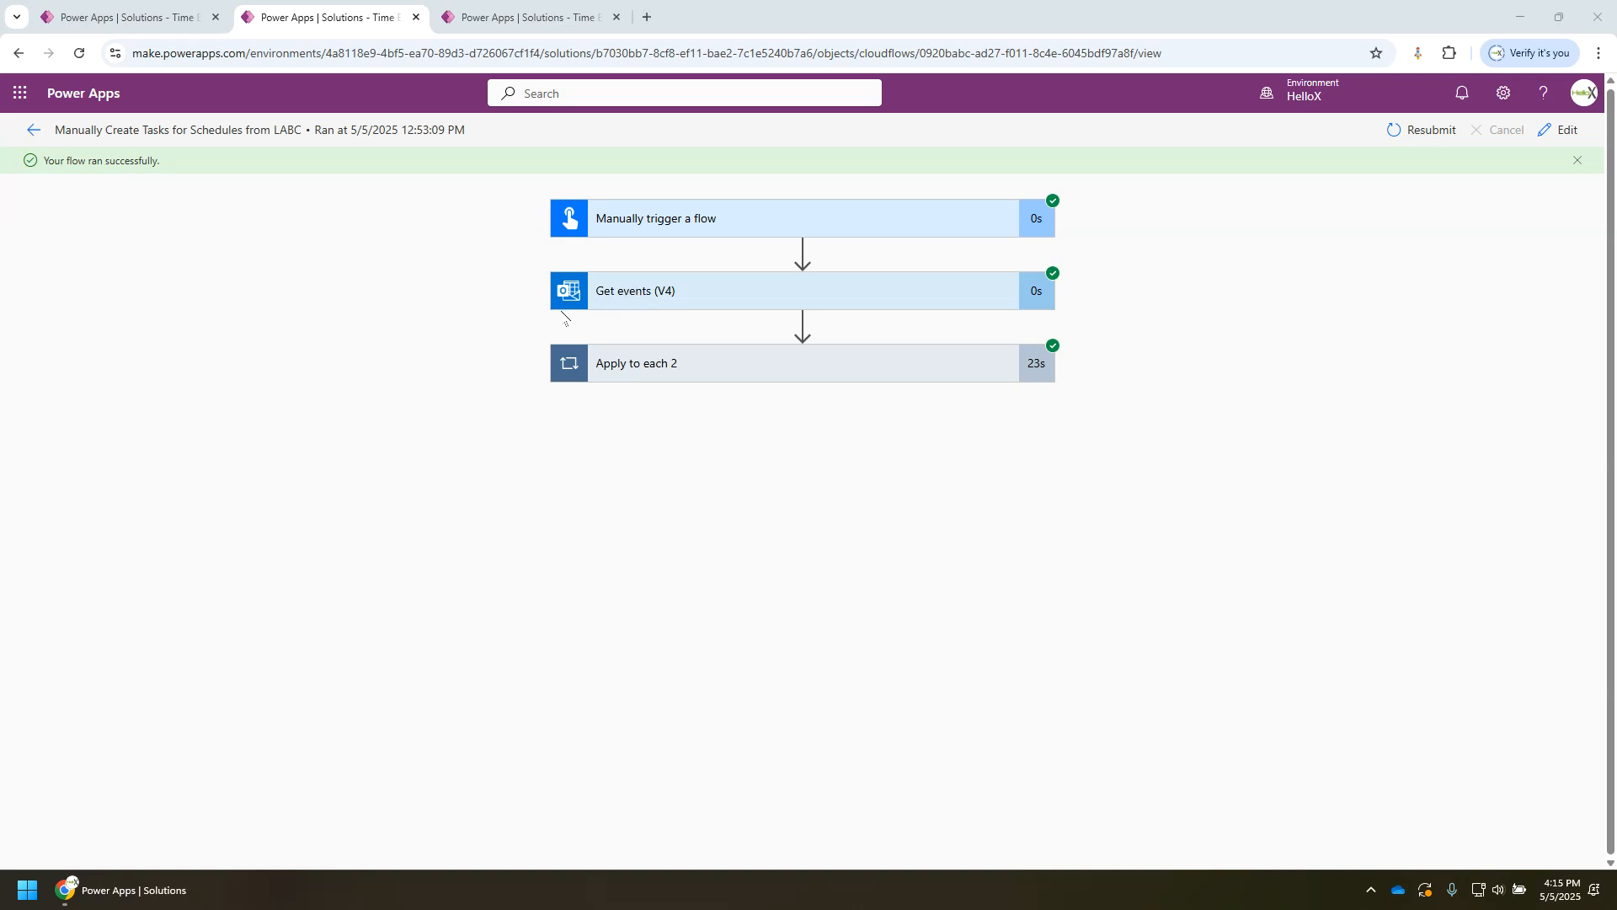
mouse_move(568, 328)
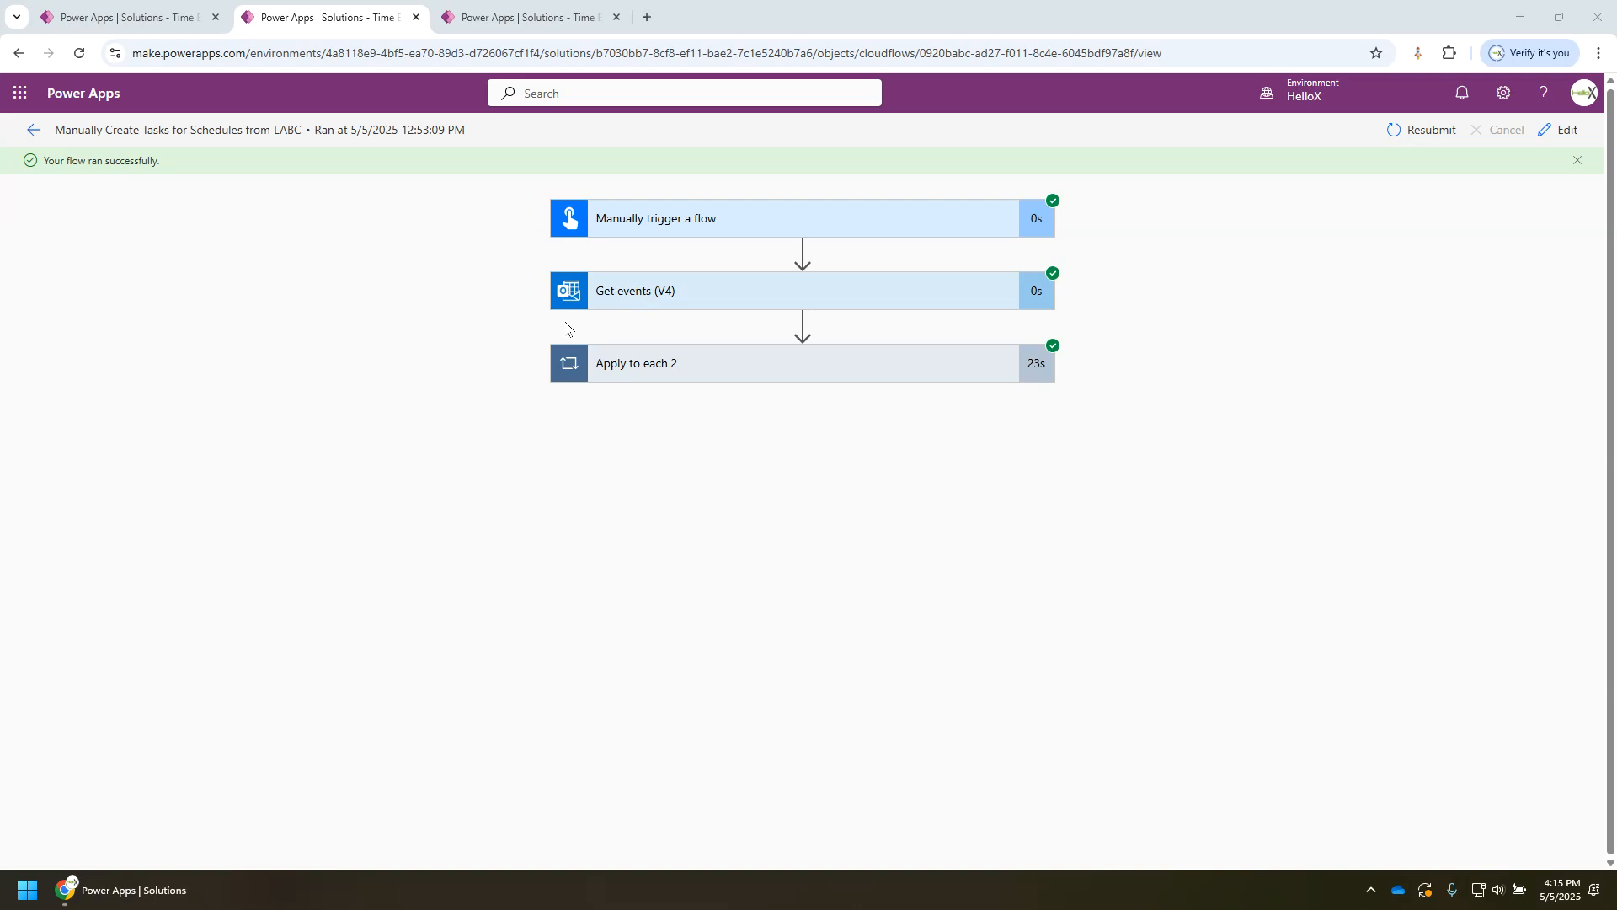
mouse_move(573, 287)
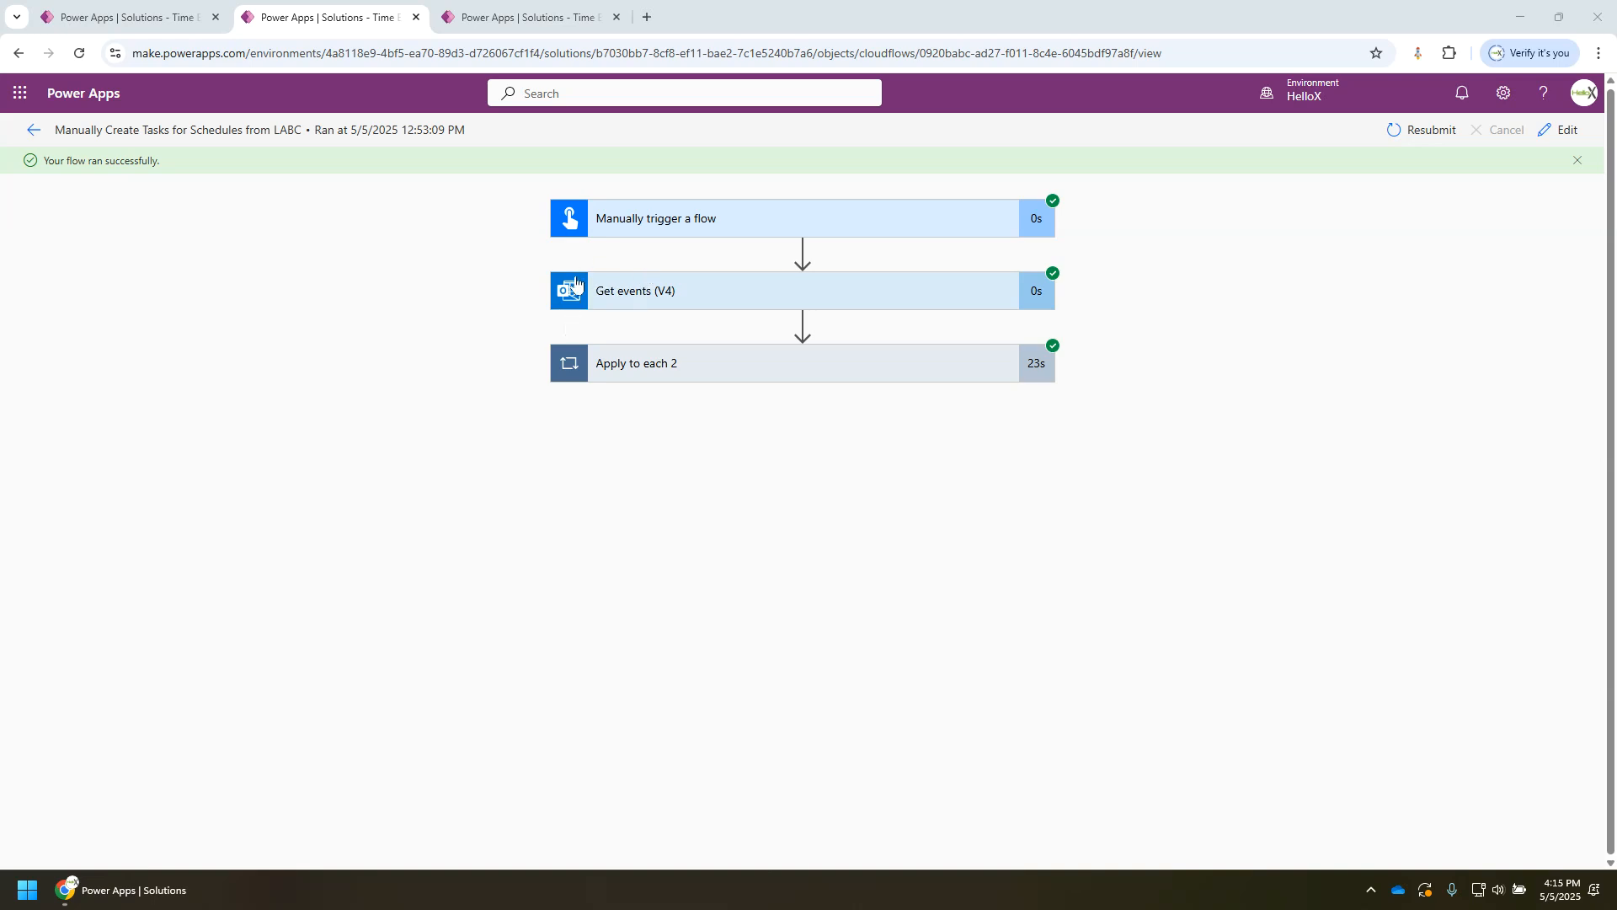
mouse_move(665, 292)
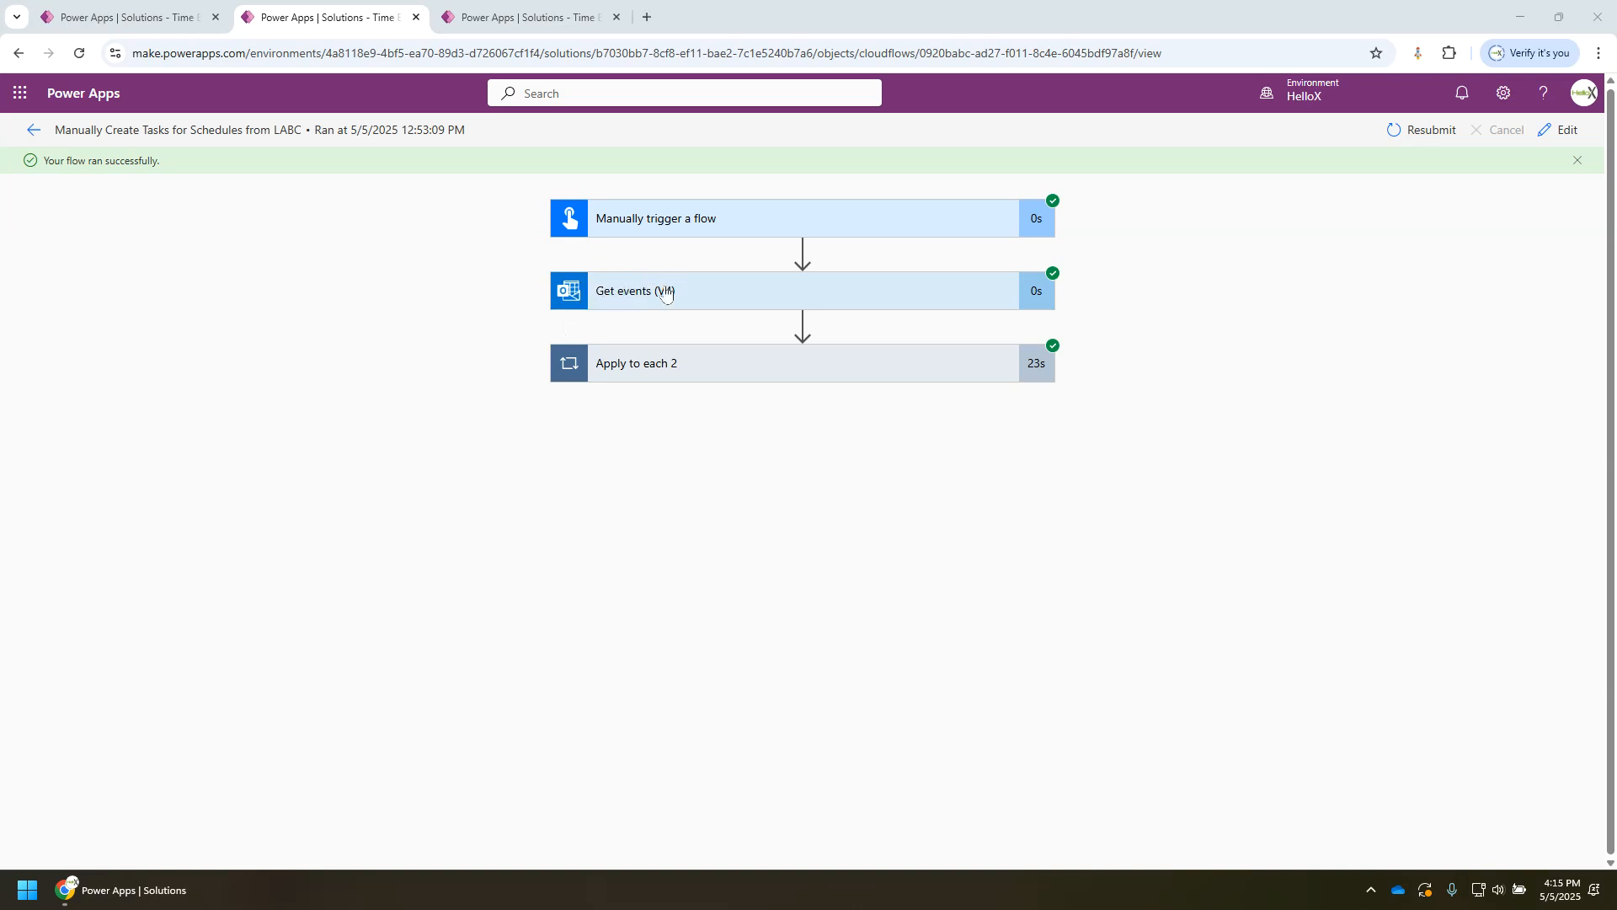
mouse_move(667, 299)
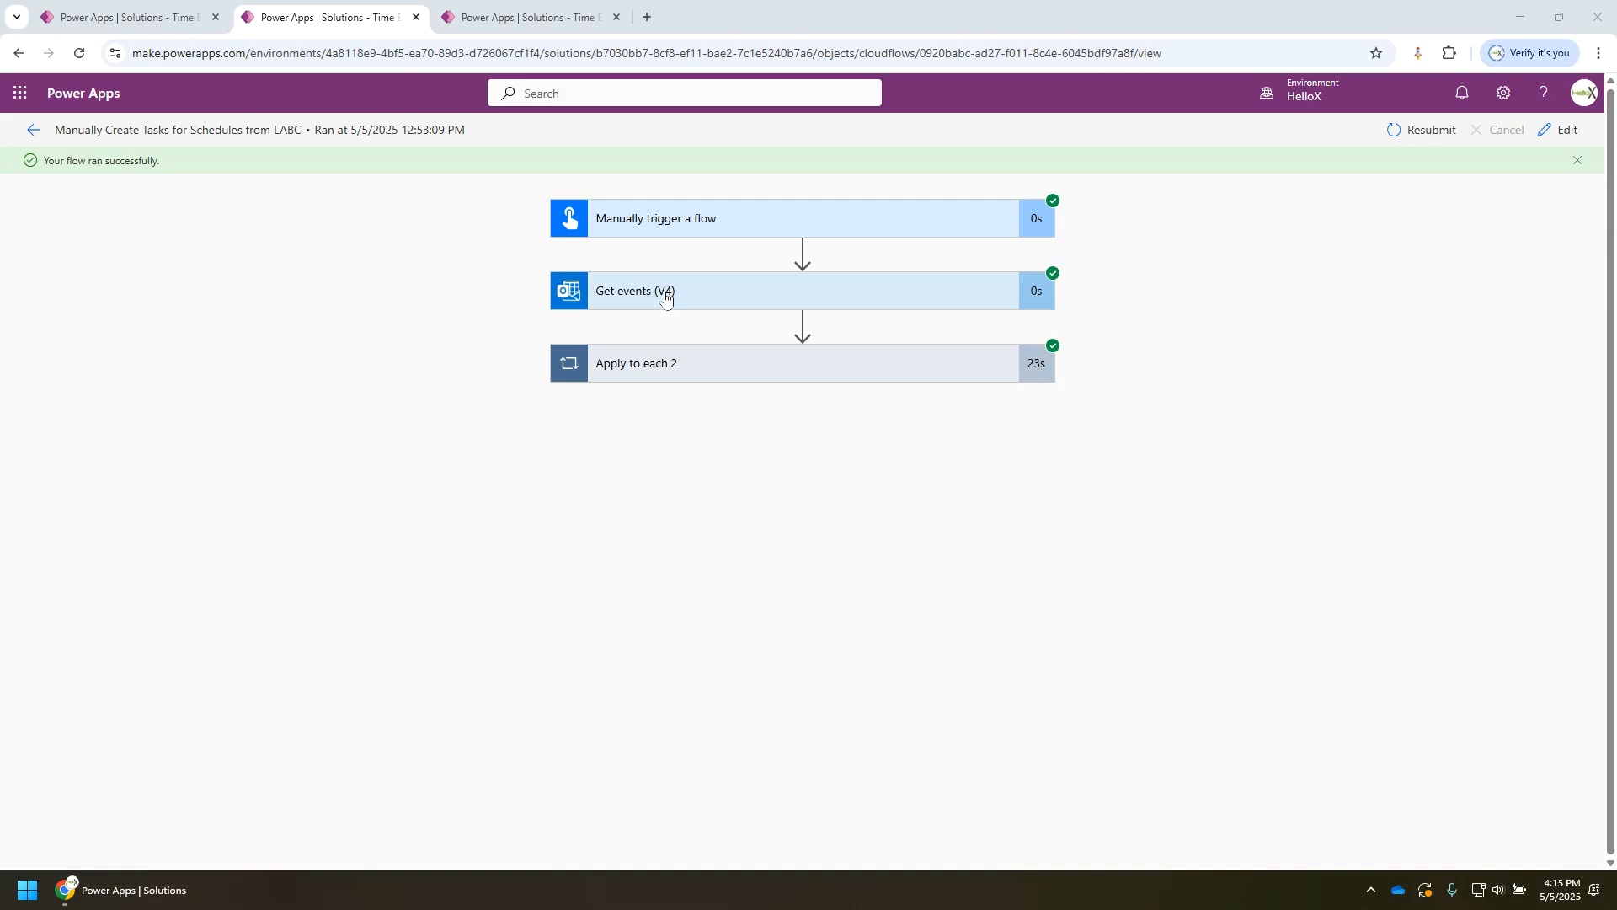
mouse_move(699, 449)
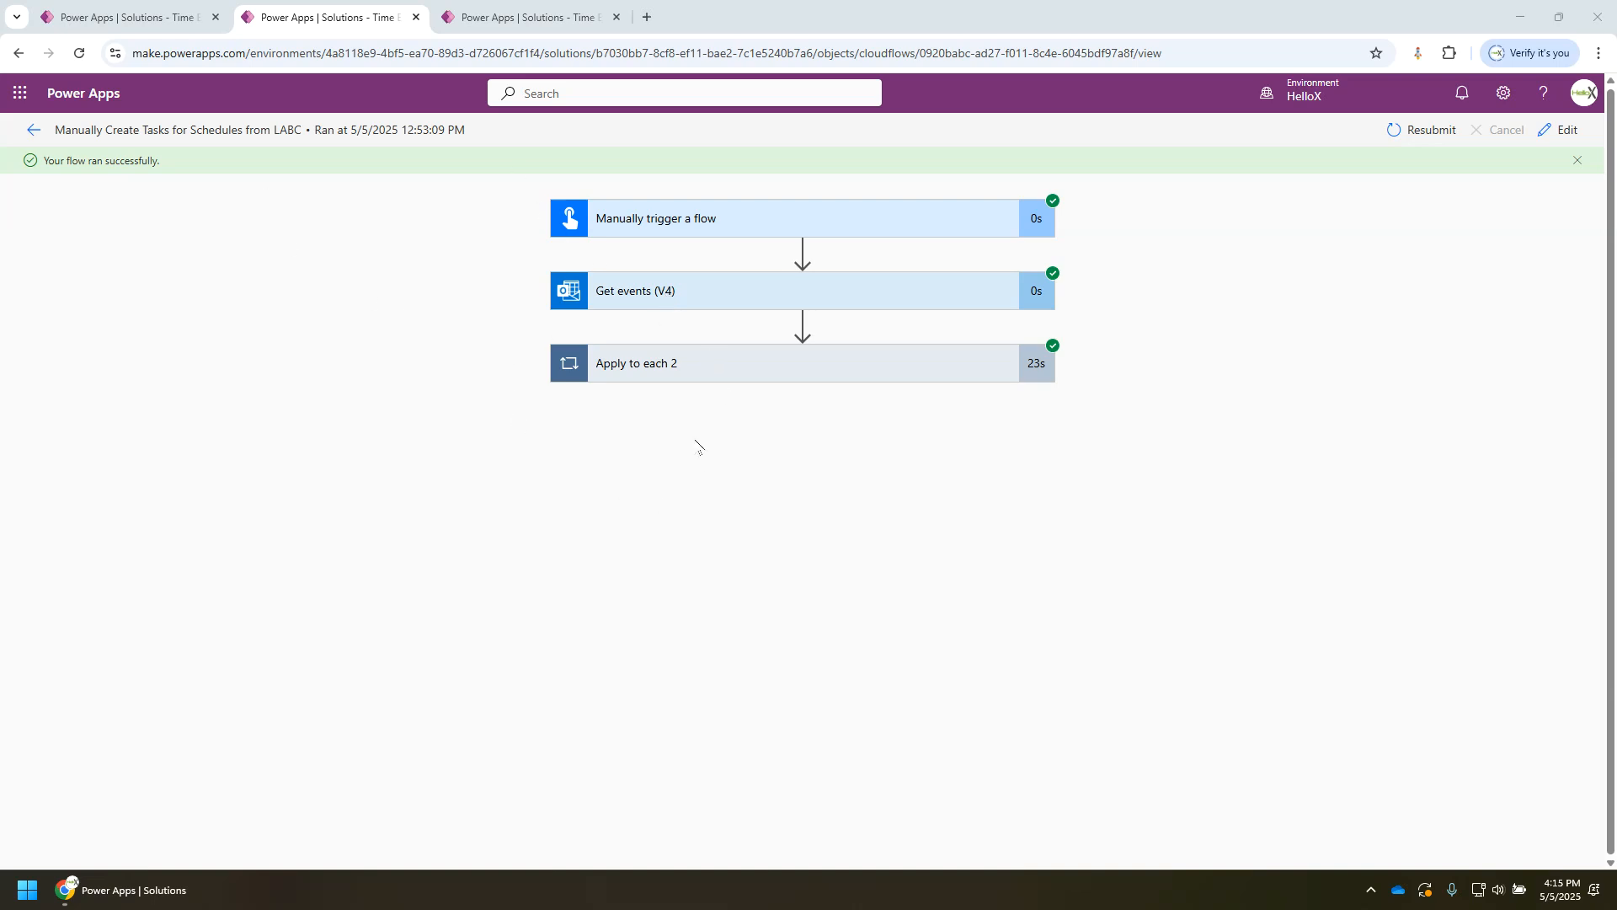
mouse_move(627, 426)
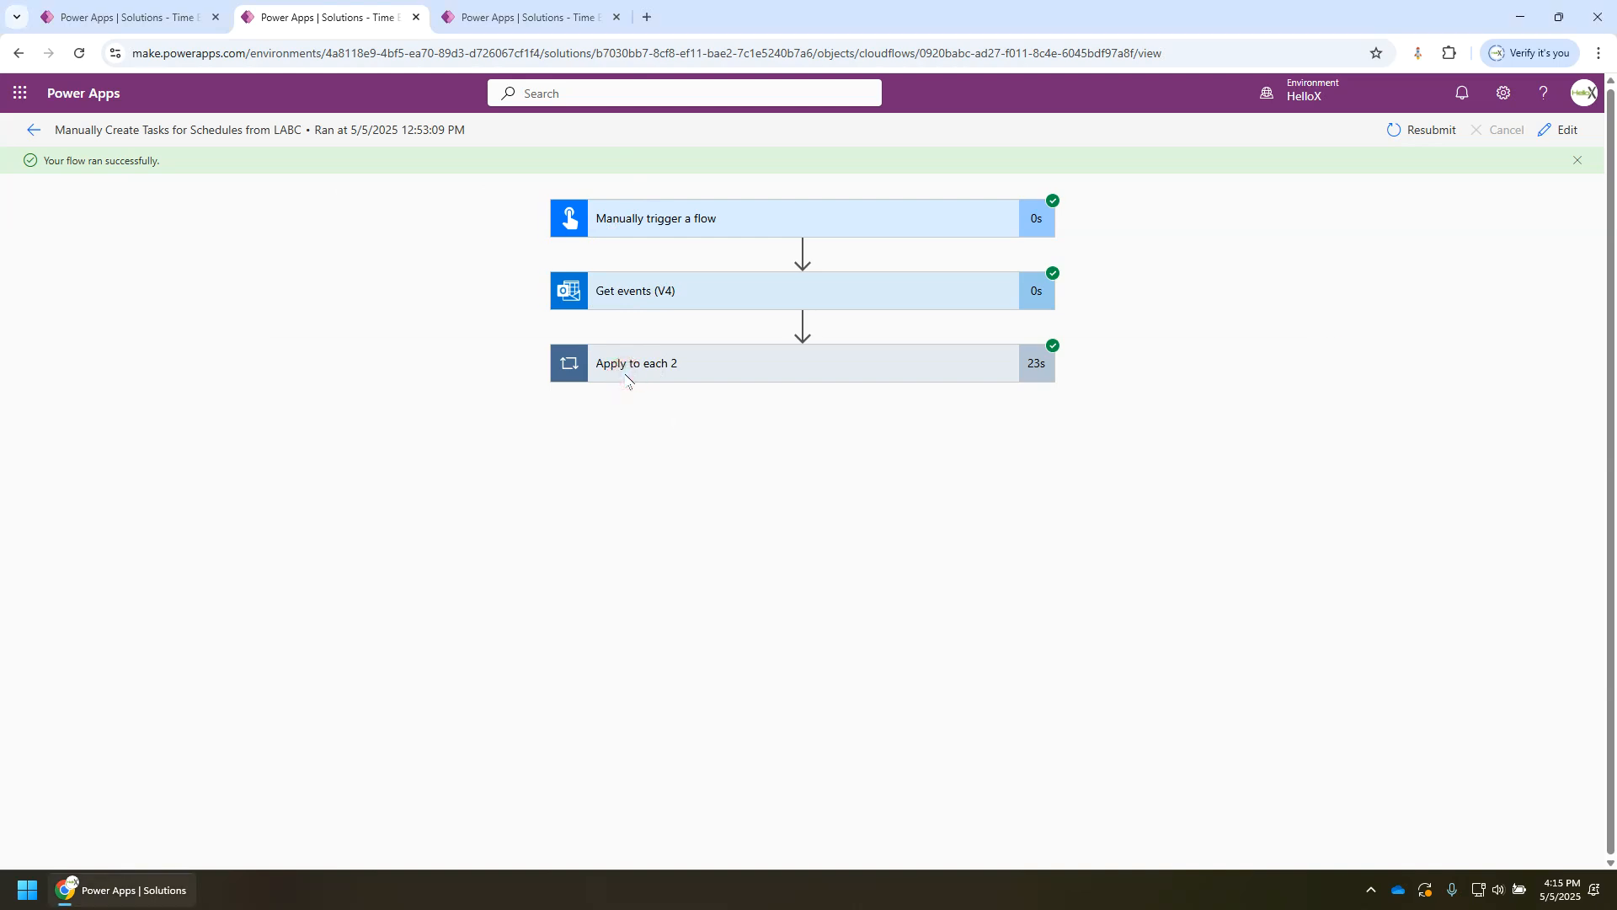
Step: Expand and collapse the Apply to each 2 loop's run details
click(635, 364)
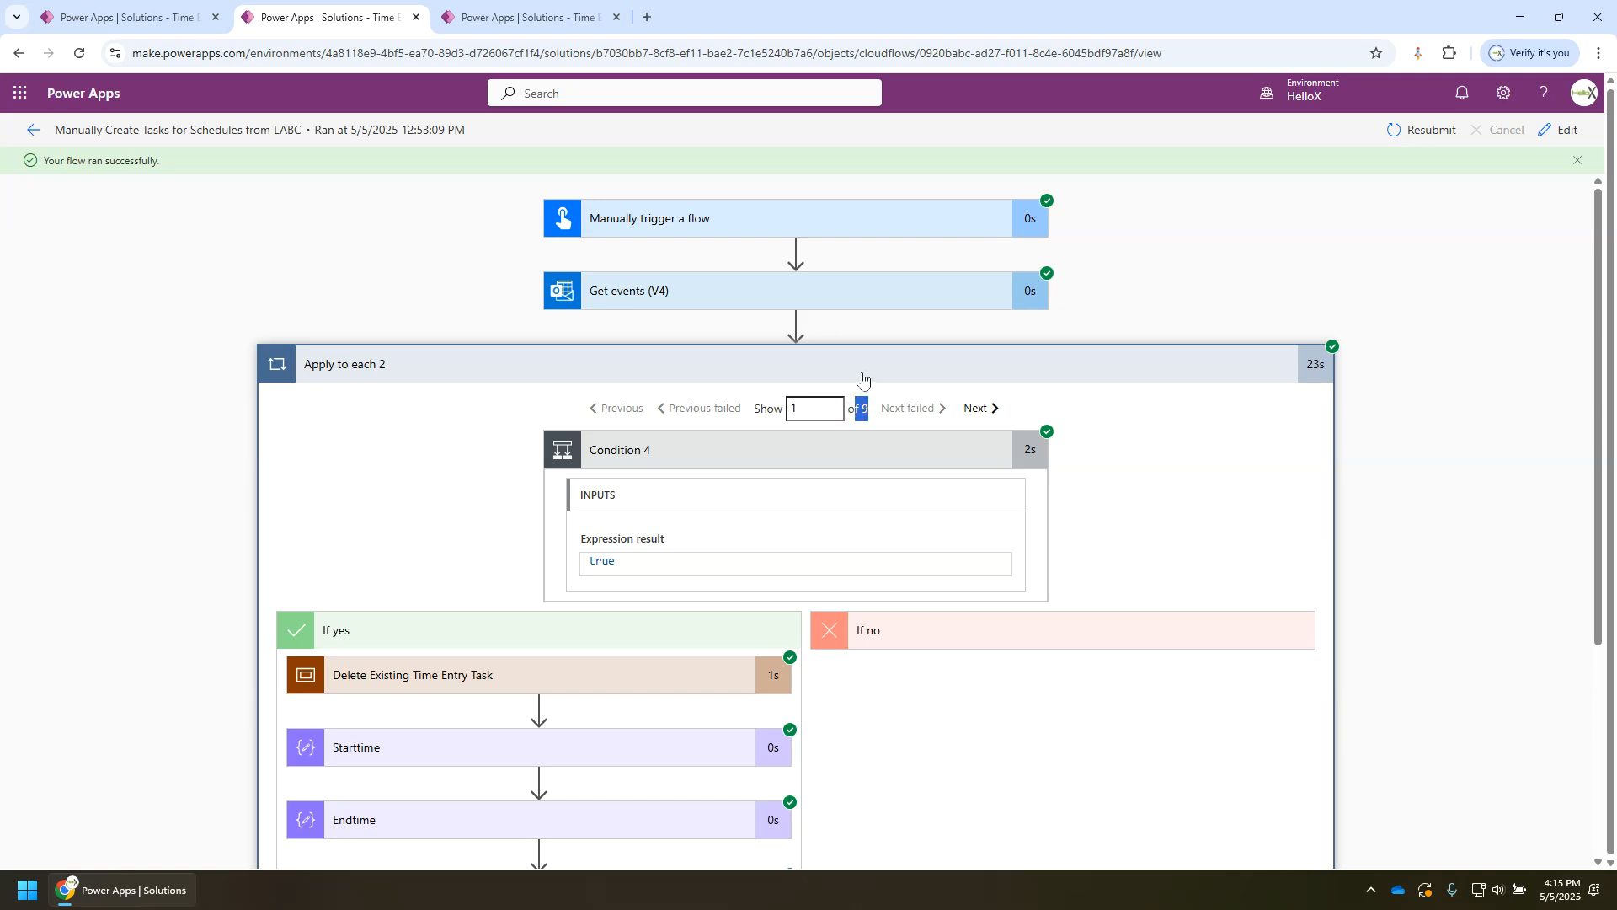
mouse_move(884, 421)
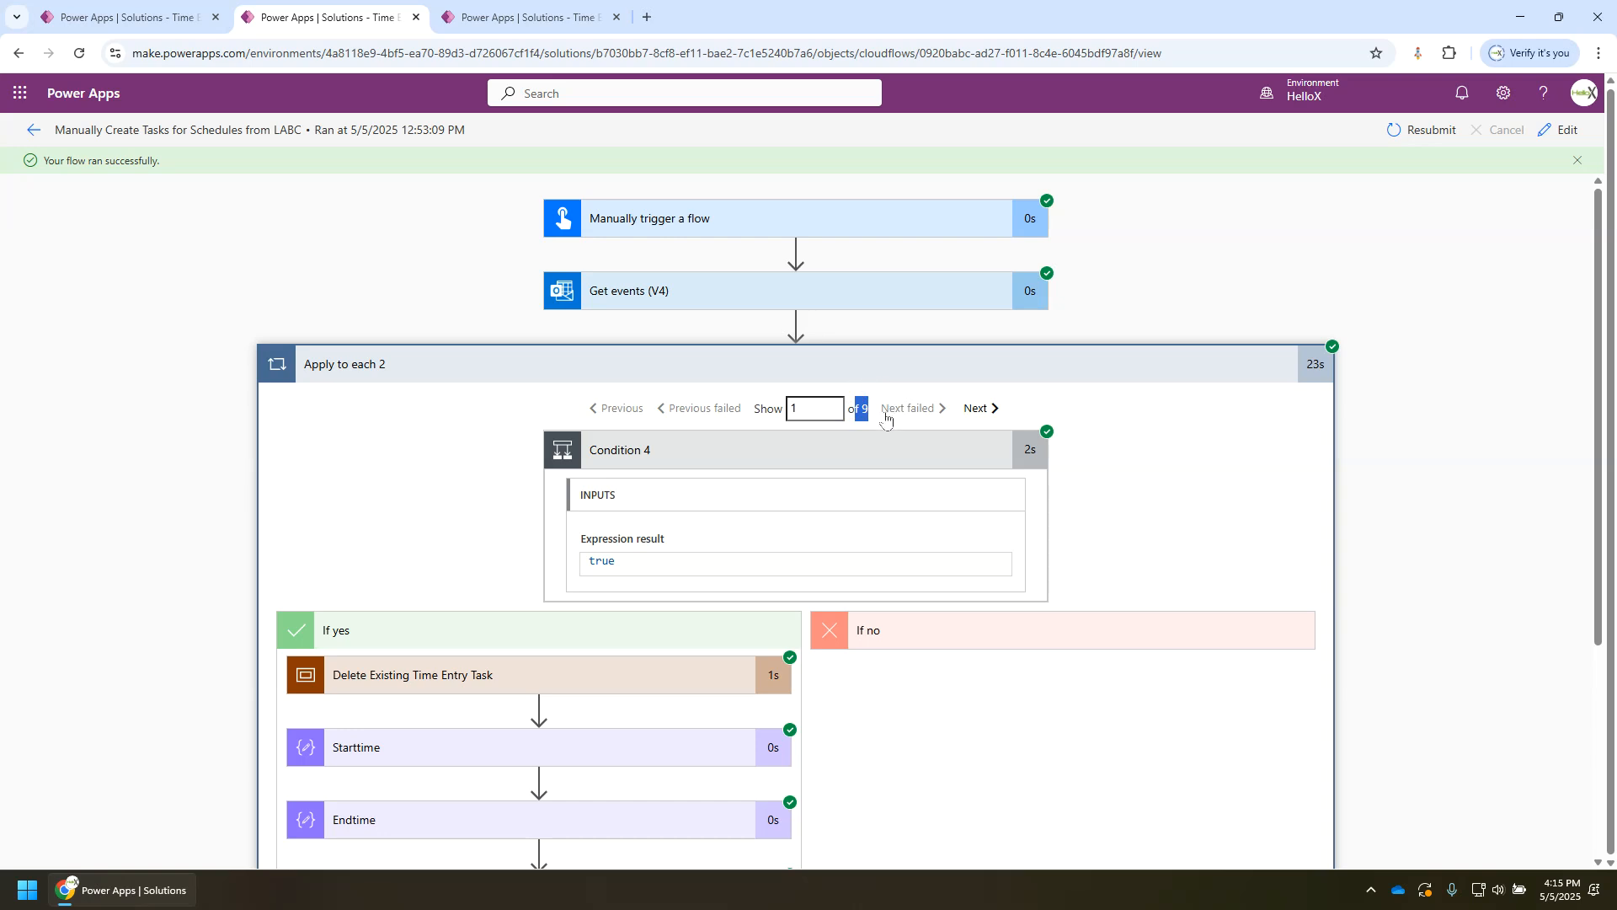
mouse_move(871, 385)
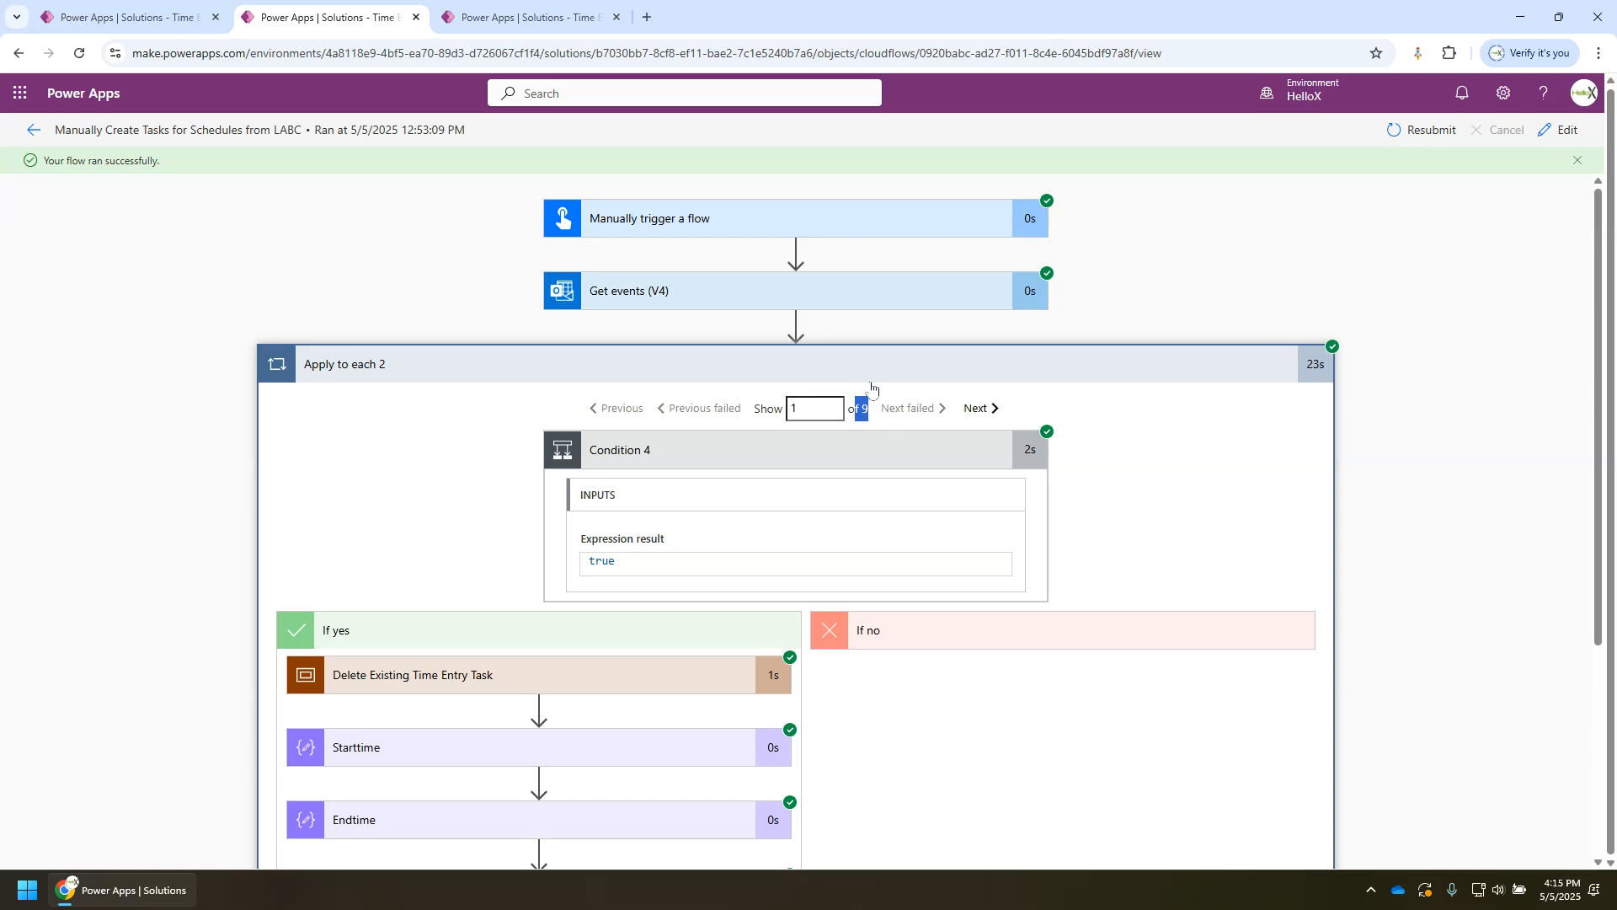
mouse_move(864, 413)
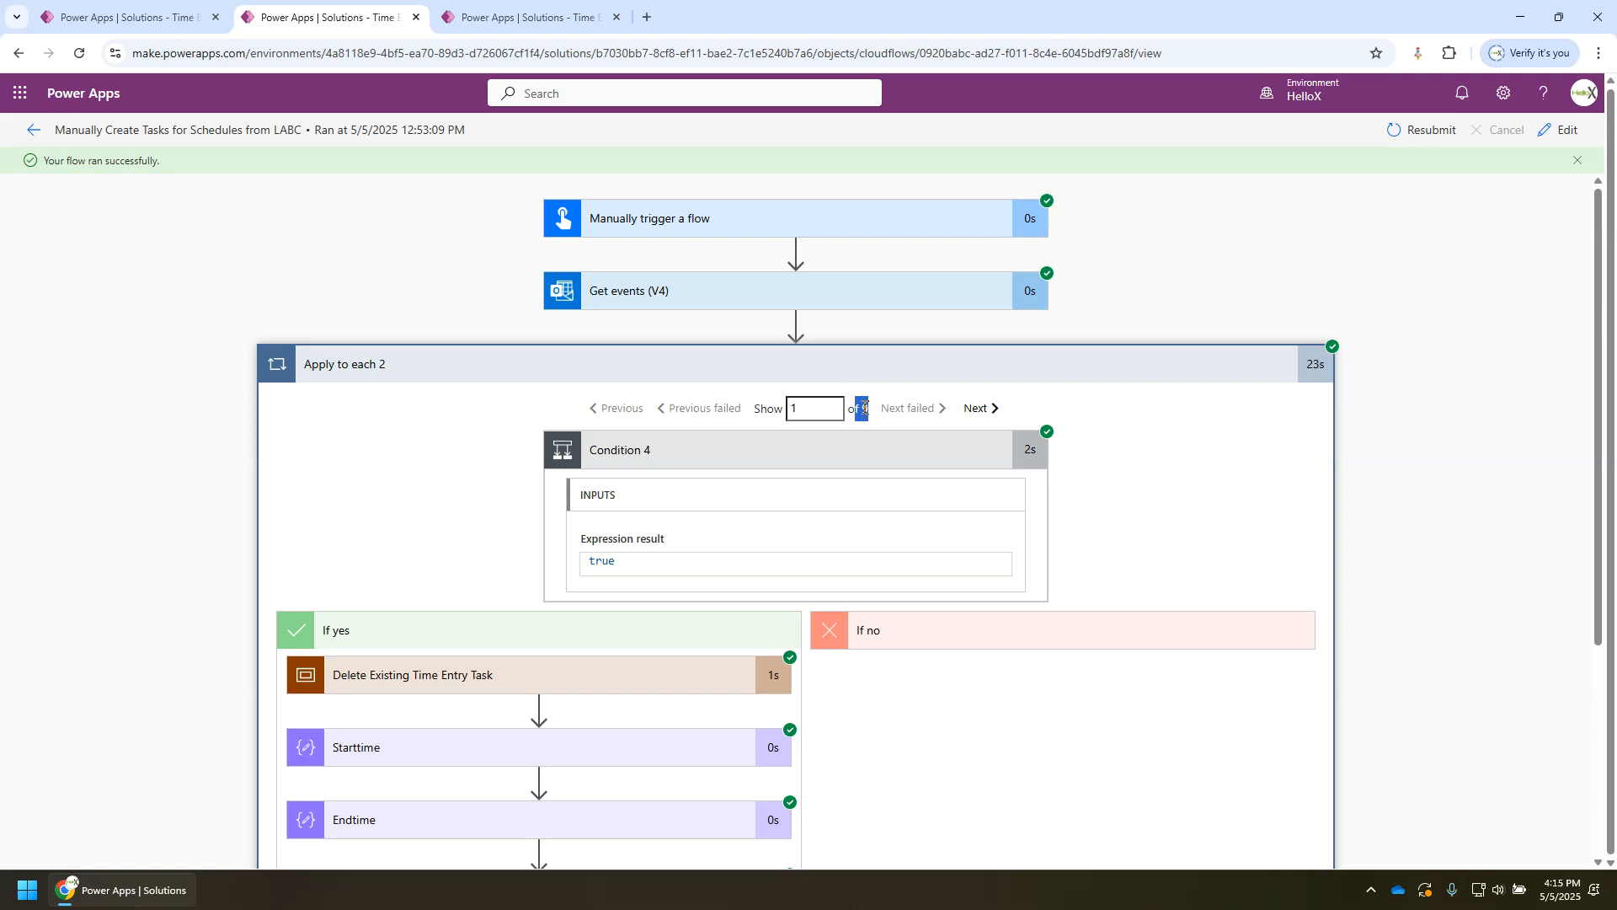
click(344, 364)
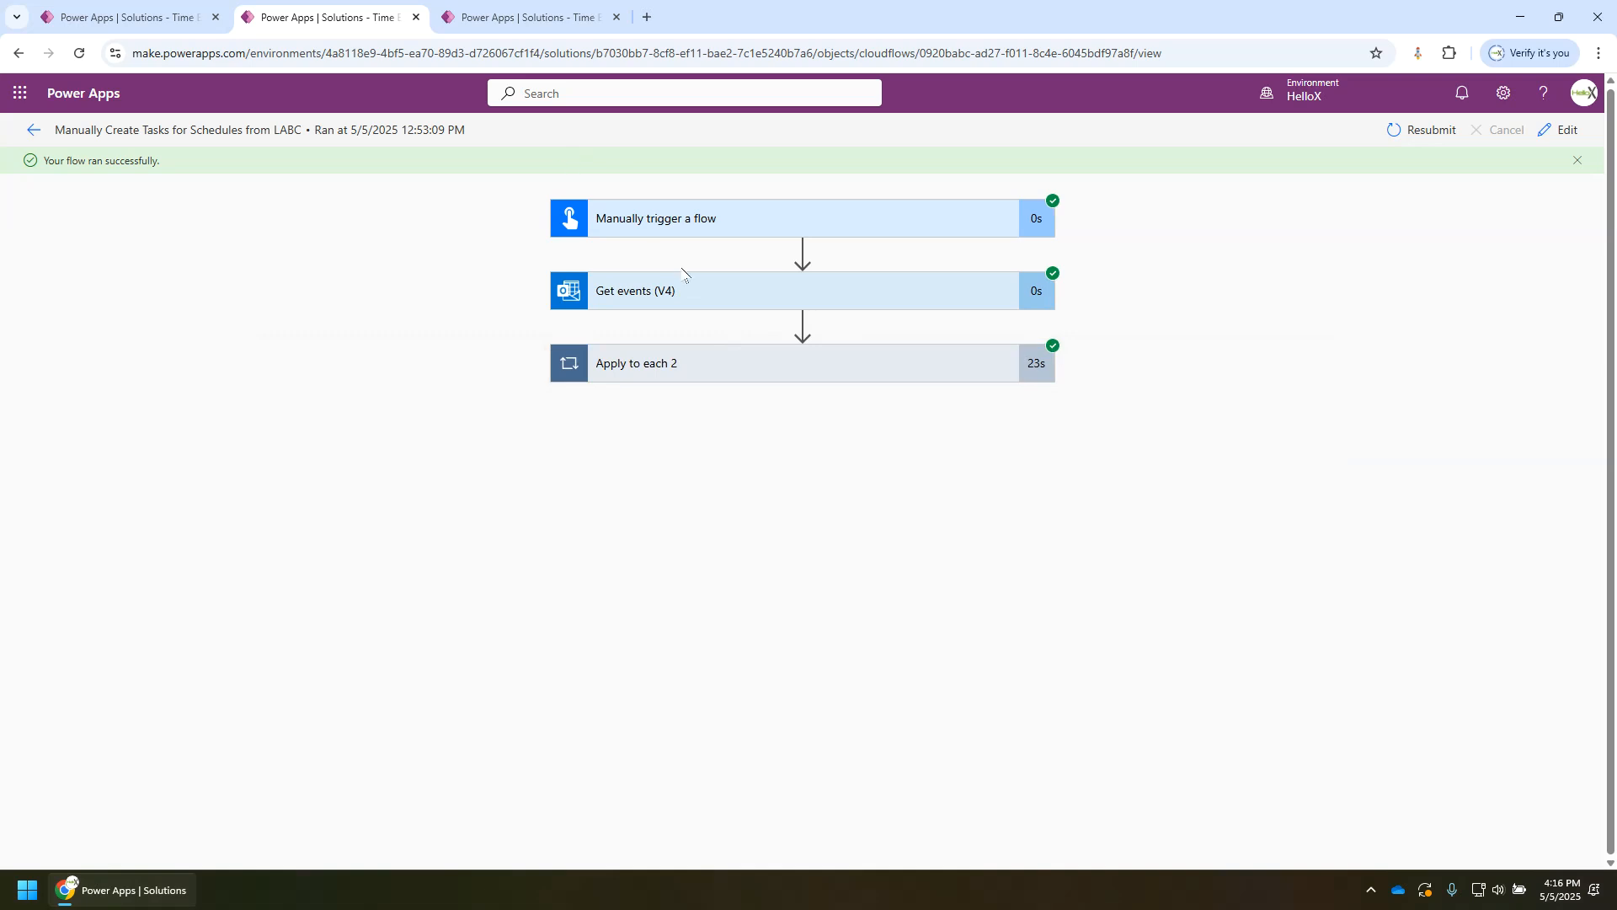
mouse_move(635, 307)
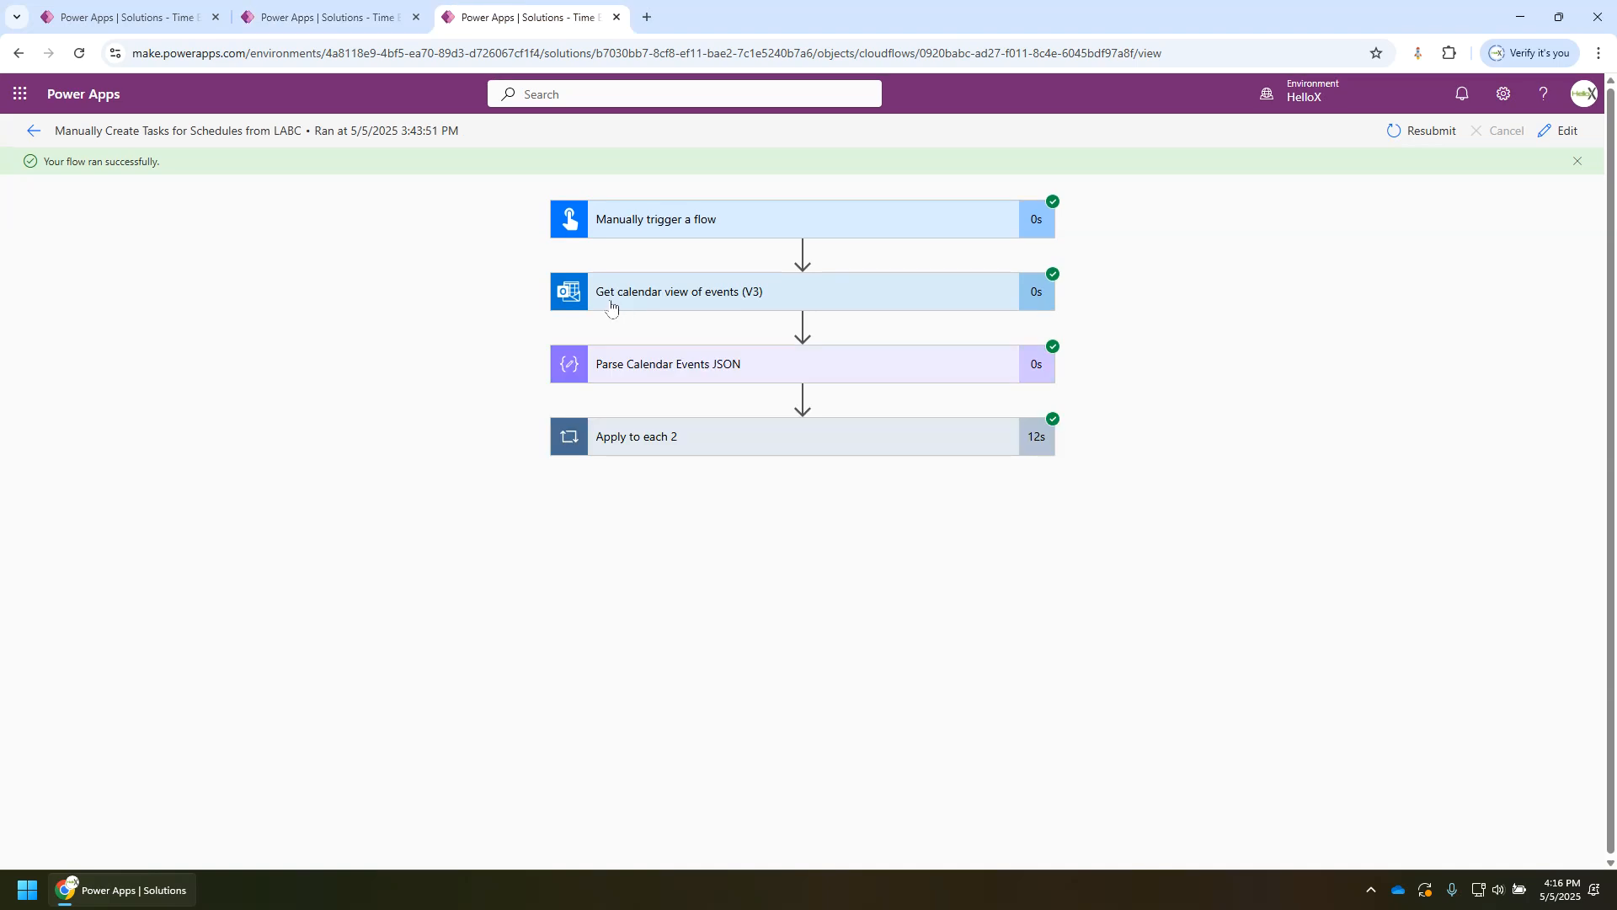
mouse_move(668, 298)
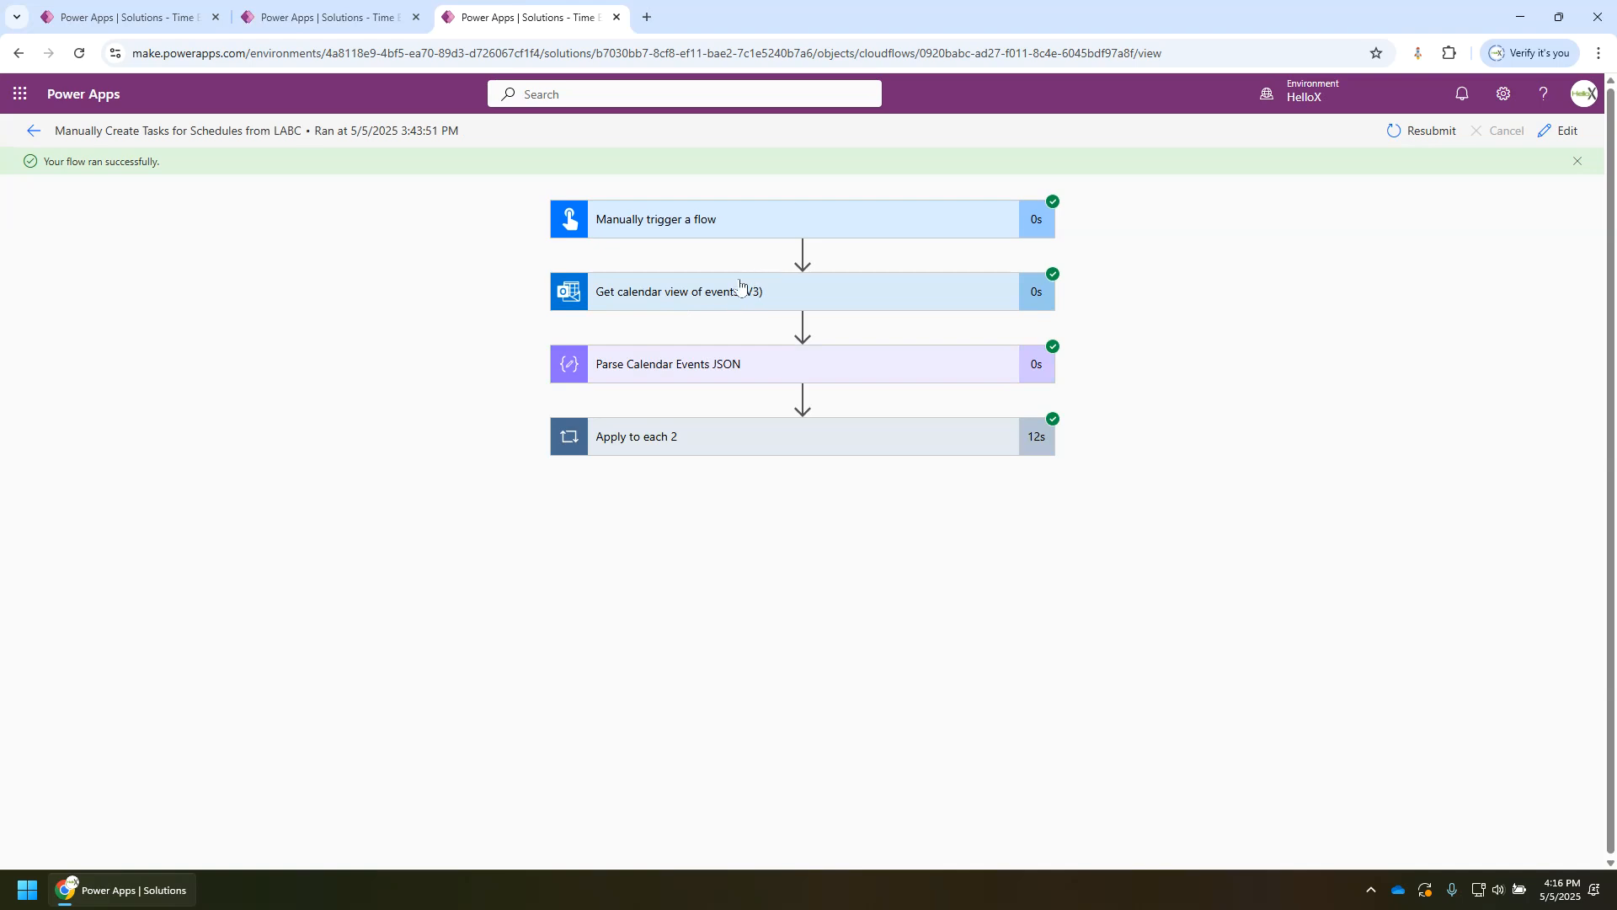
mouse_move(696, 293)
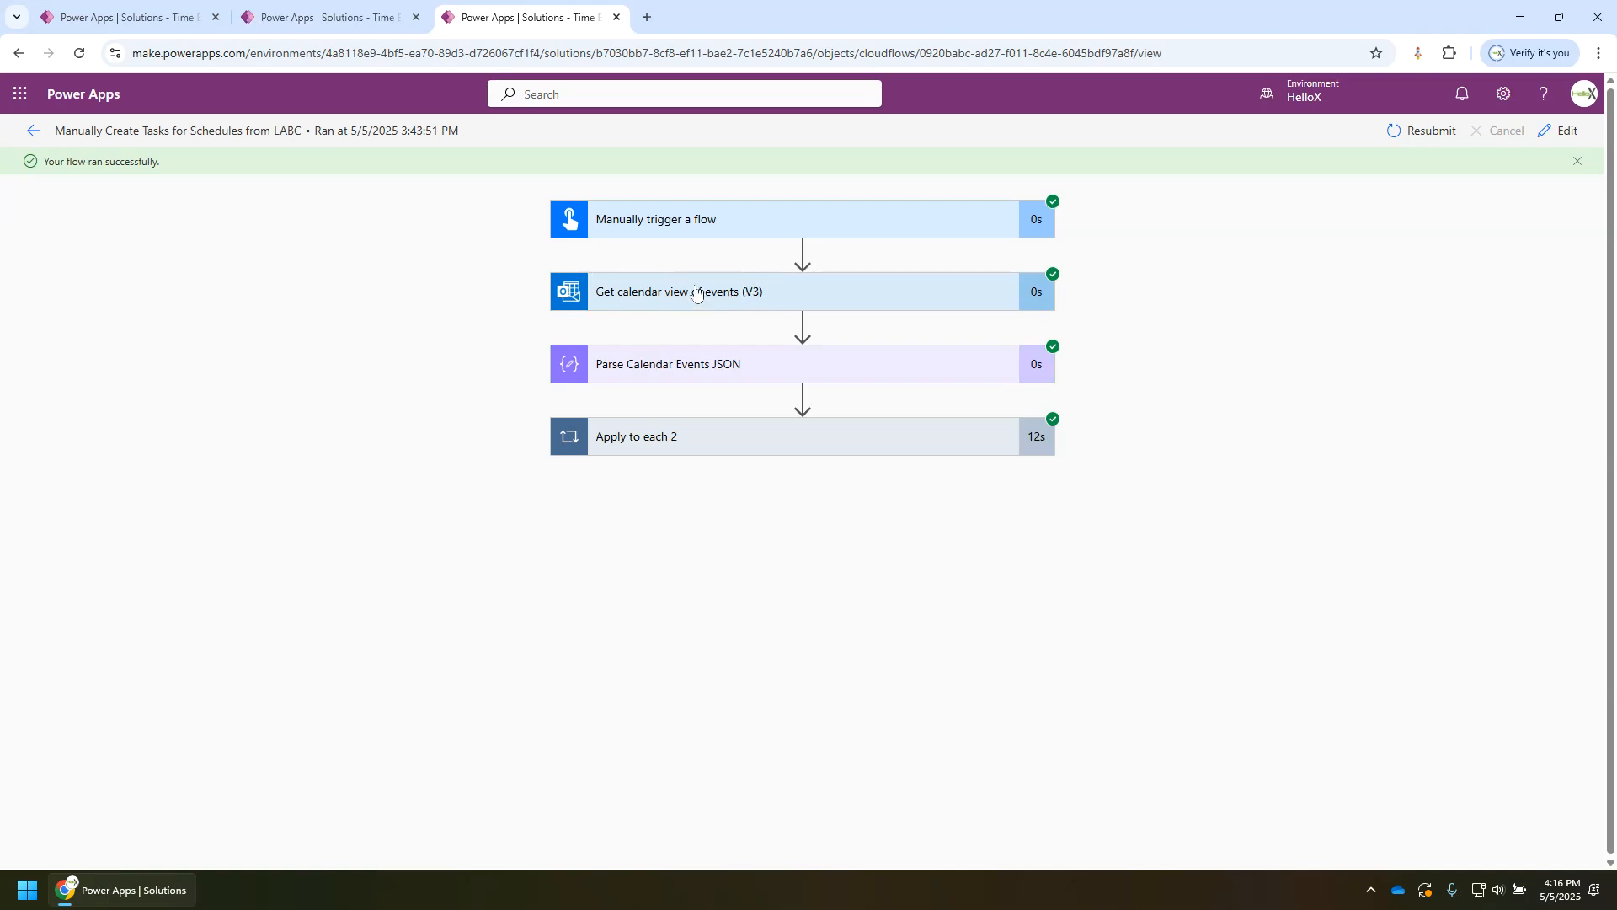
mouse_move(787, 301)
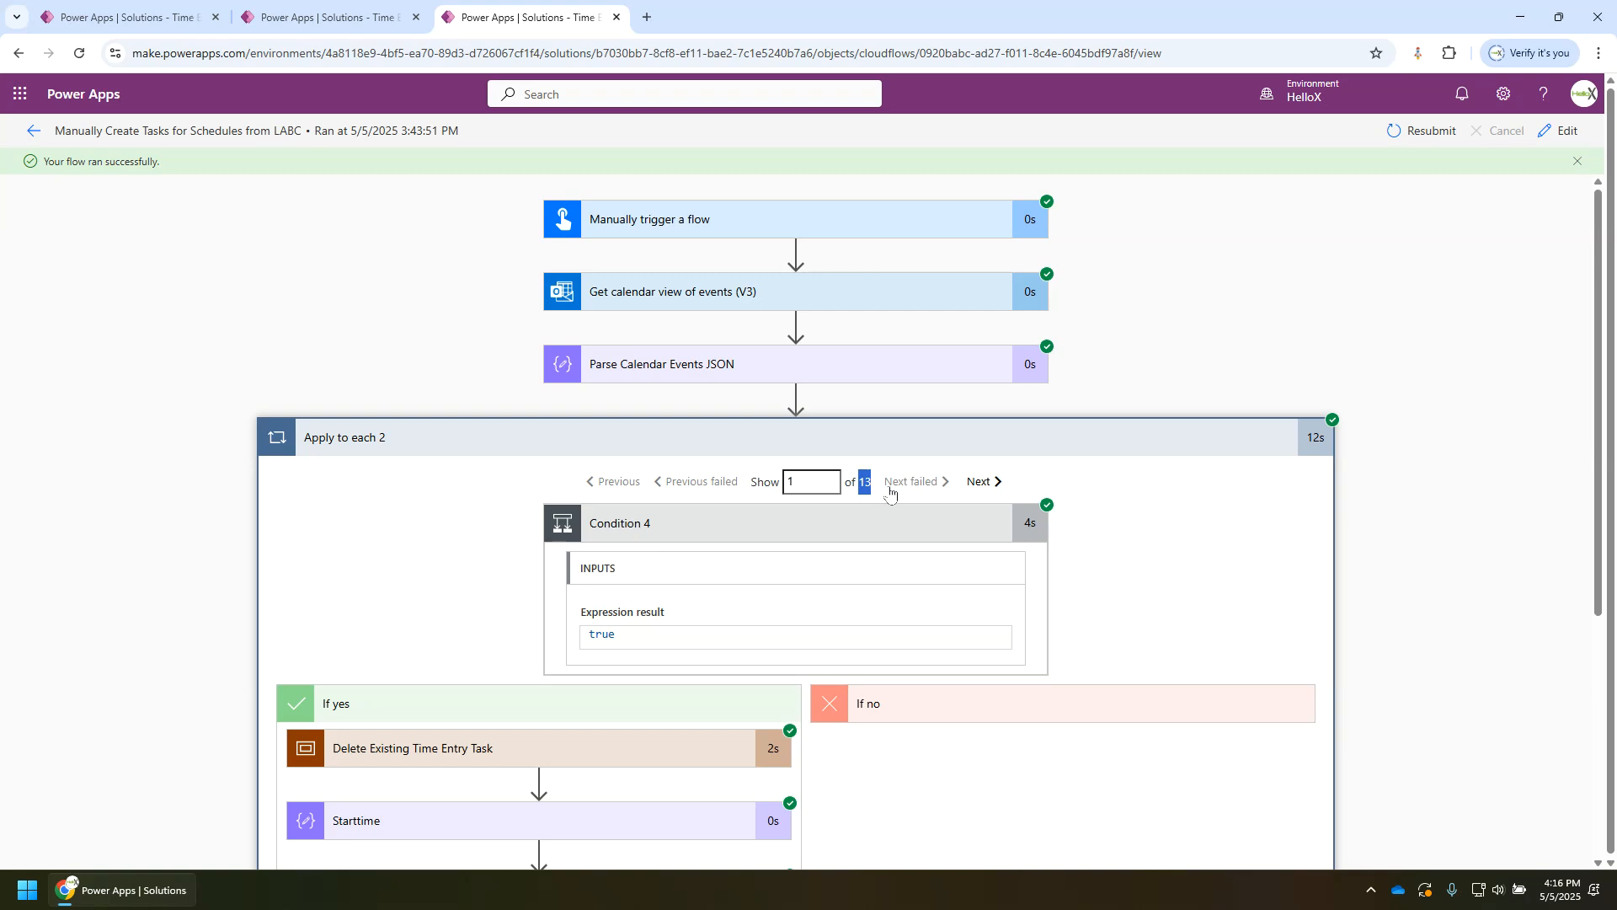
mouse_move(812, 367)
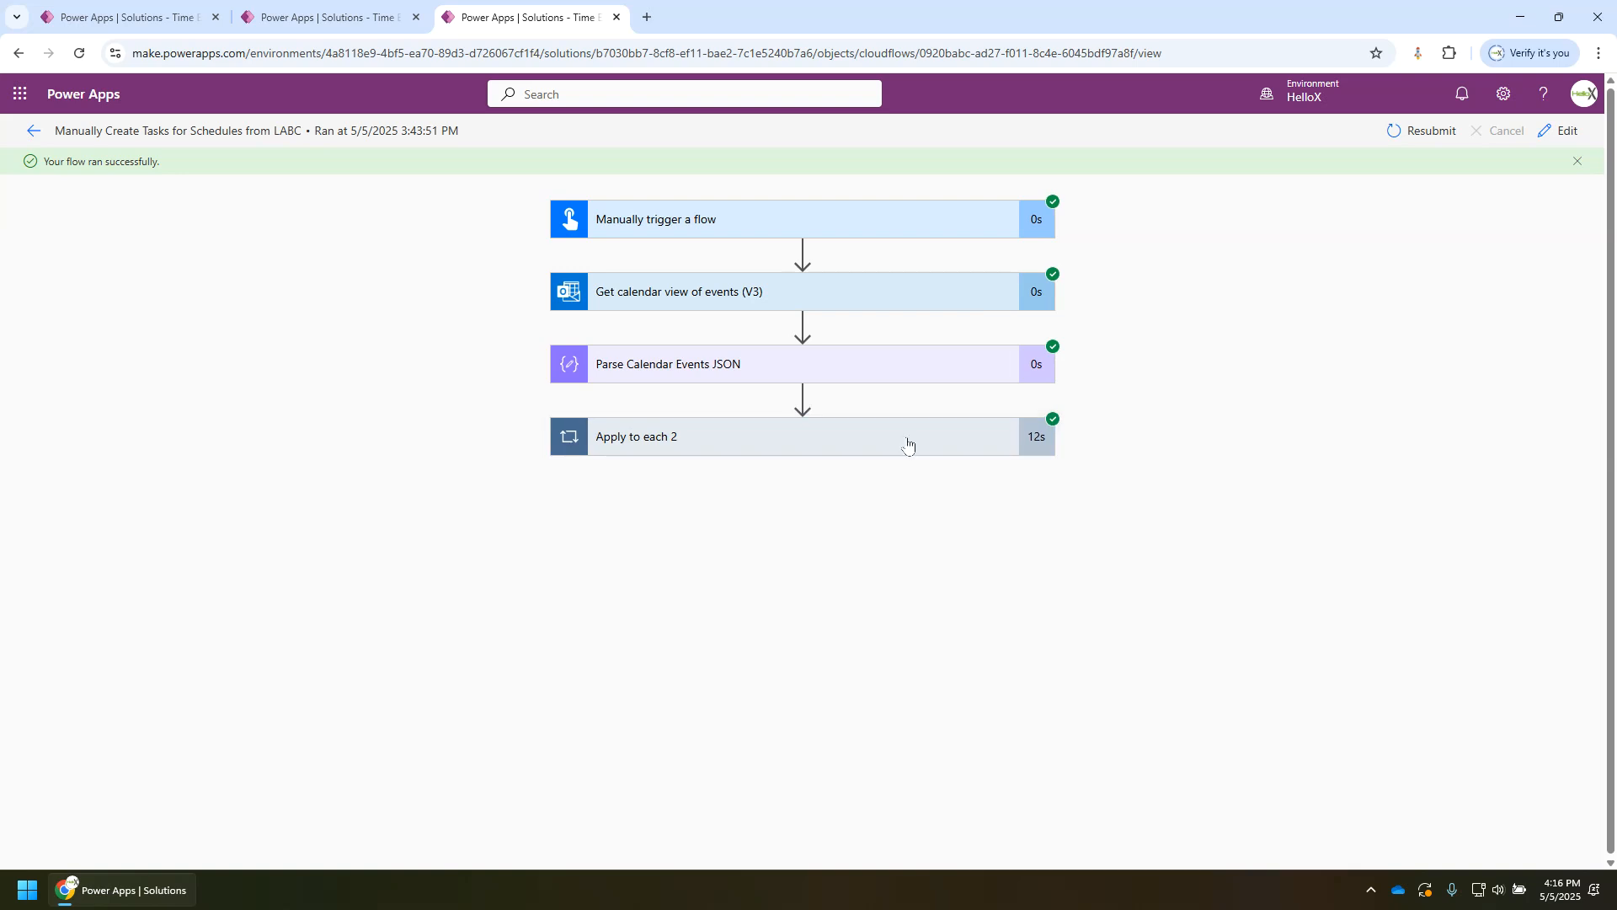
mouse_move(670, 344)
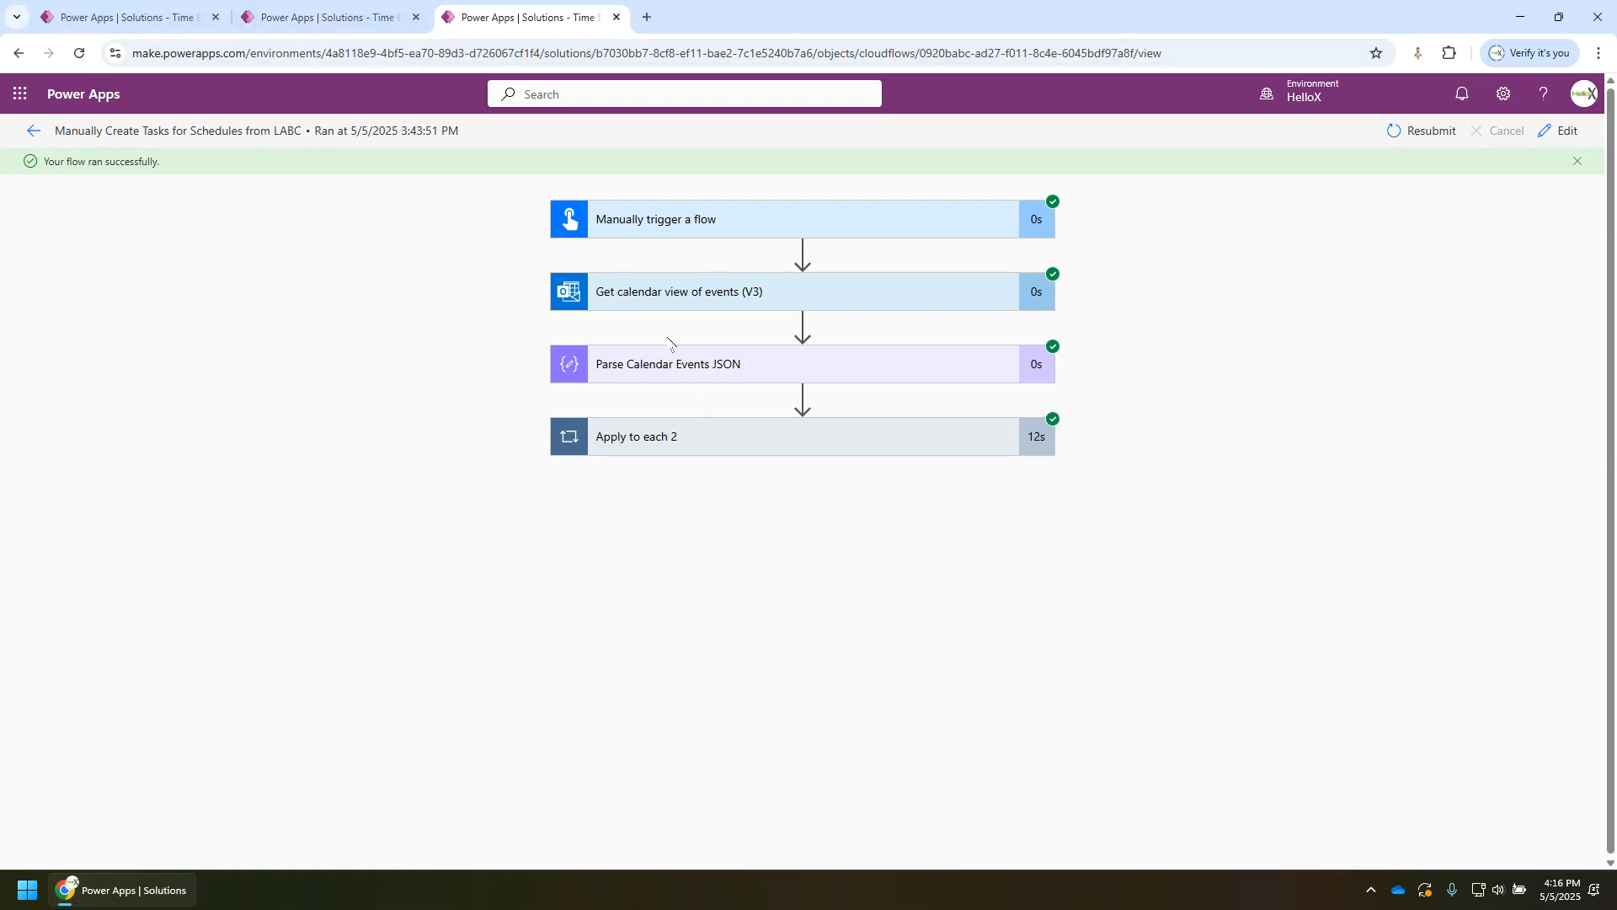
mouse_move(686, 357)
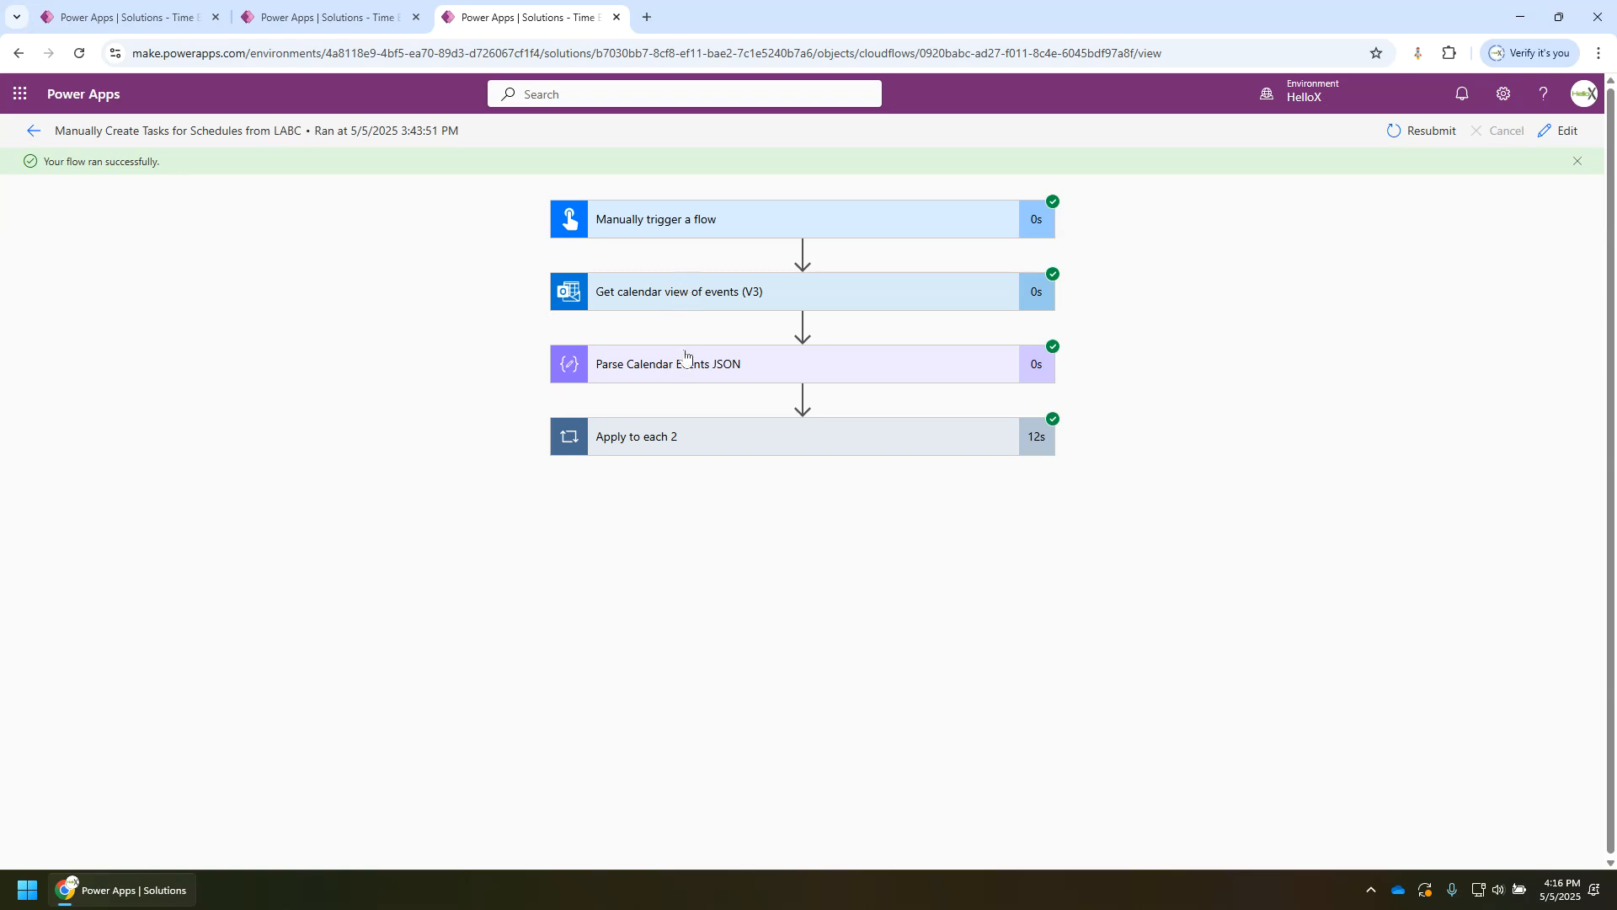
mouse_move(676, 366)
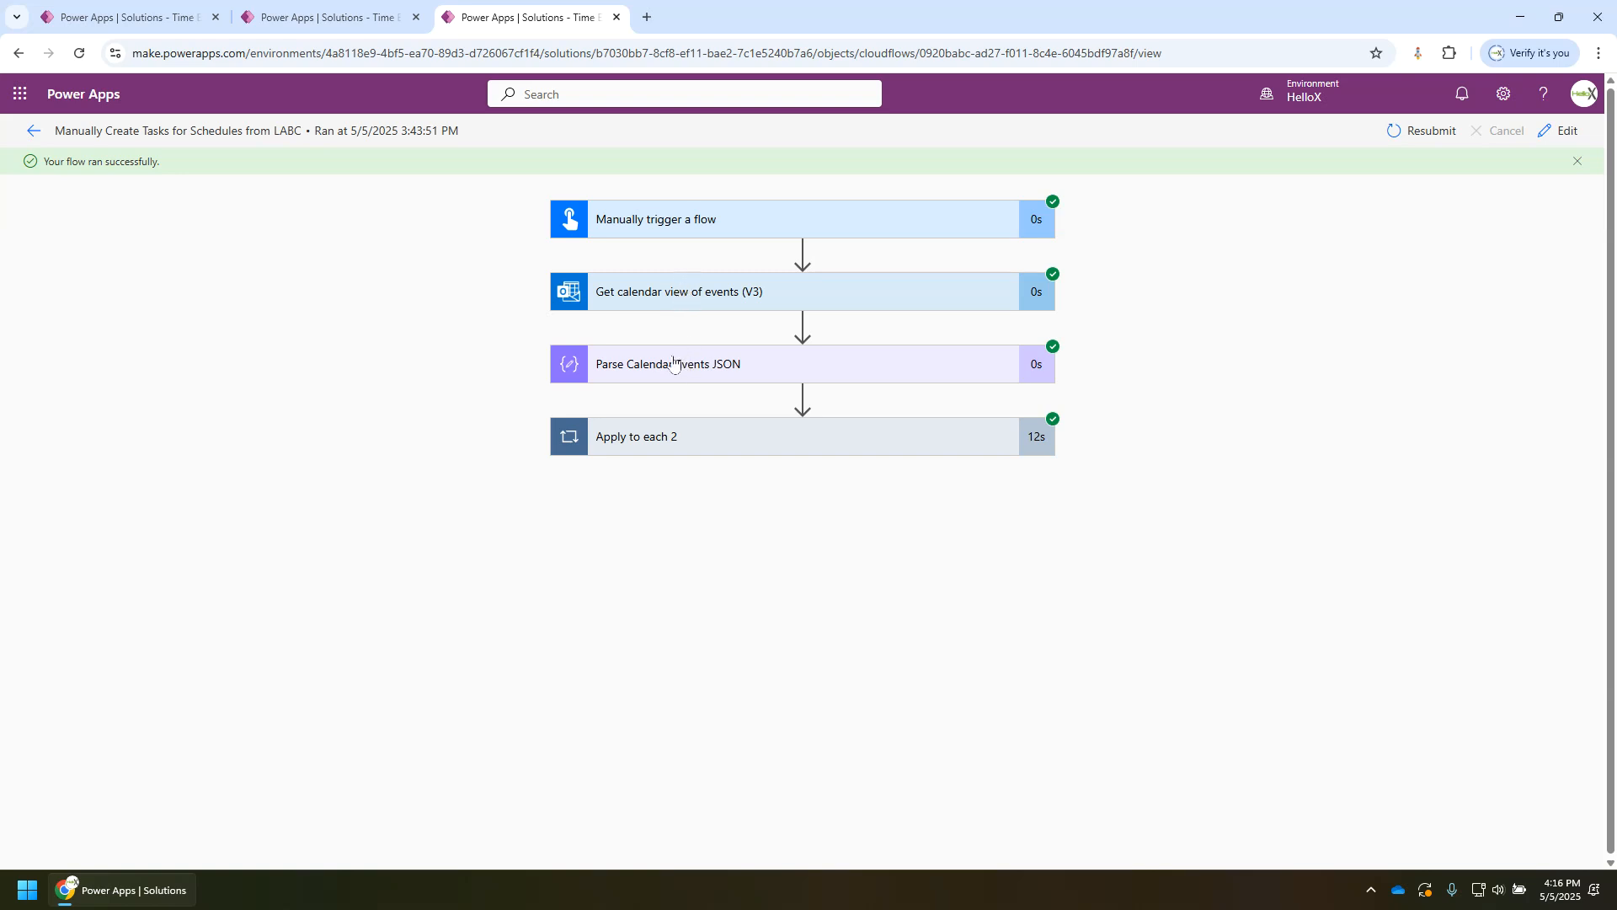
mouse_move(648, 369)
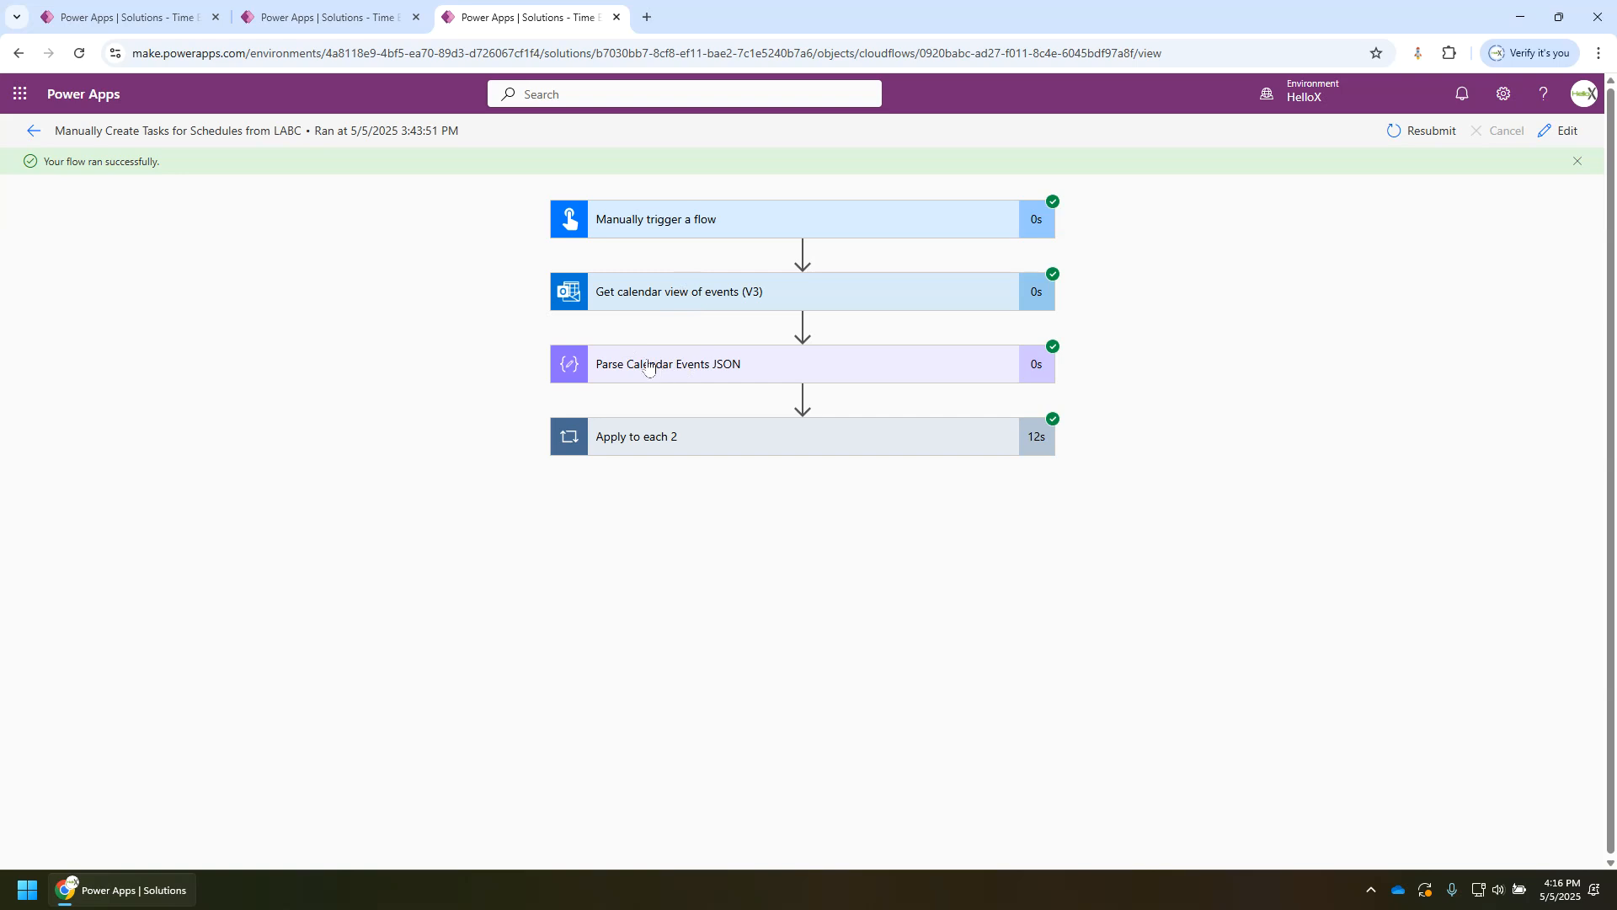
mouse_move(618, 291)
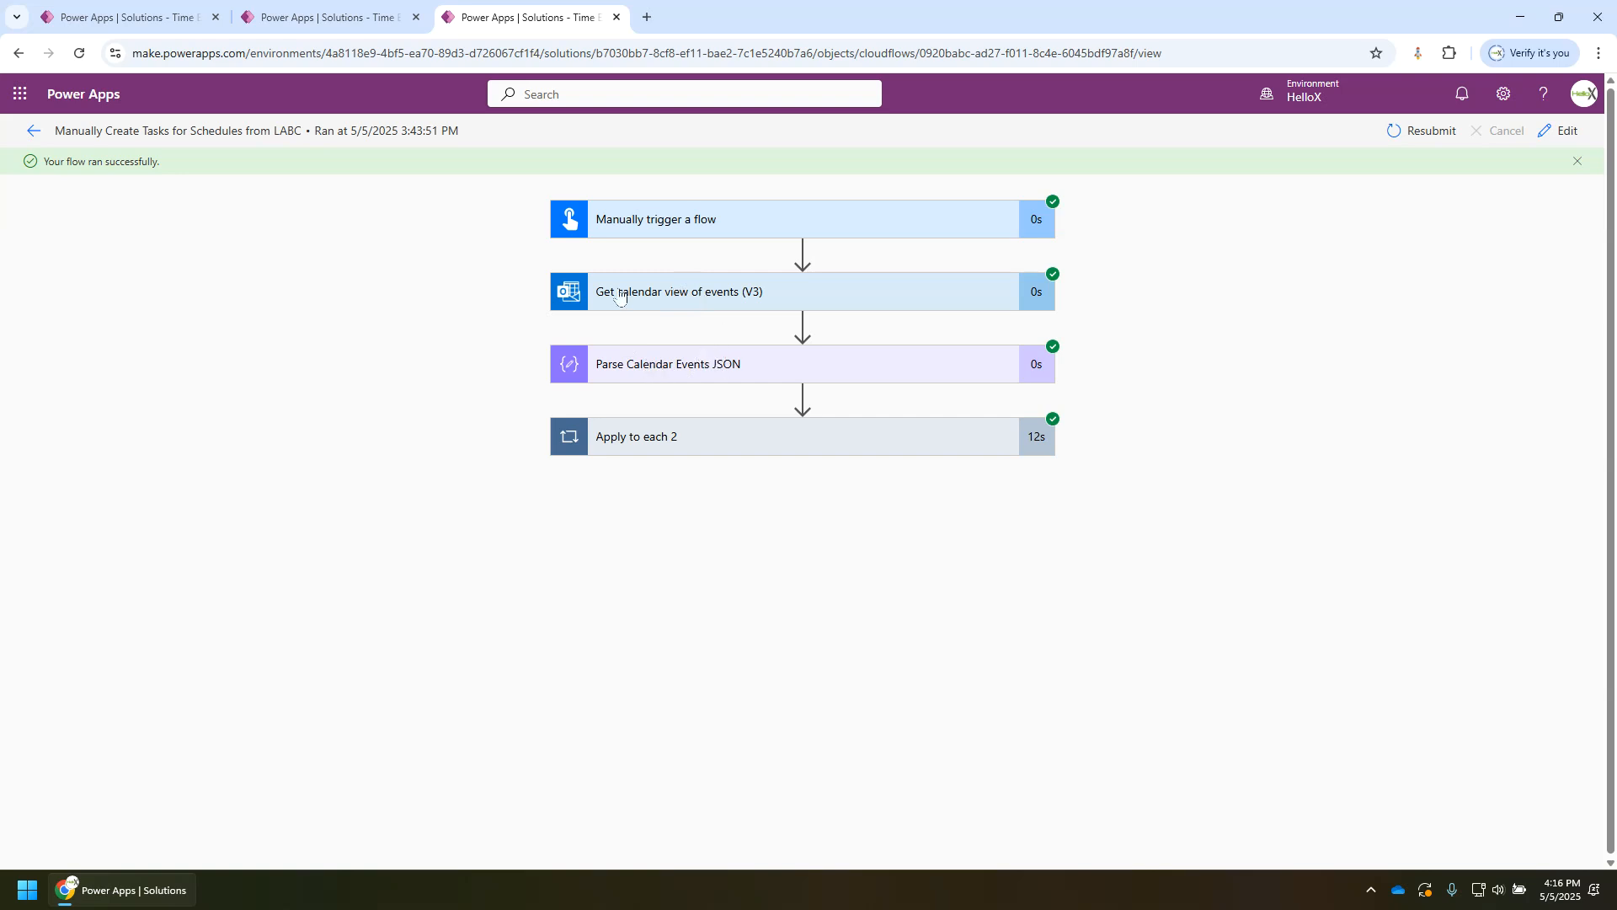
mouse_move(618, 292)
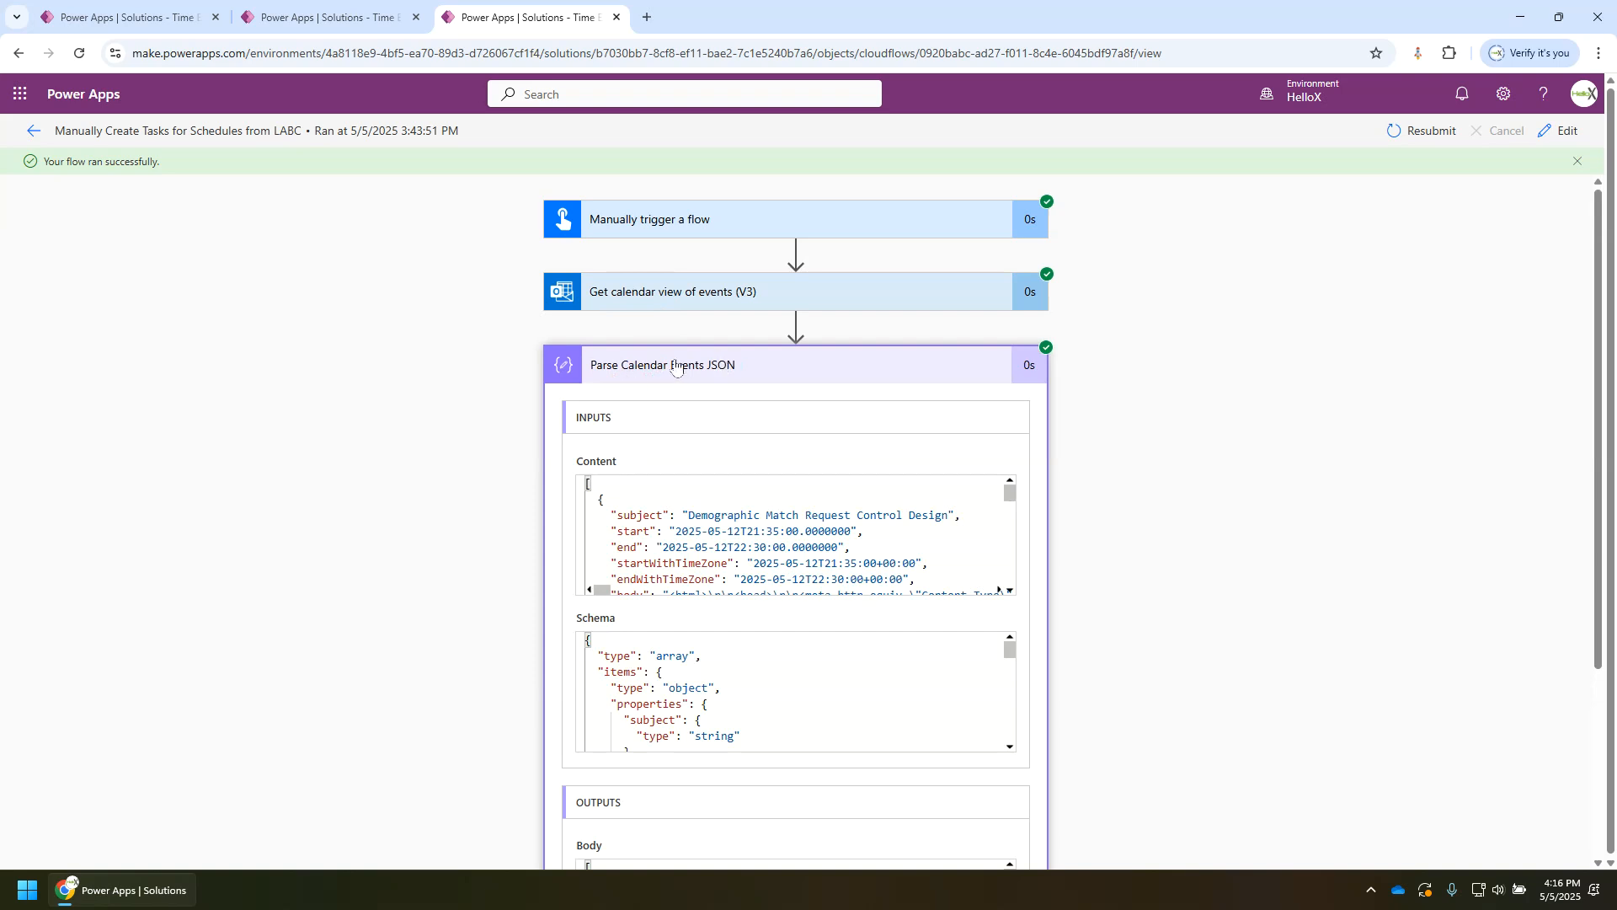
Step: Show the Parse Calendar Events JSON content and schema inputs, then collapse them
click(672, 292)
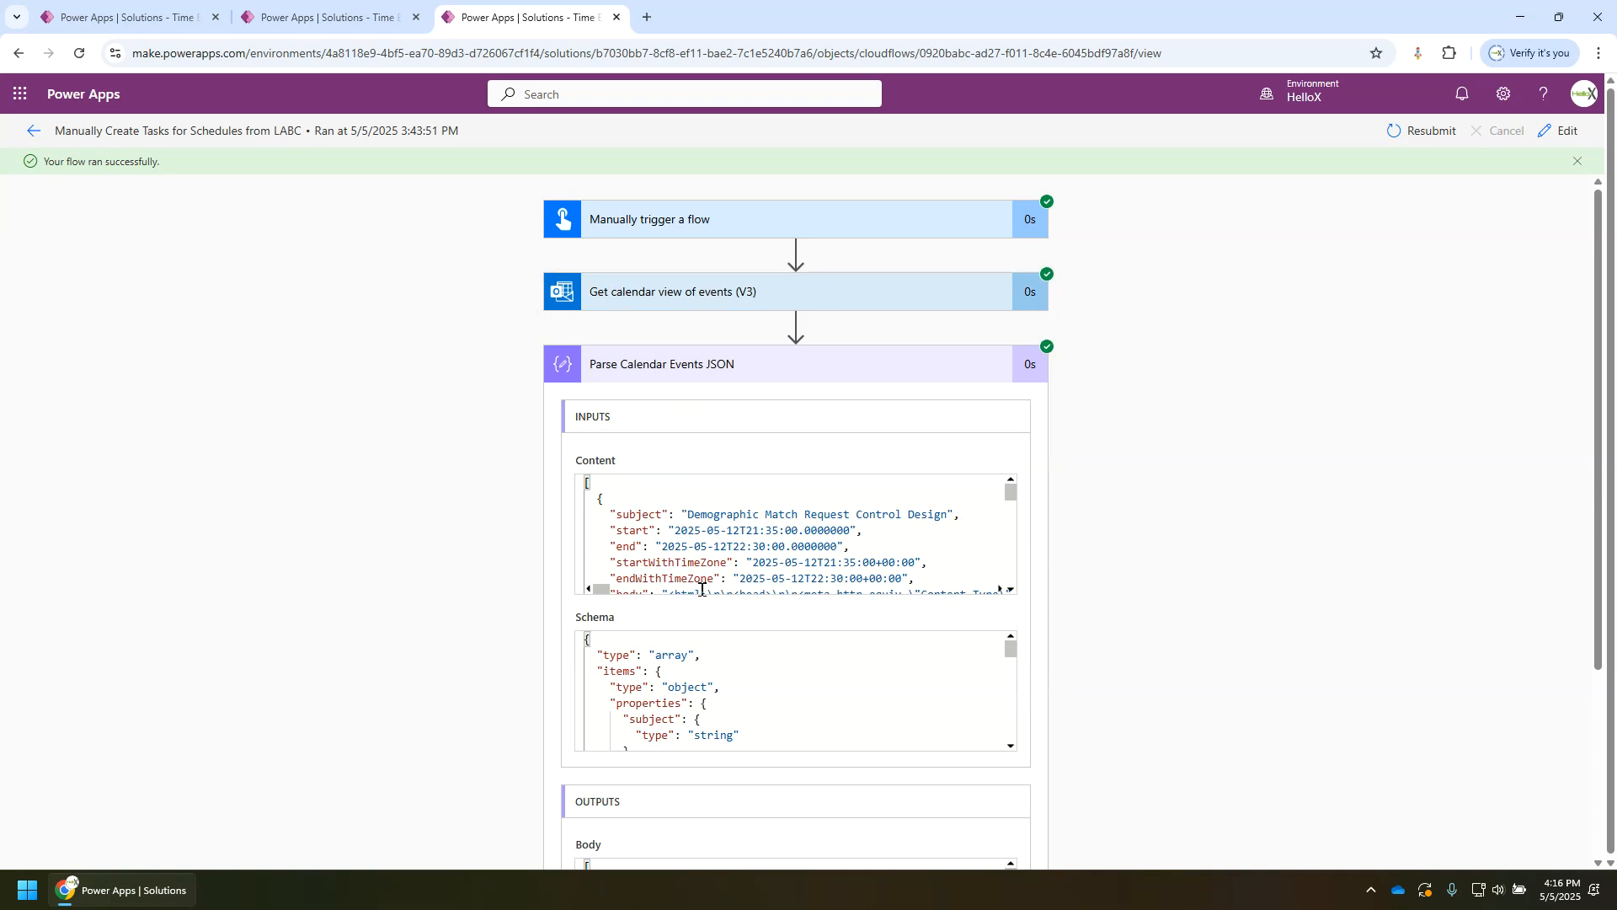
mouse_move(728, 395)
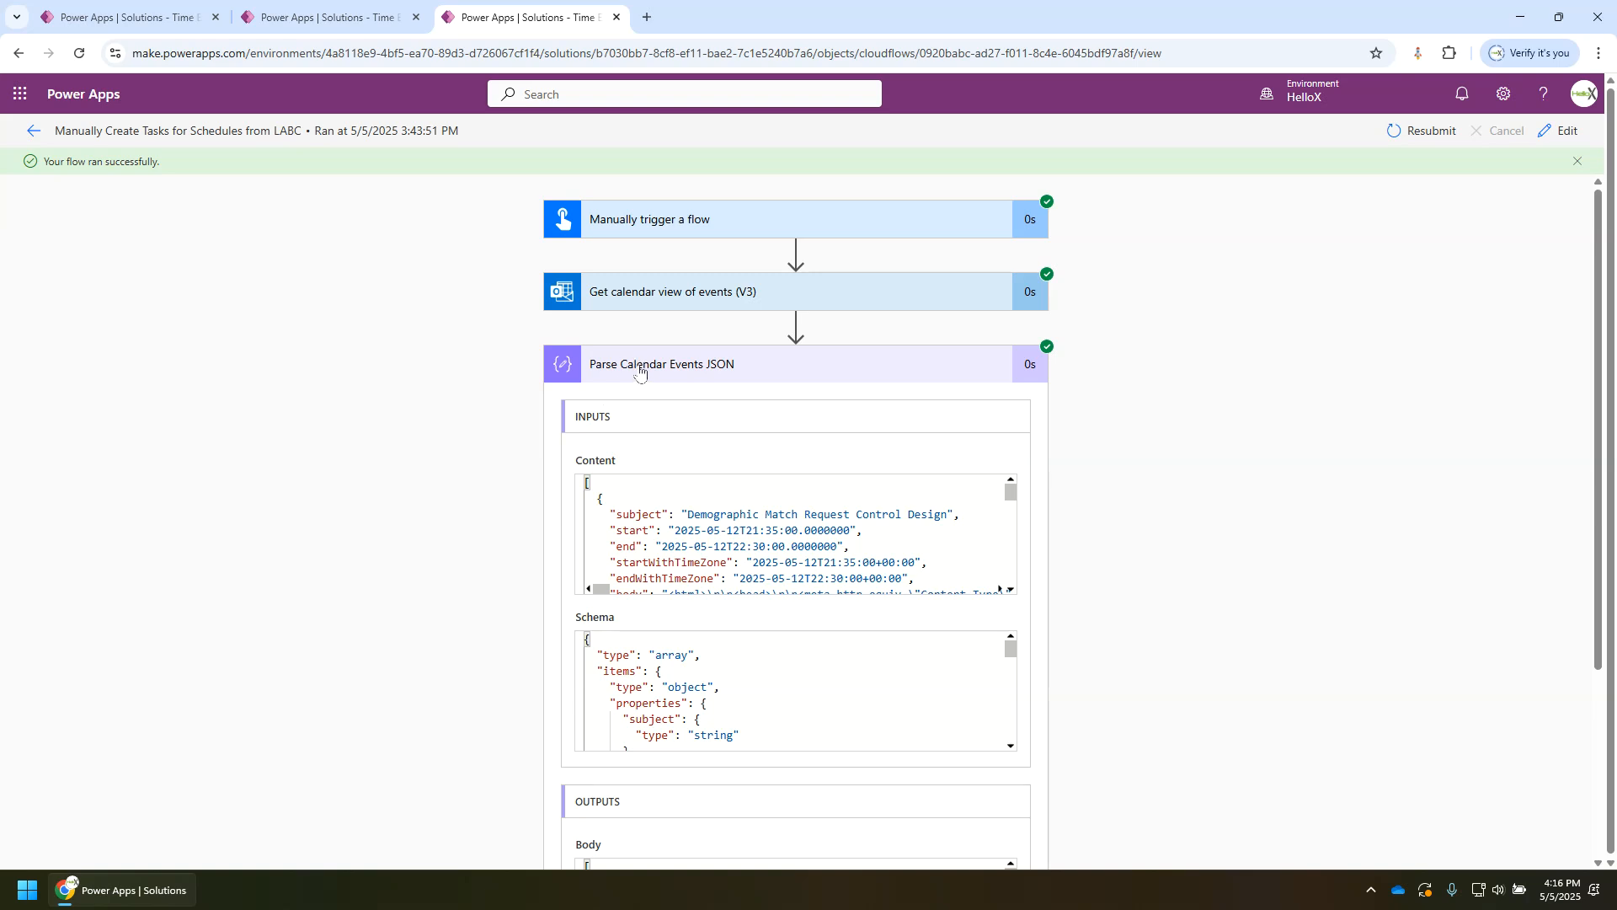
click(661, 364)
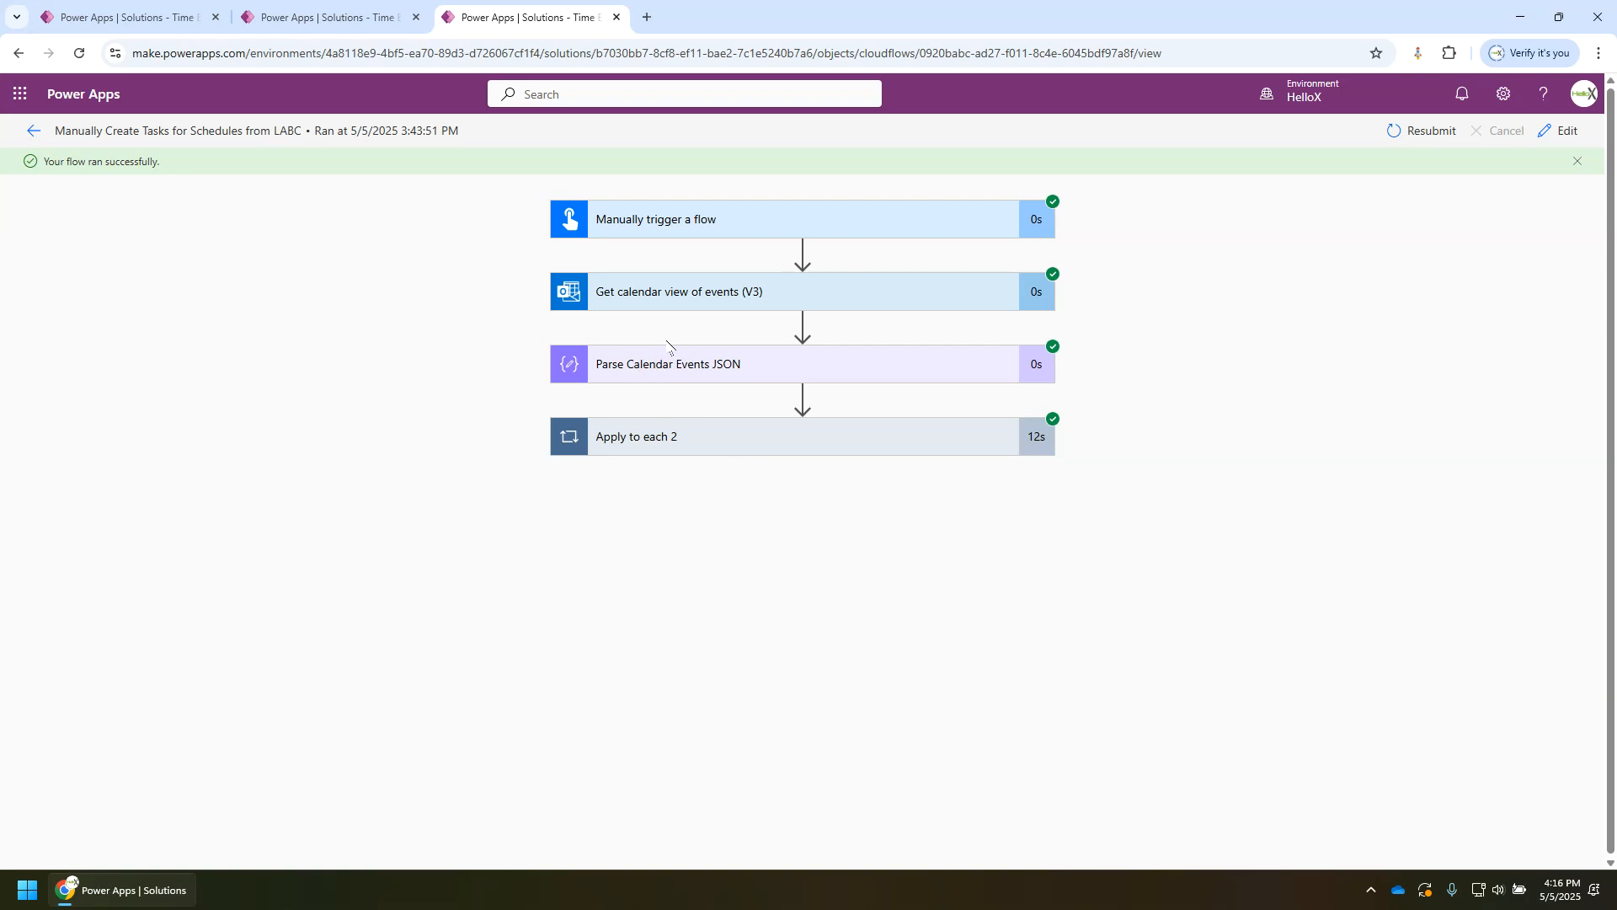
mouse_move(719, 292)
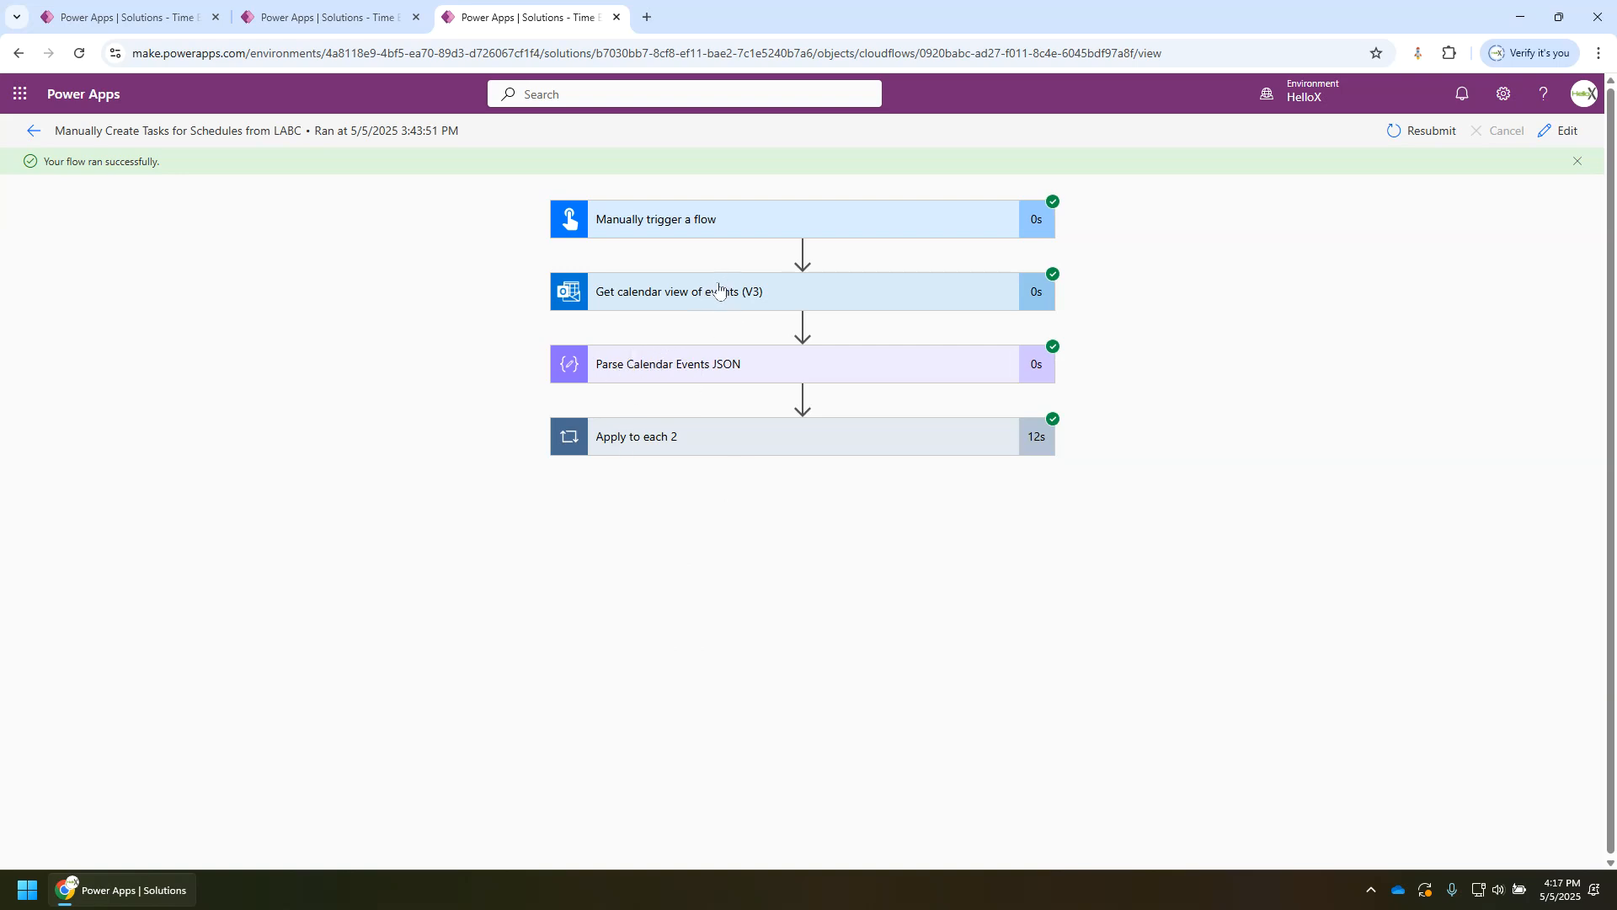
mouse_move(765, 320)
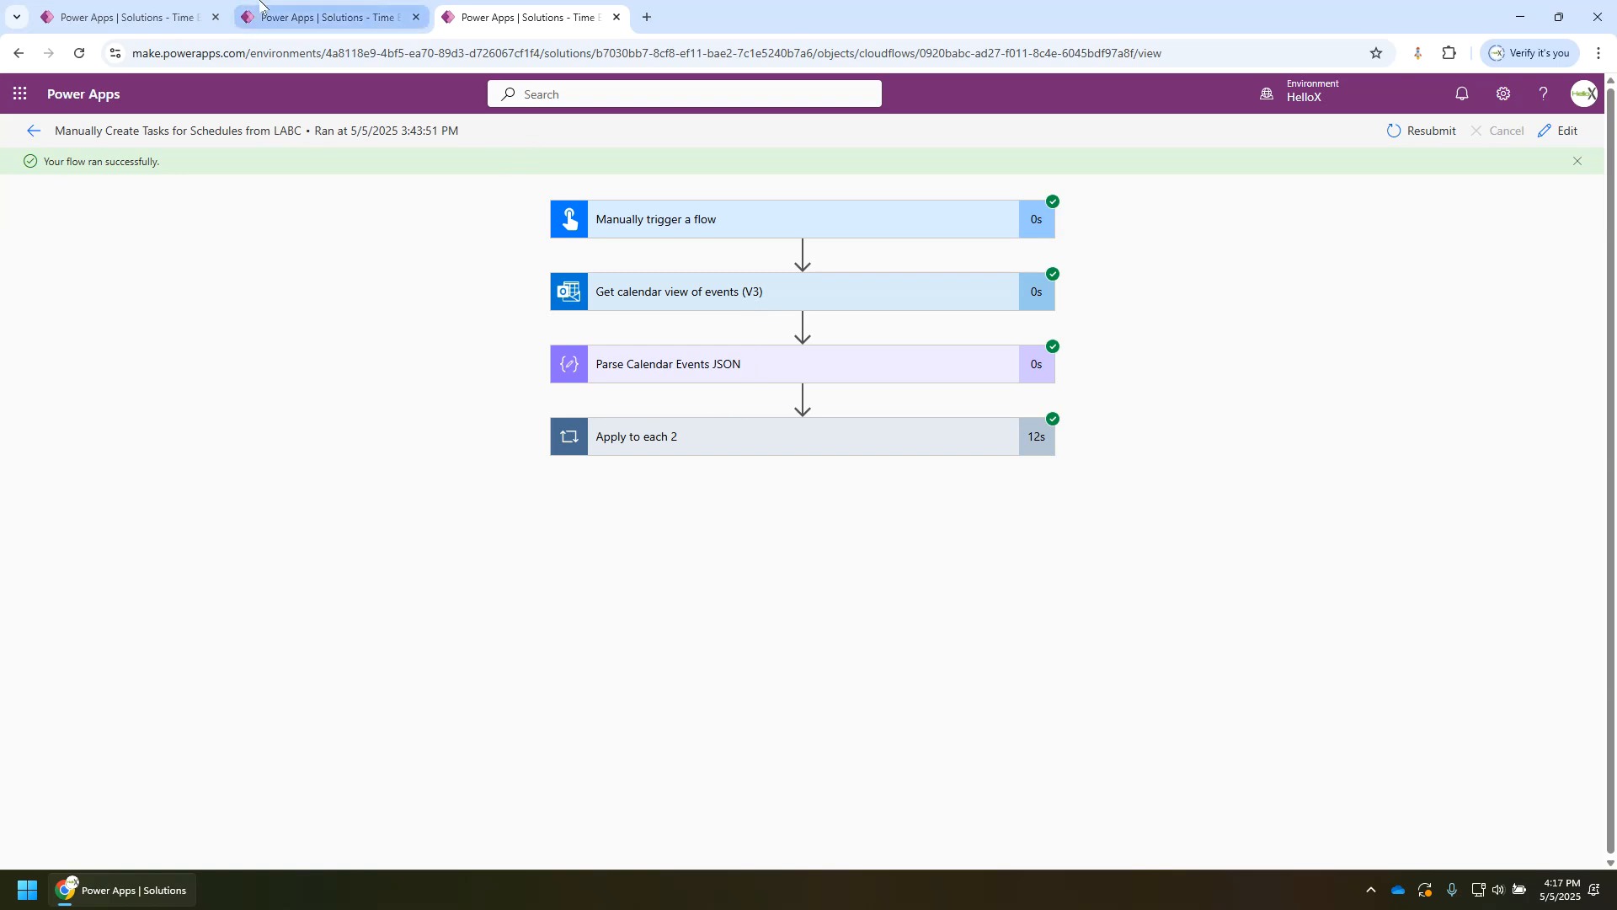
mouse_move(603, 443)
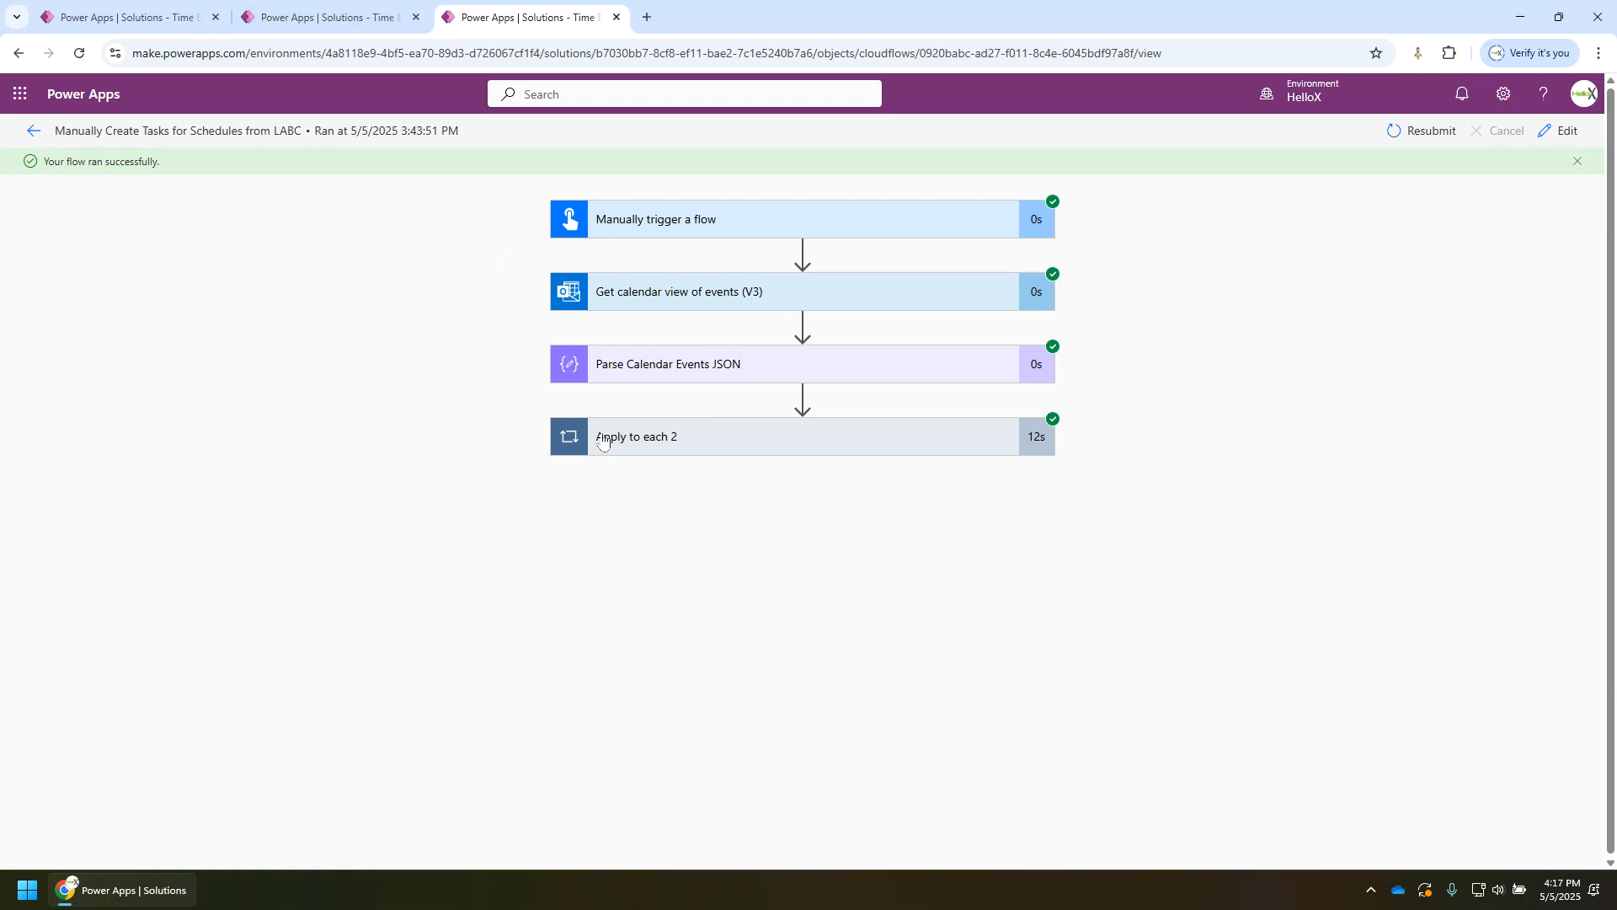
Step: Expand Apply to each 2 to view its 13 iterations, then collapse it
click(637, 436)
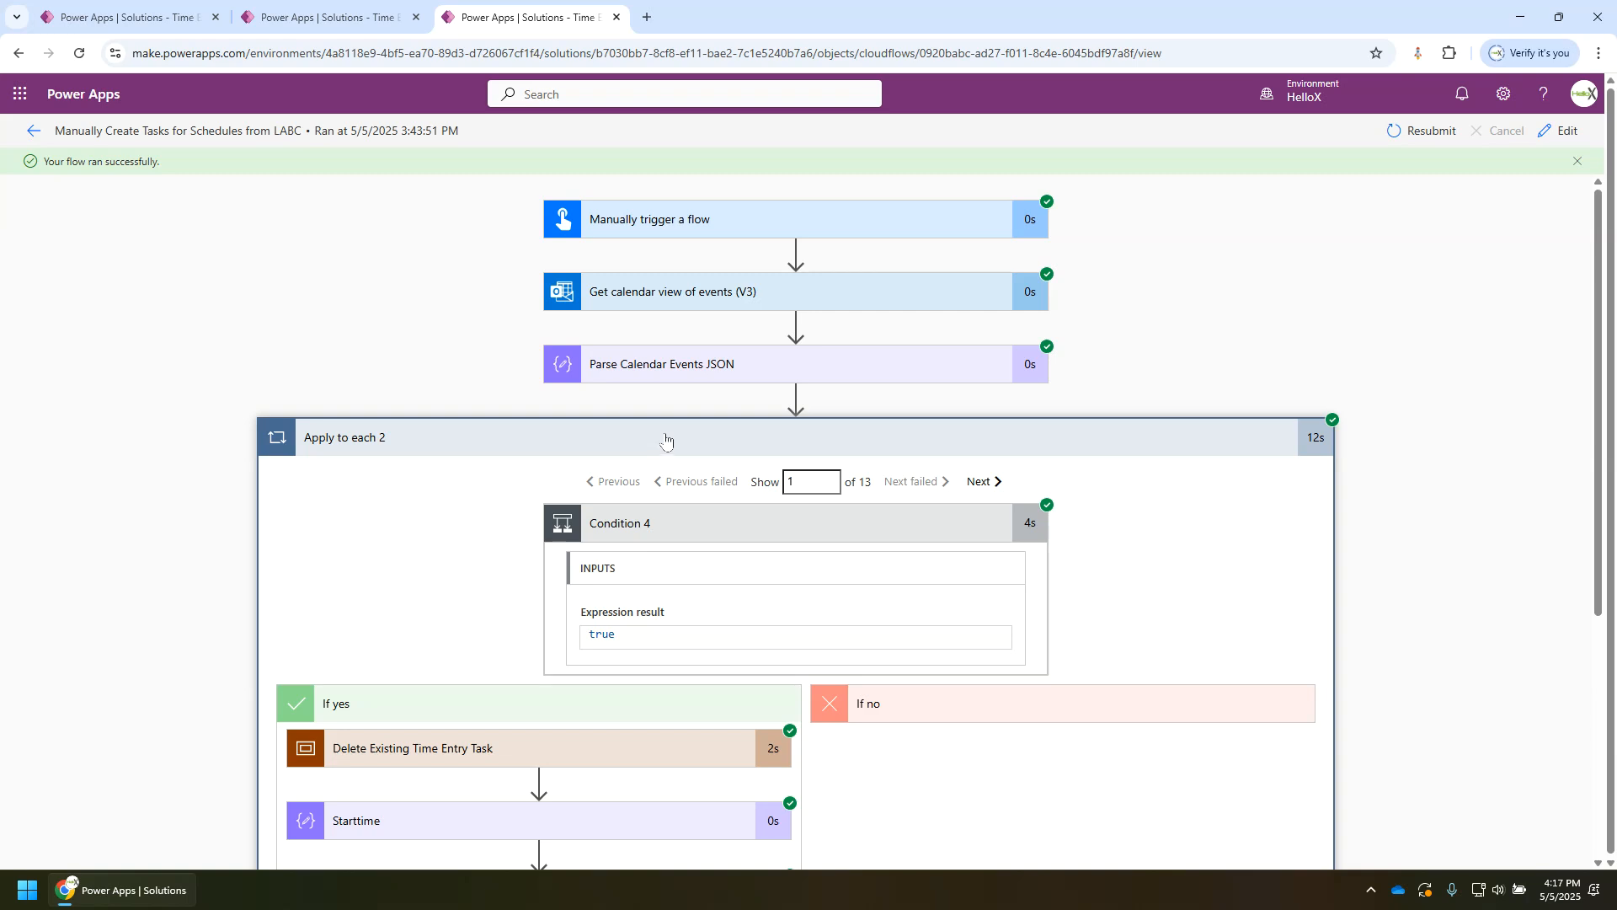
click(344, 437)
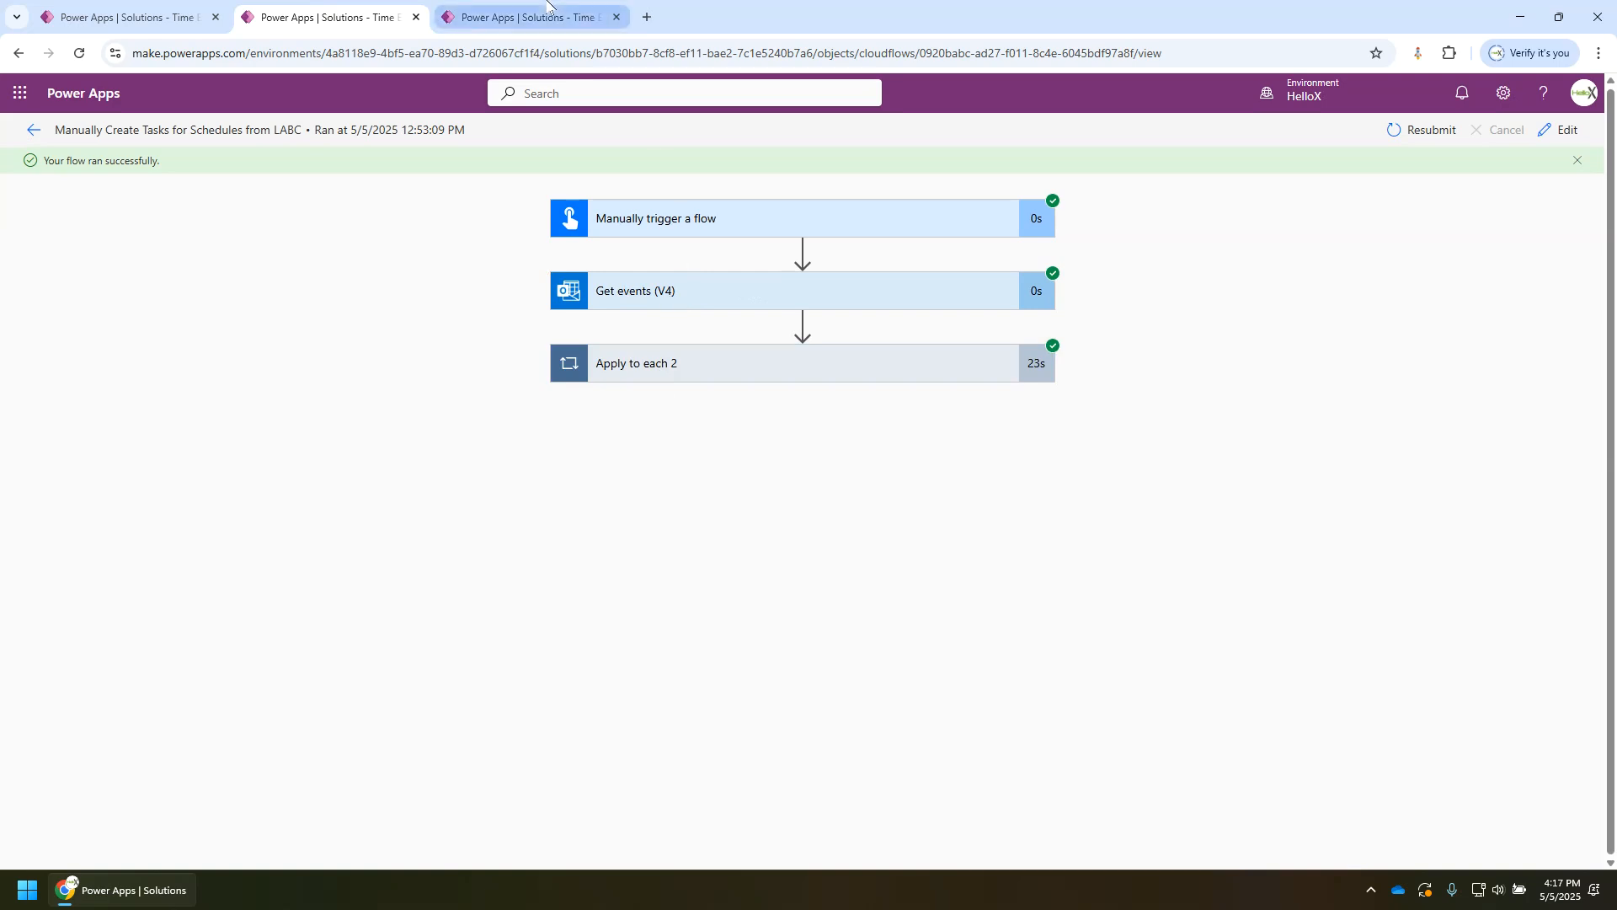
mouse_move(527, 17)
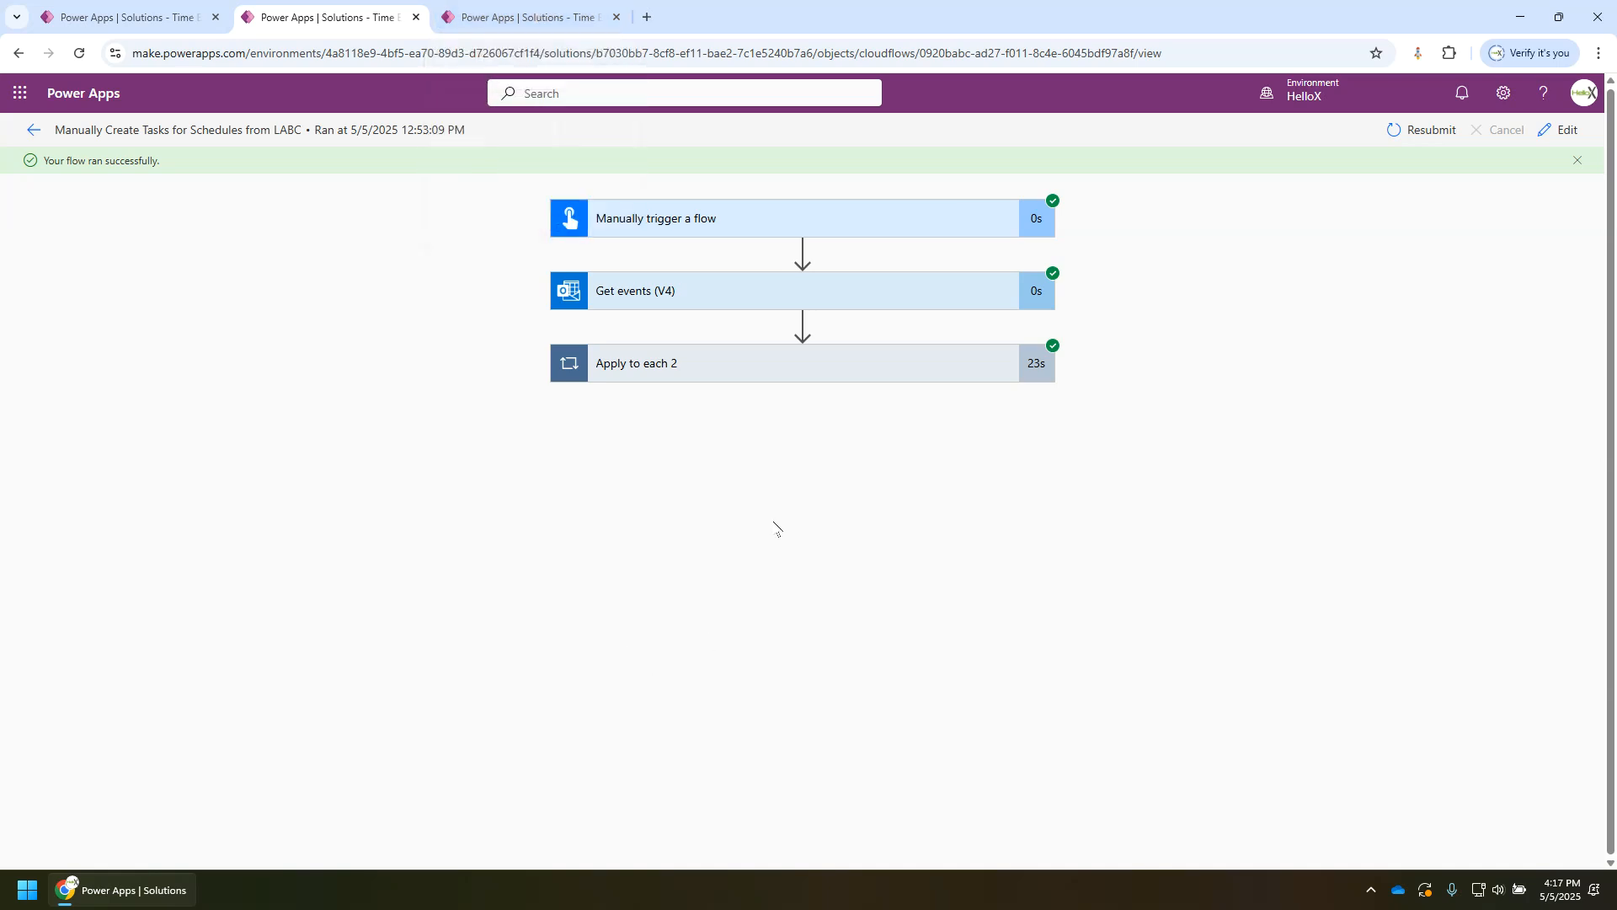
mouse_move(564, 76)
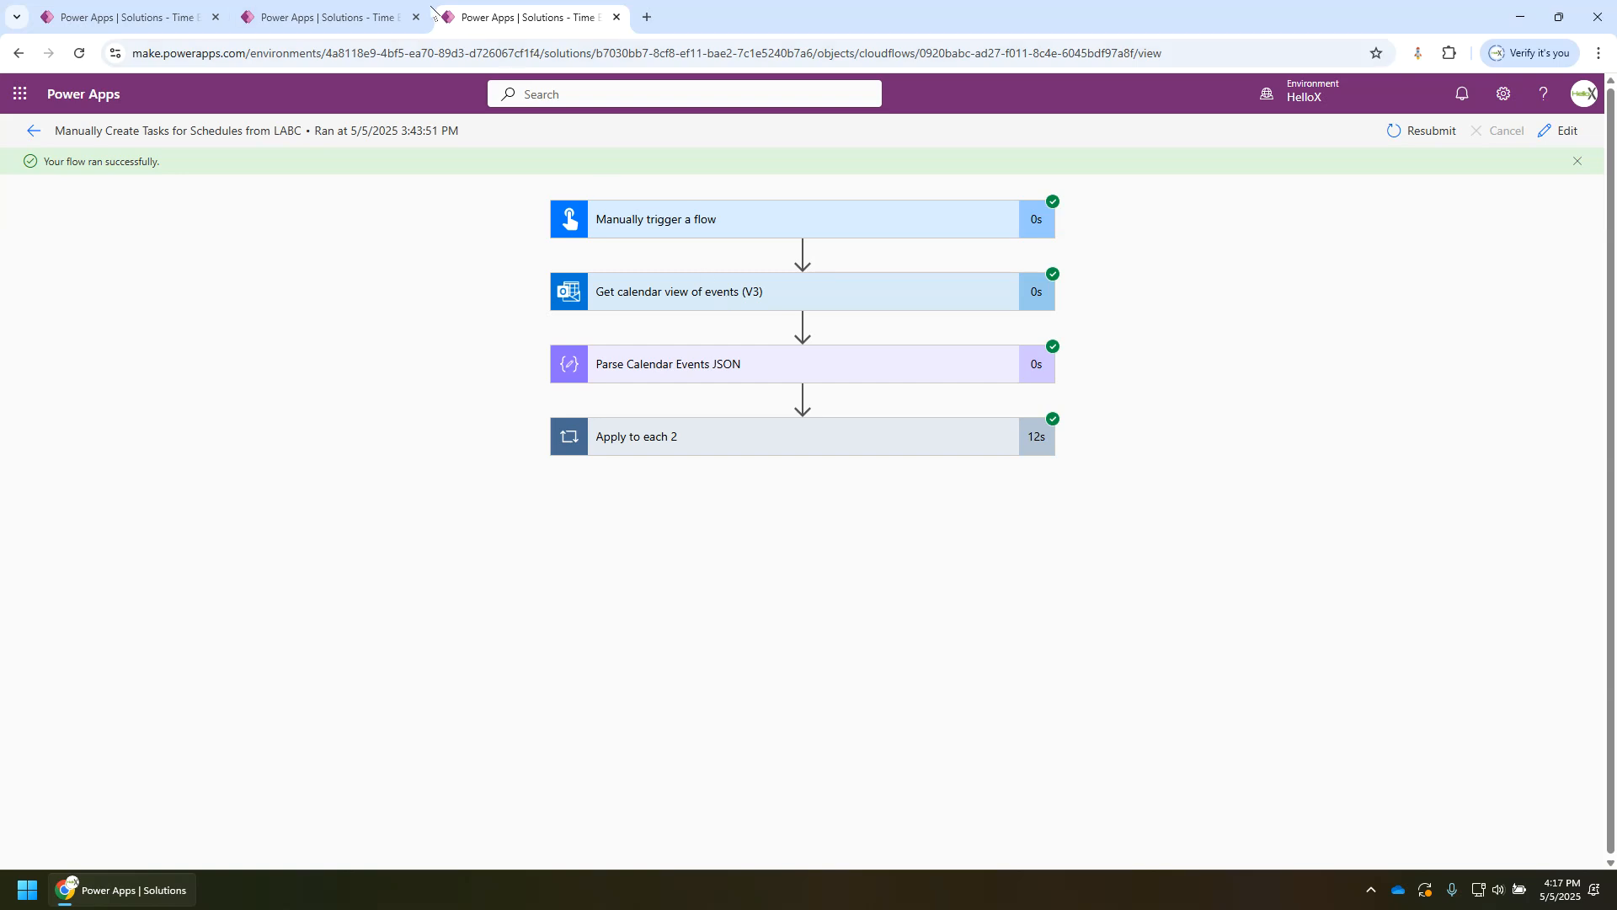
mouse_move(525, 17)
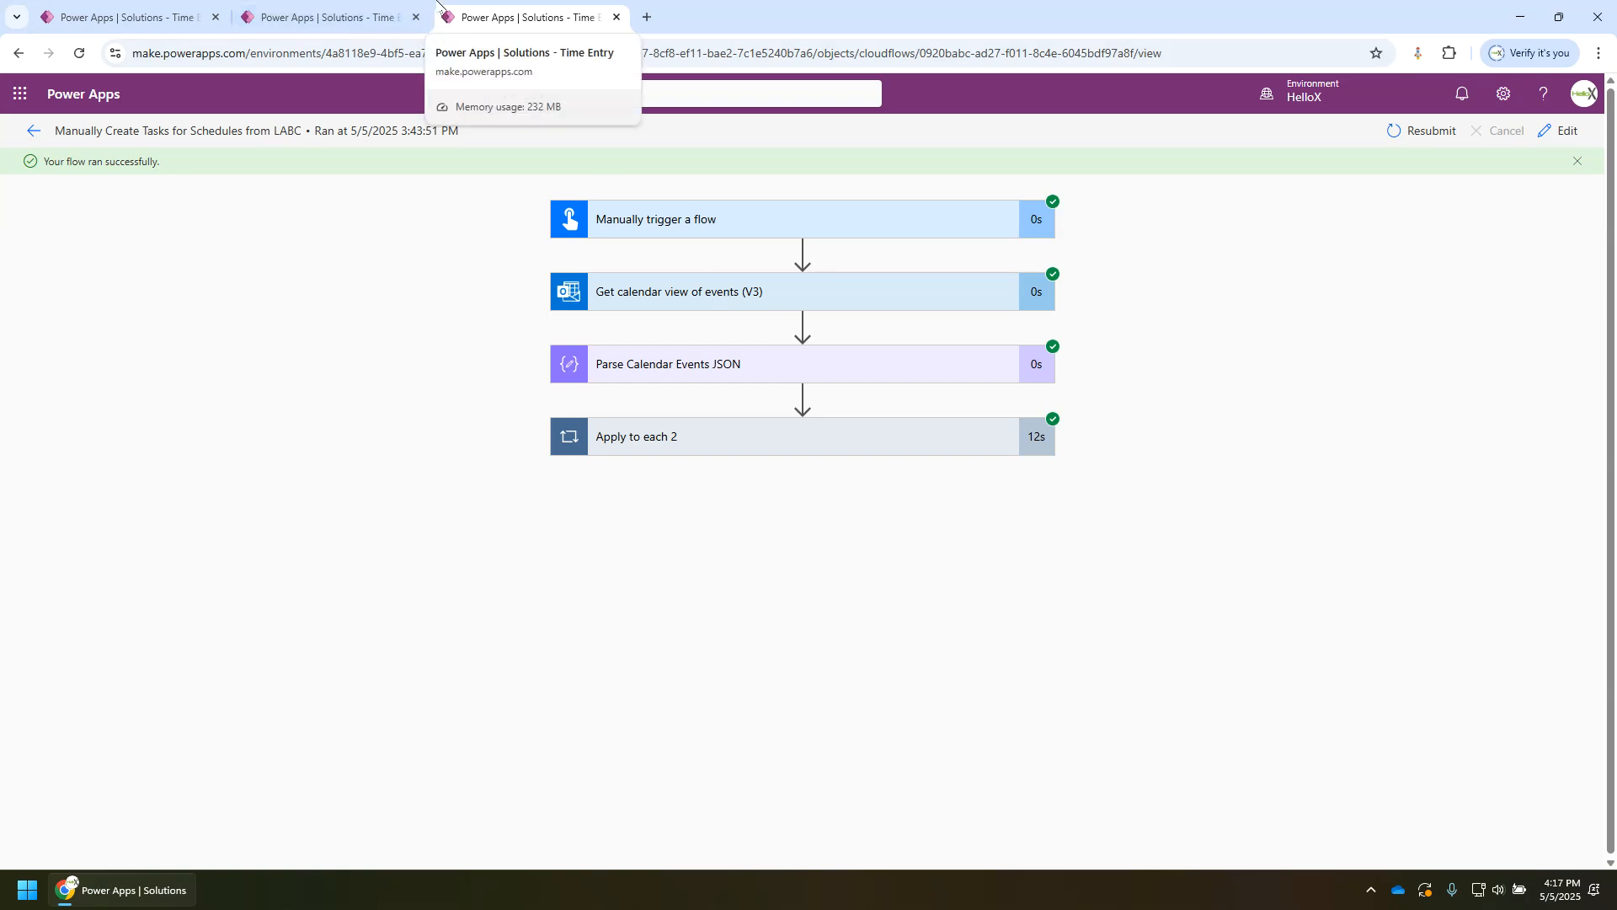
click(325, 17)
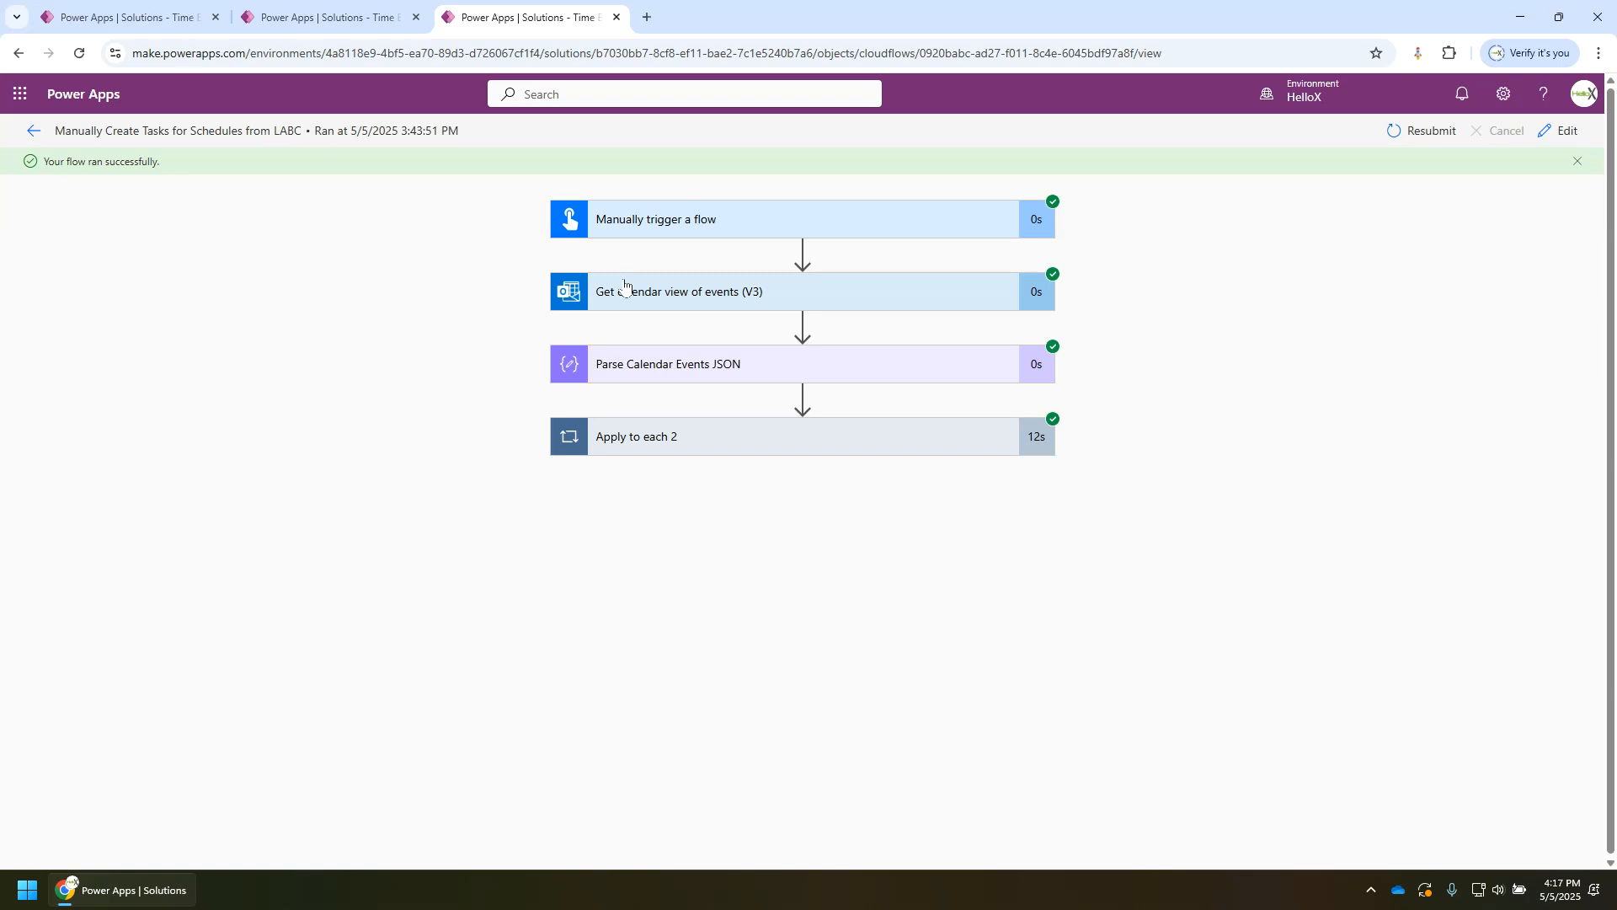
Step: Switch the calendar-view flow run into Edit mode
click(1566, 130)
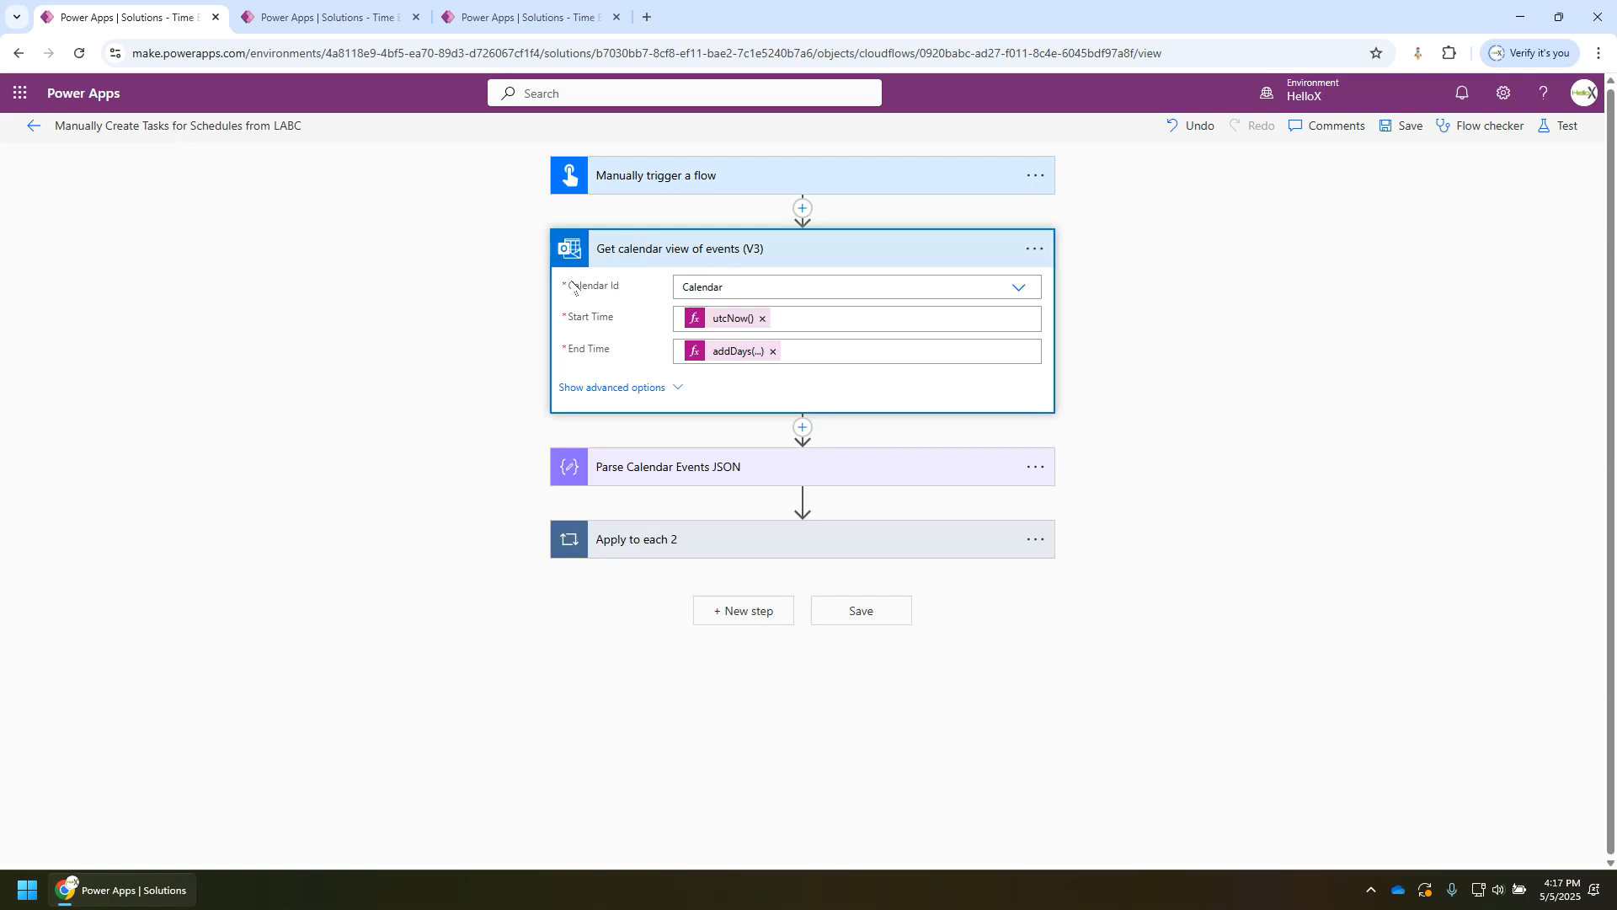
click(1015, 286)
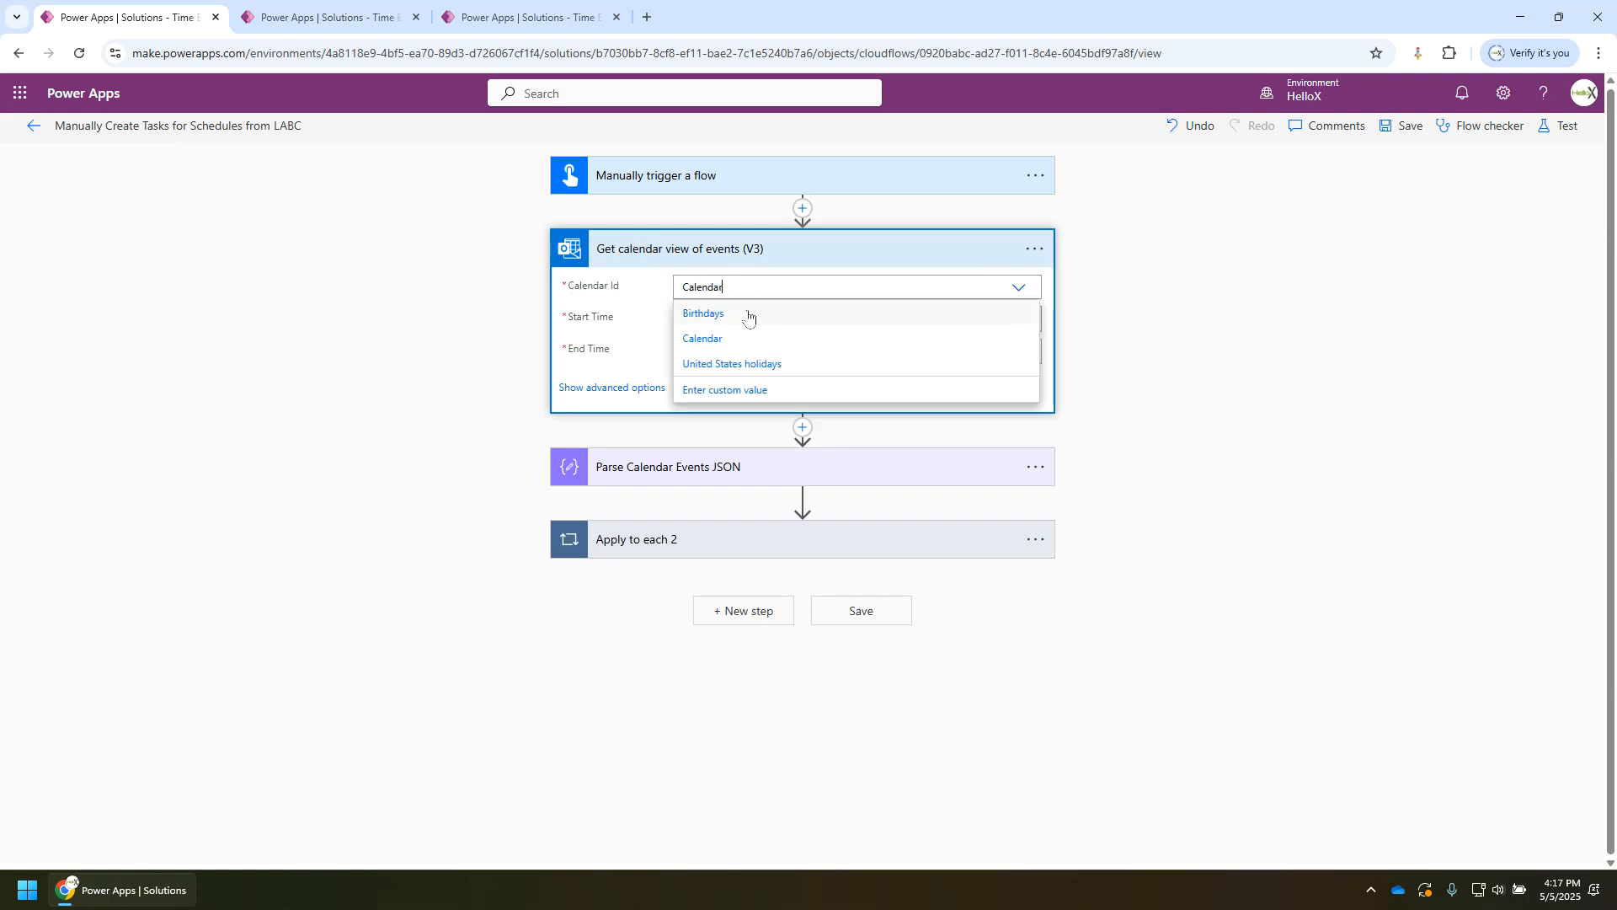
click(701, 337)
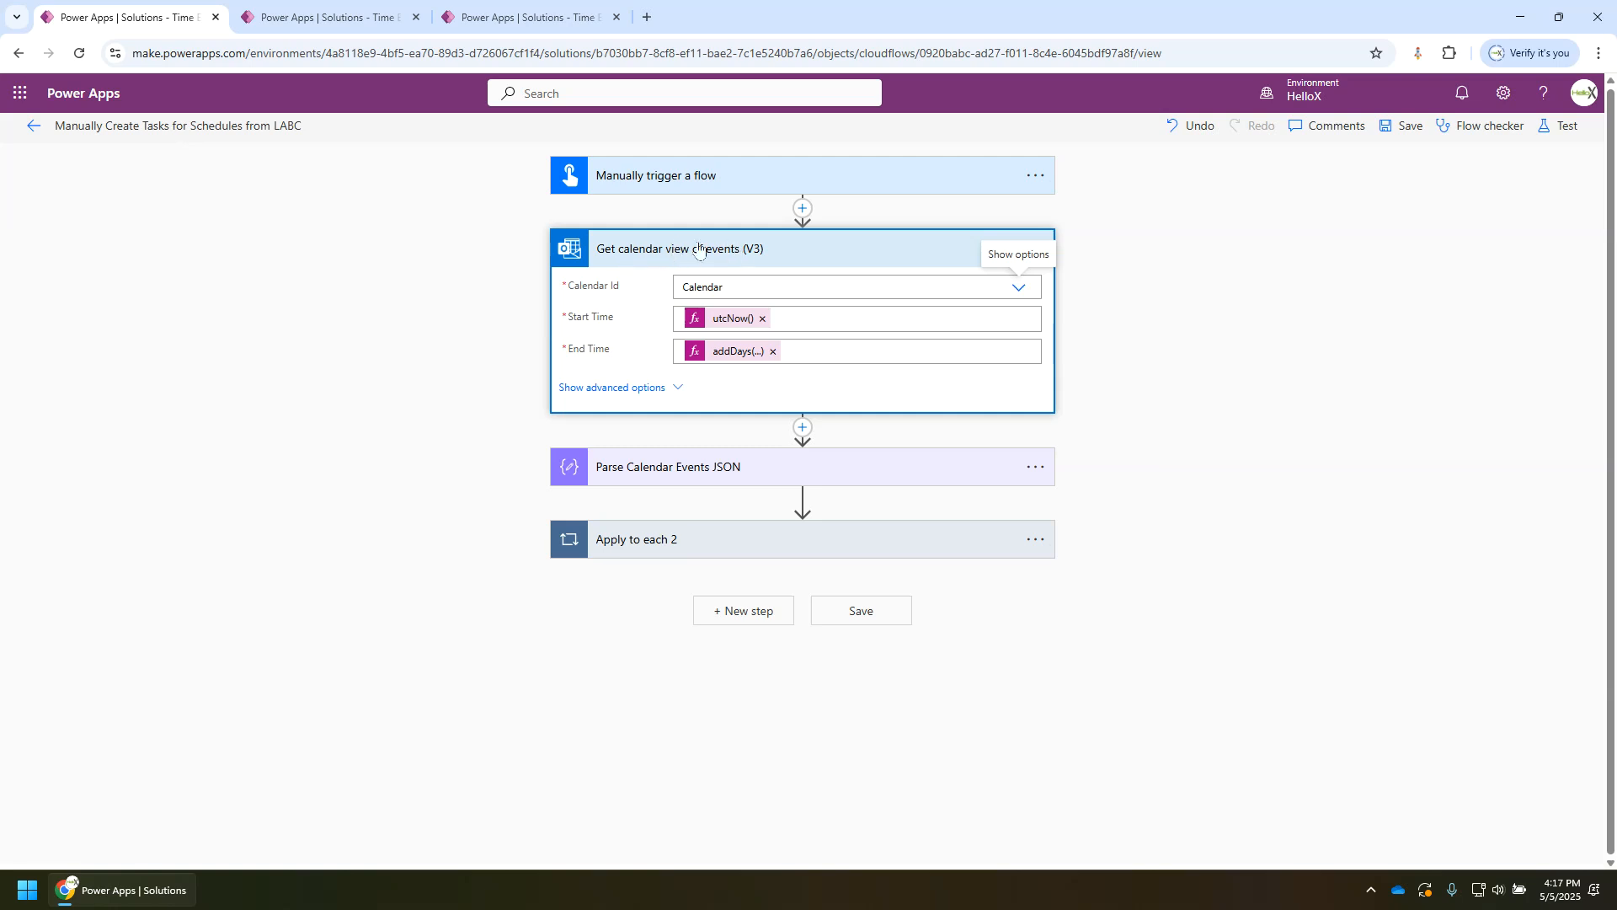
mouse_move(595, 320)
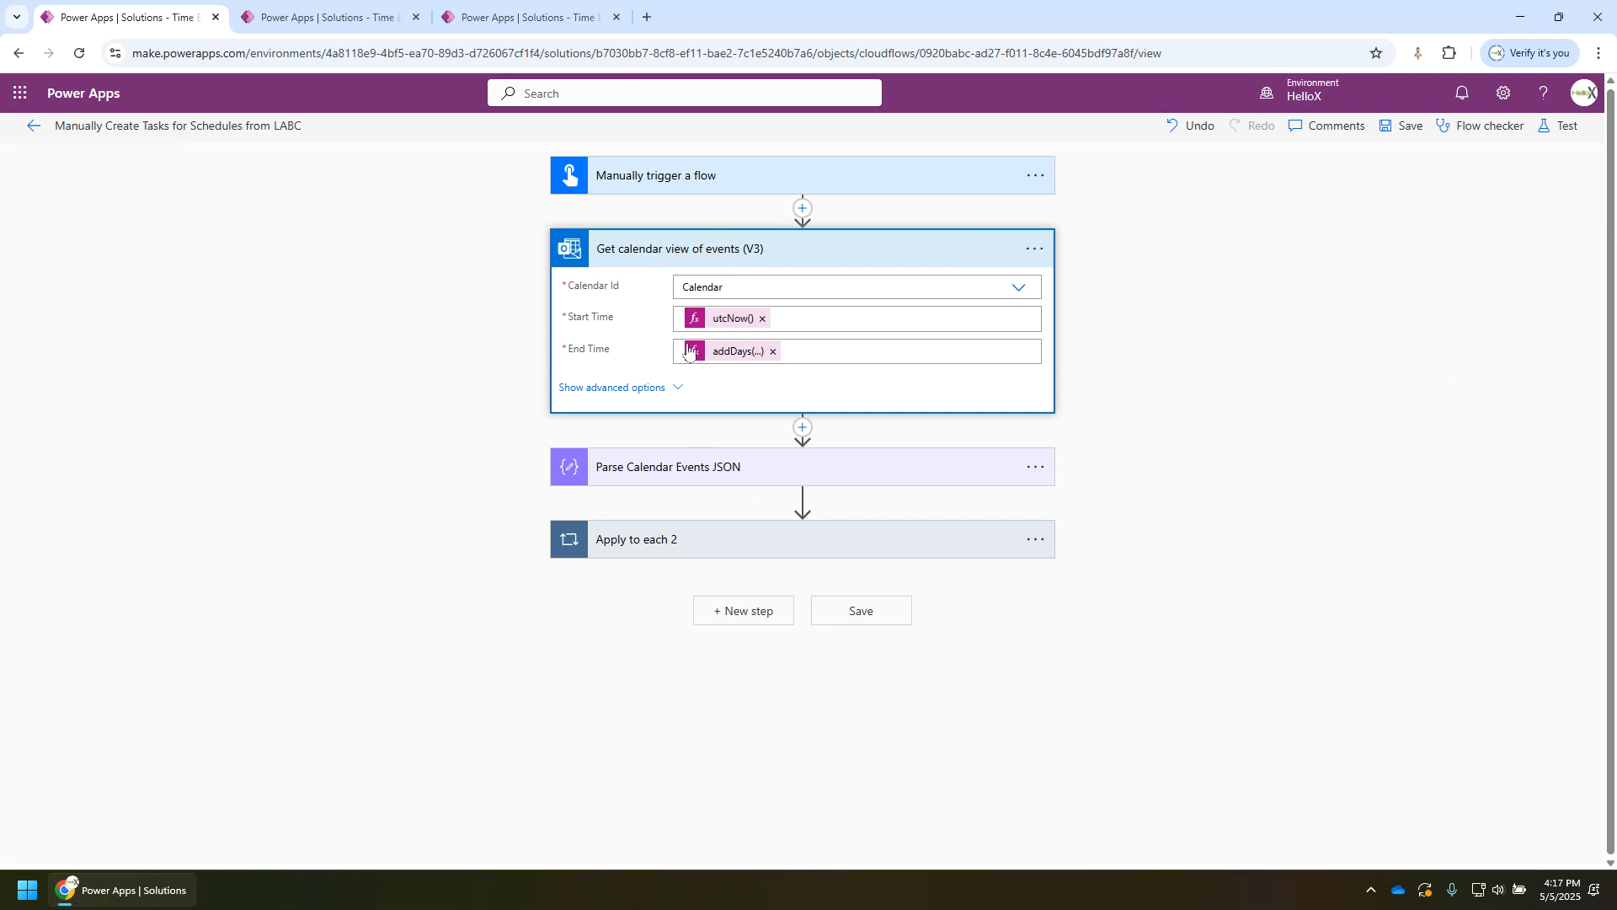
mouse_move(738, 351)
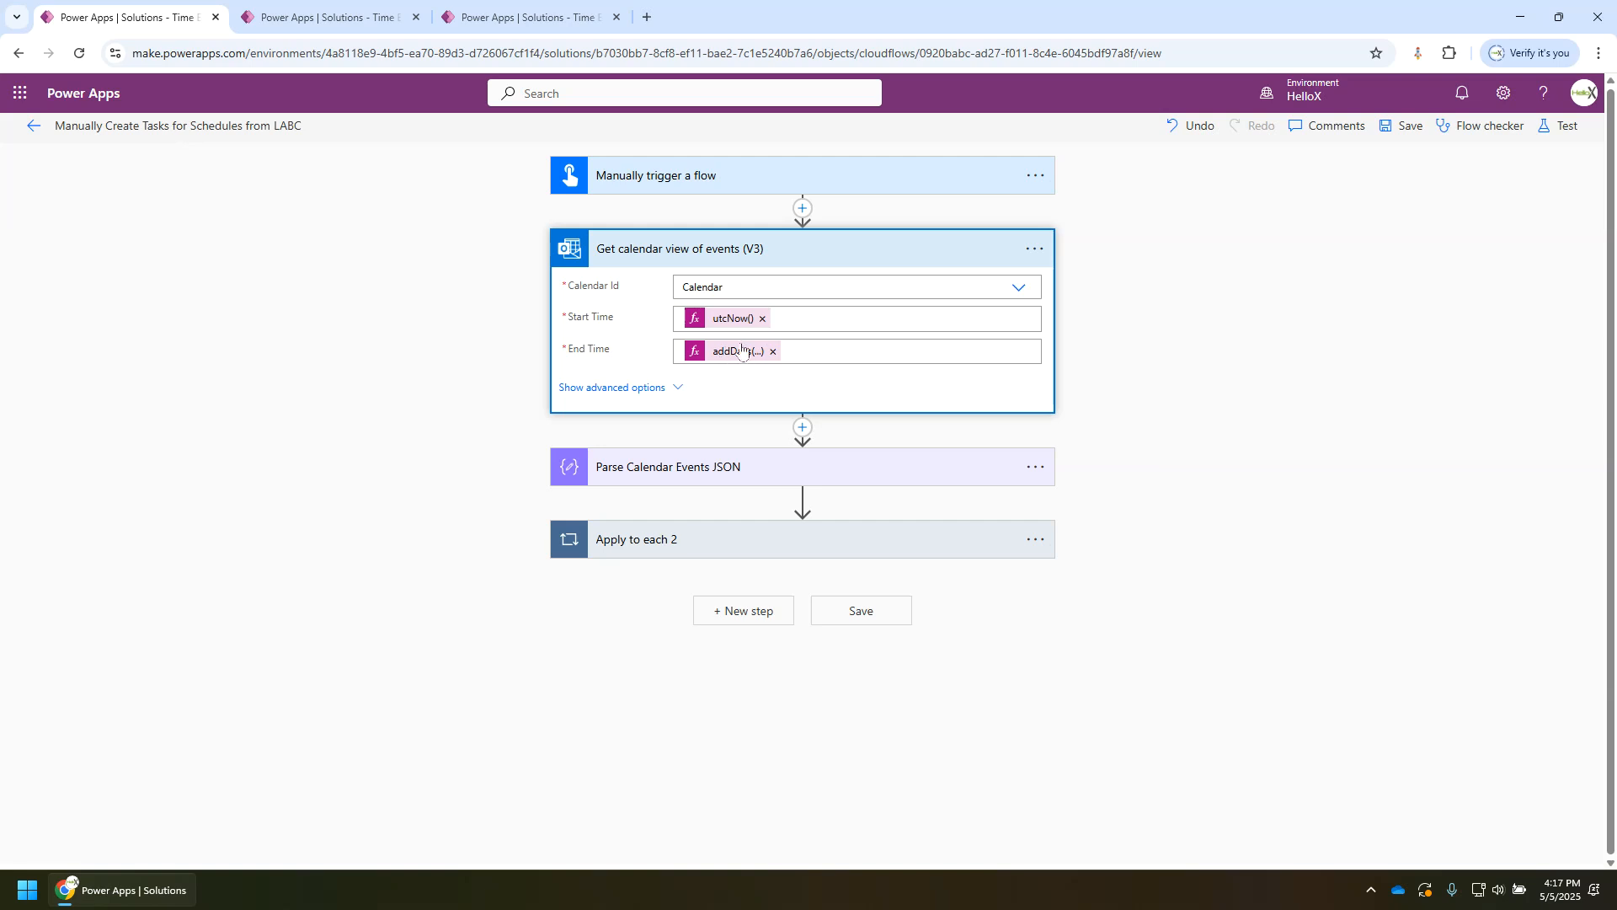
mouse_move(738, 351)
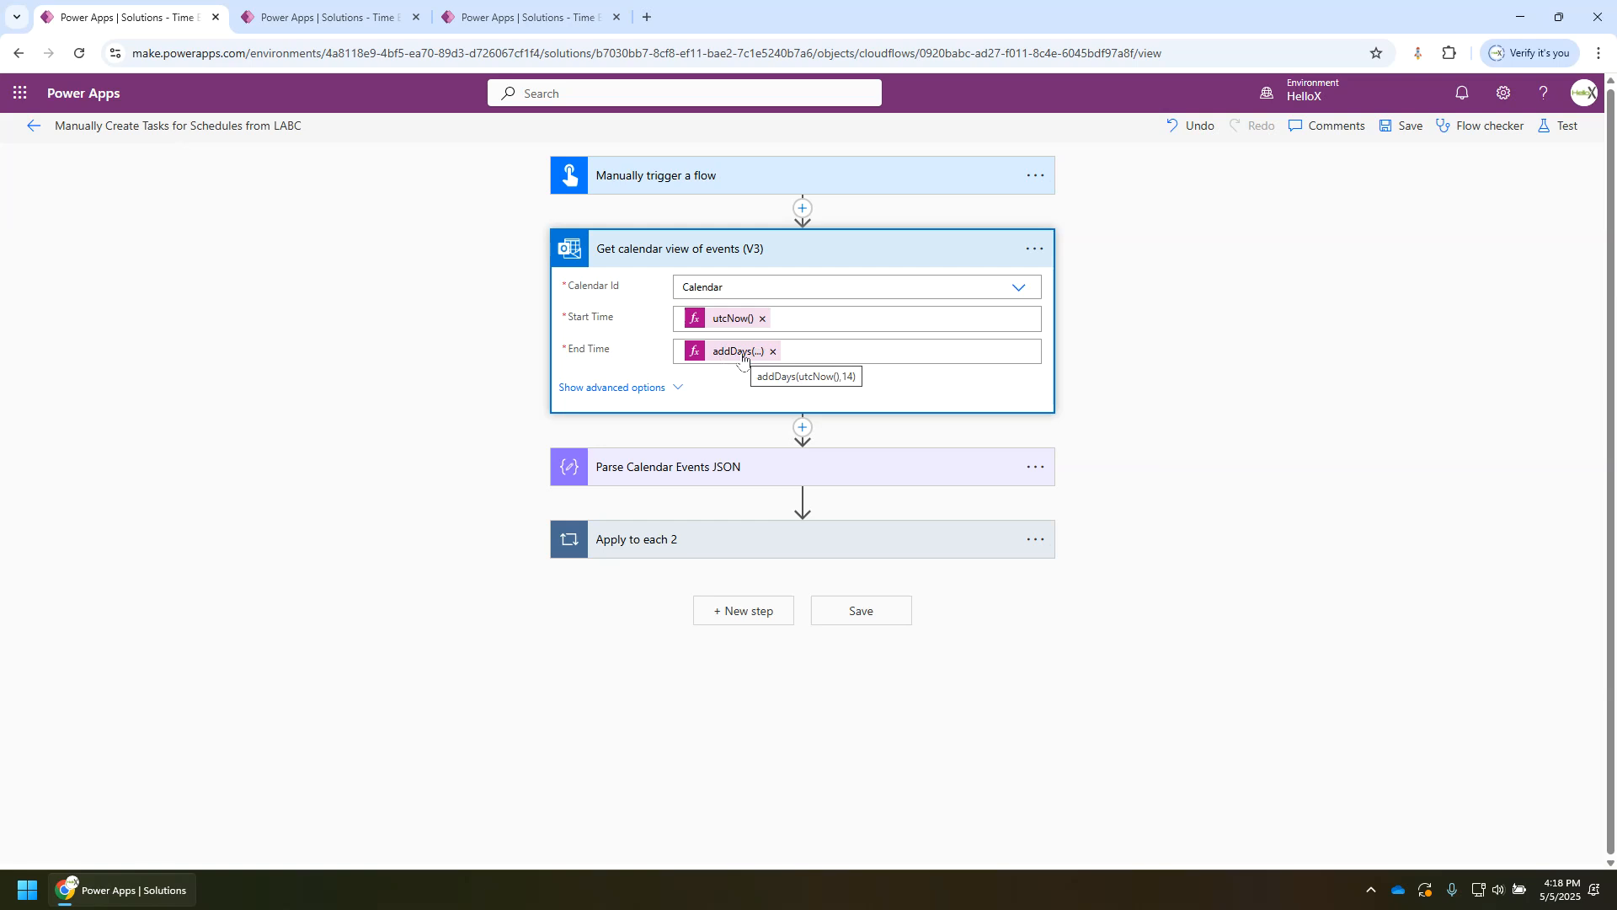
mouse_move(667, 495)
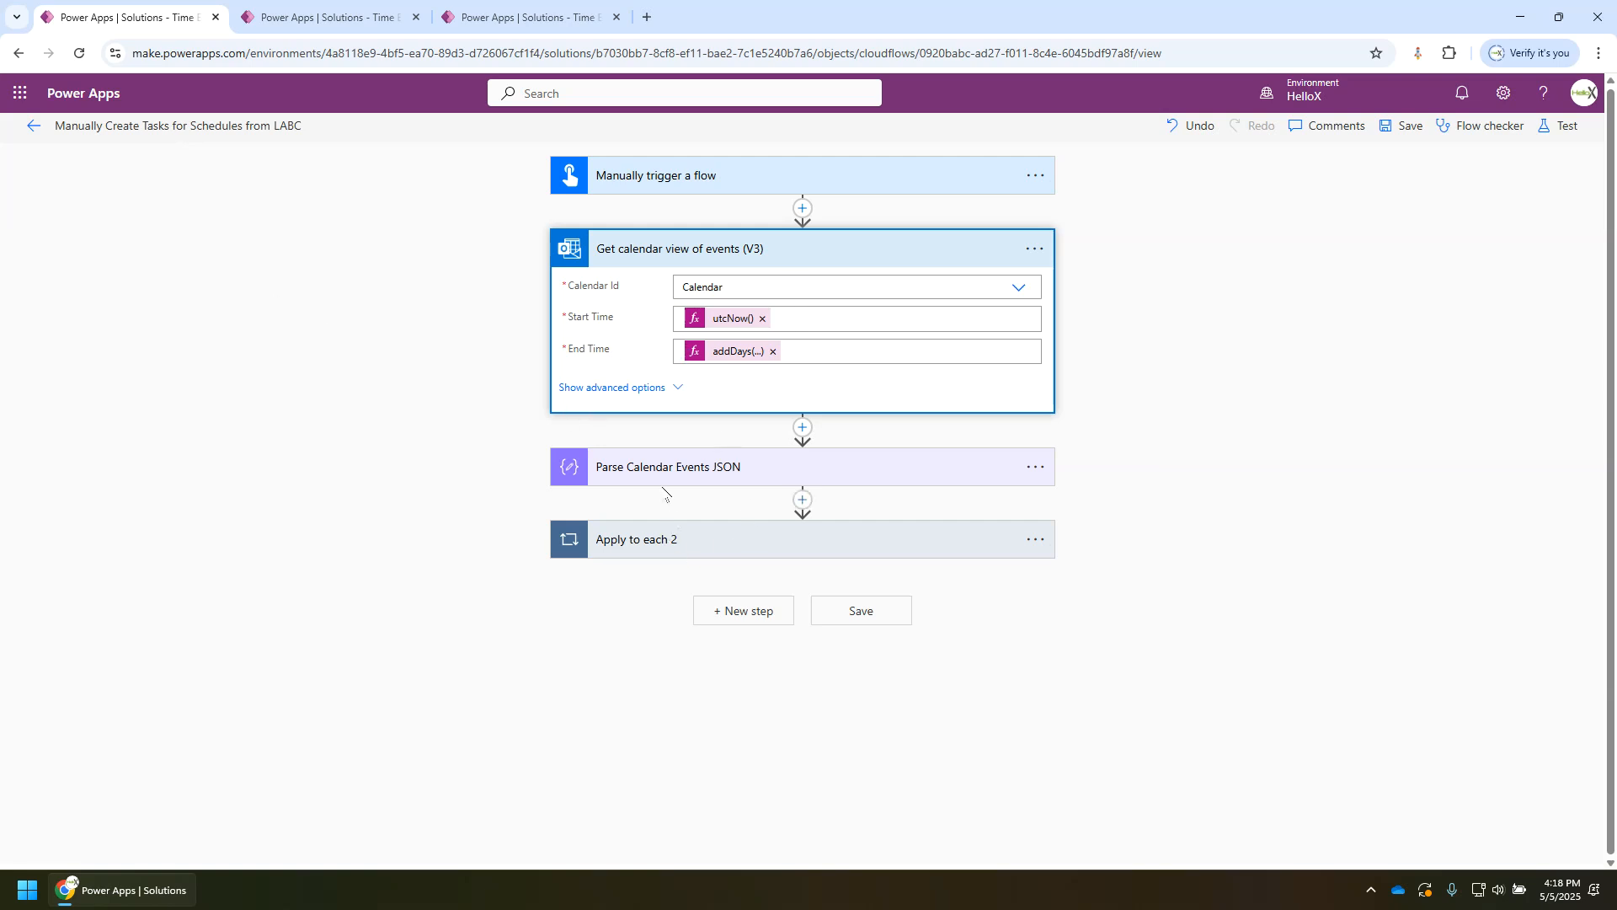
Step: Review the Parse Calendar Events JSON schema, then expand Apply to each 2 over Body with Condition 4
click(667, 466)
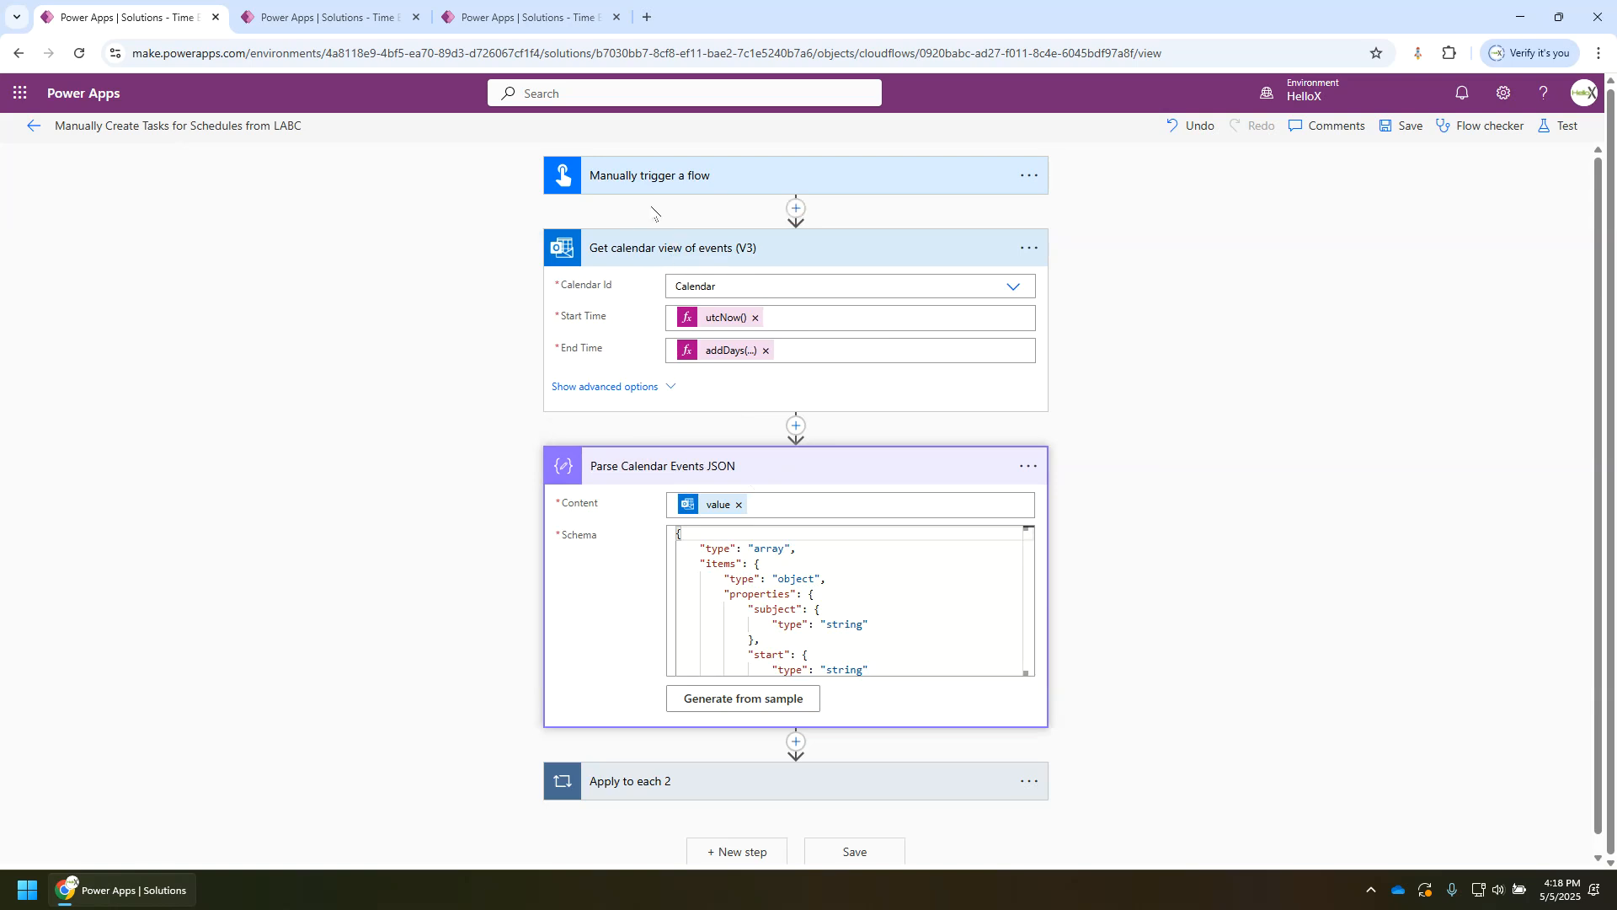
mouse_move(698, 465)
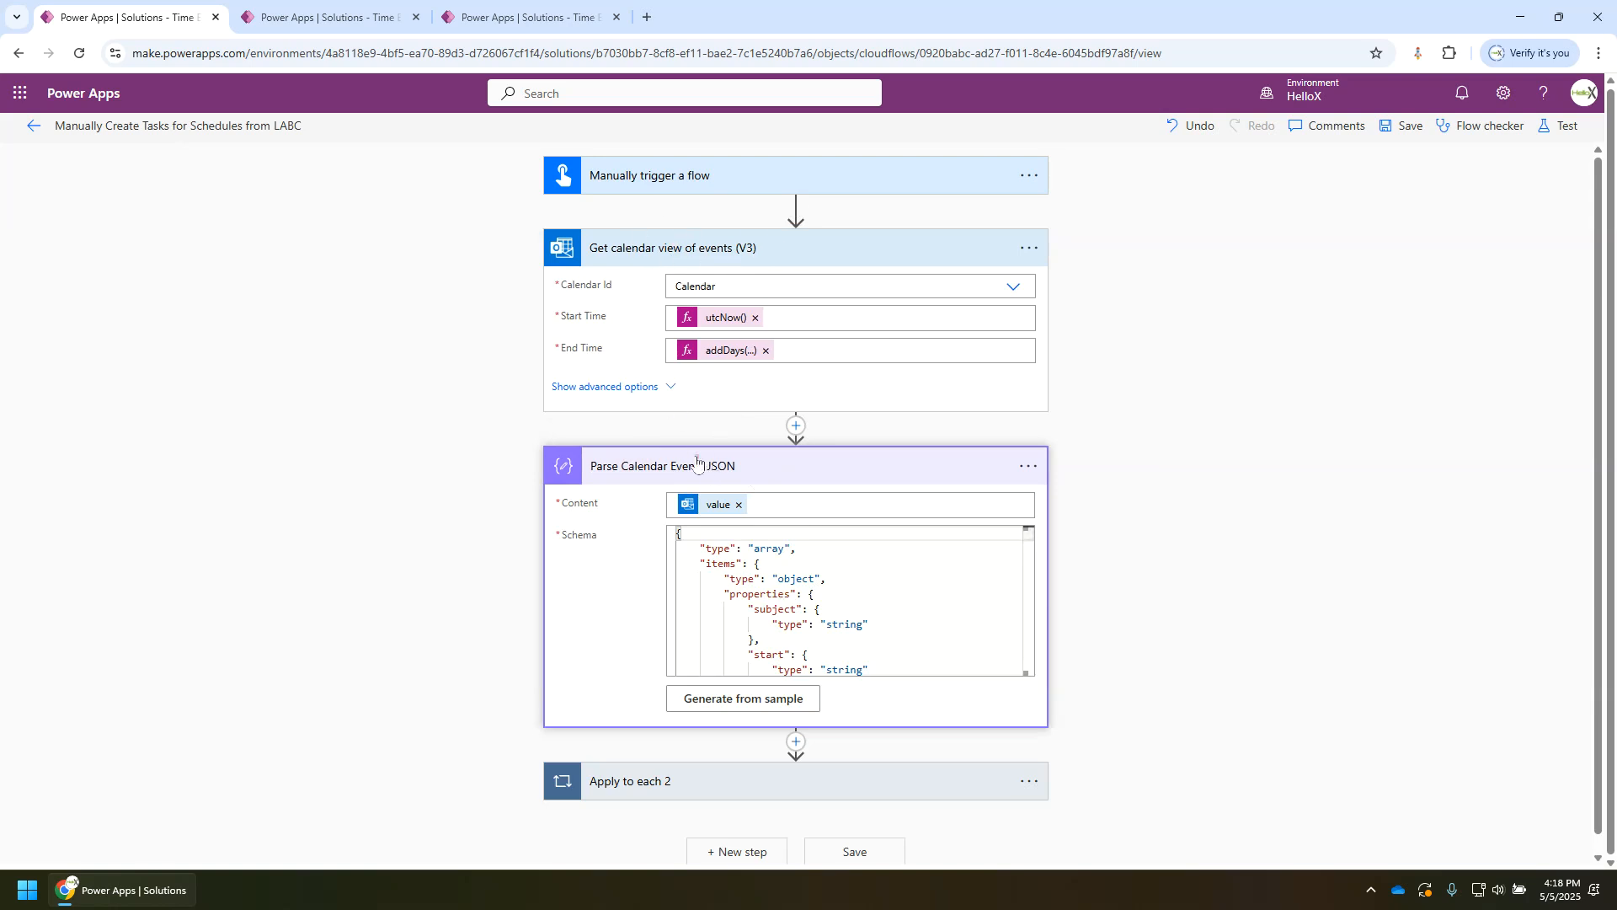
click(666, 465)
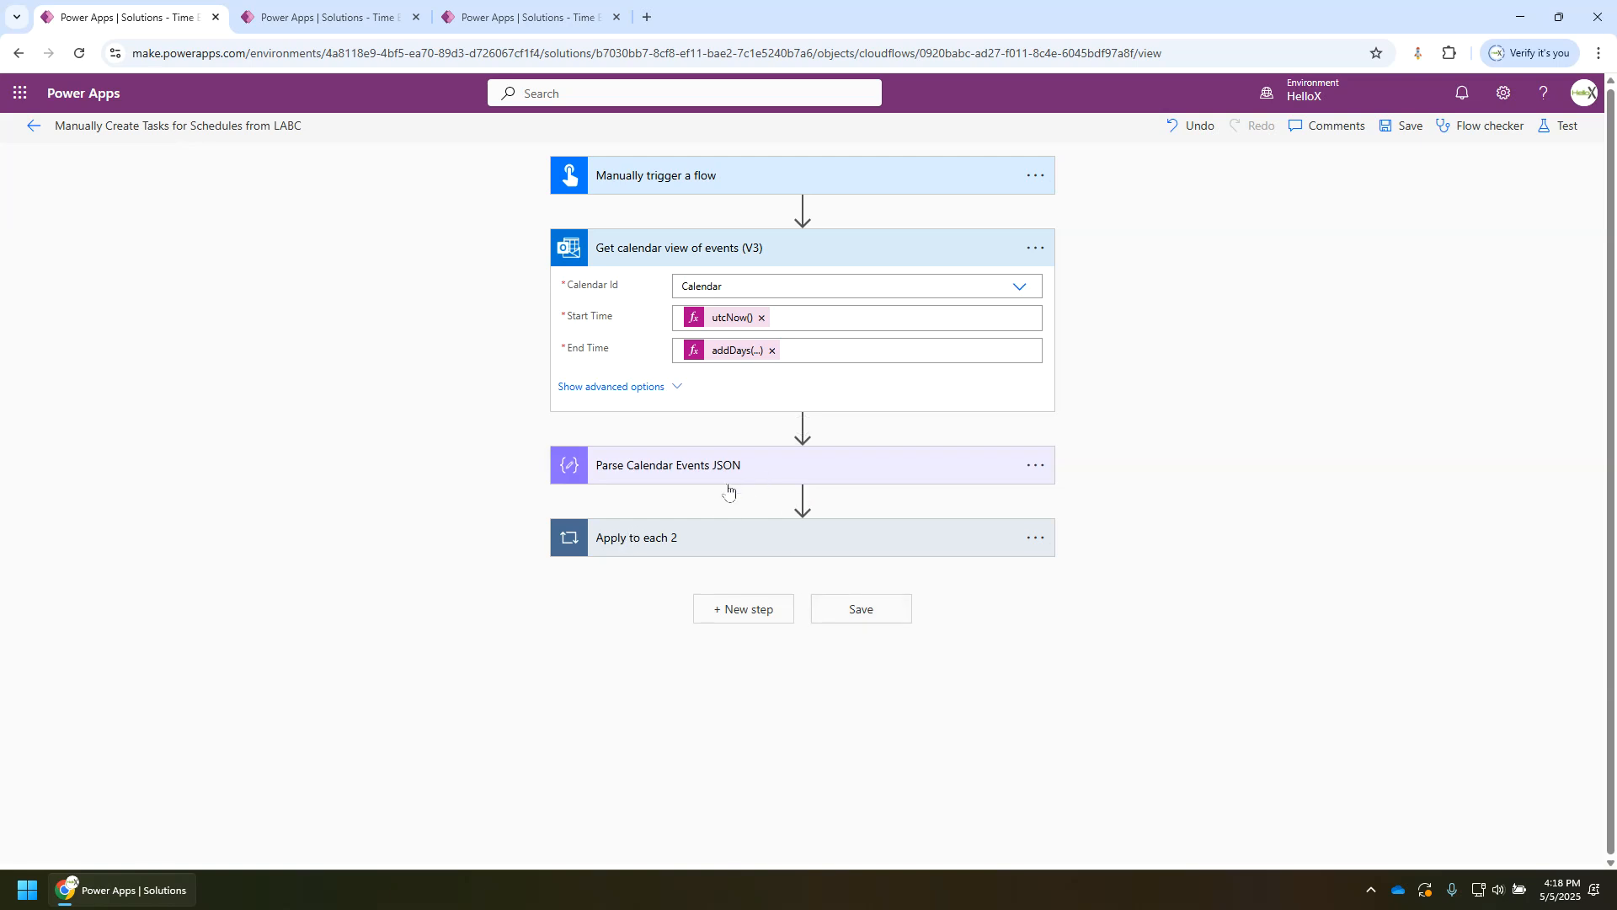
click(637, 535)
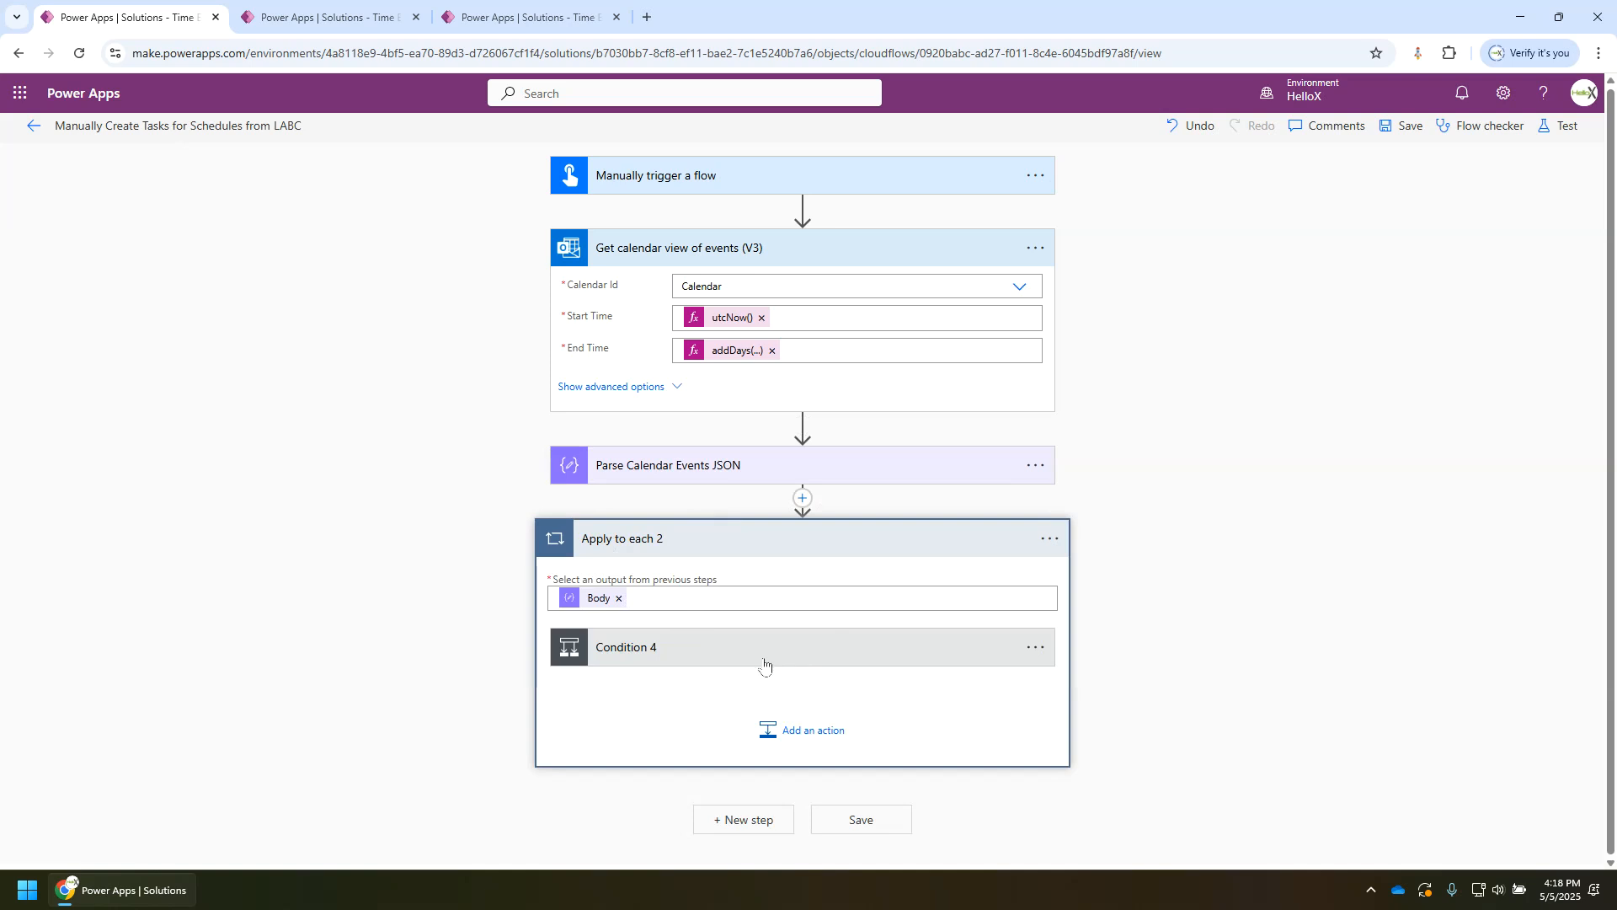
mouse_move(715, 566)
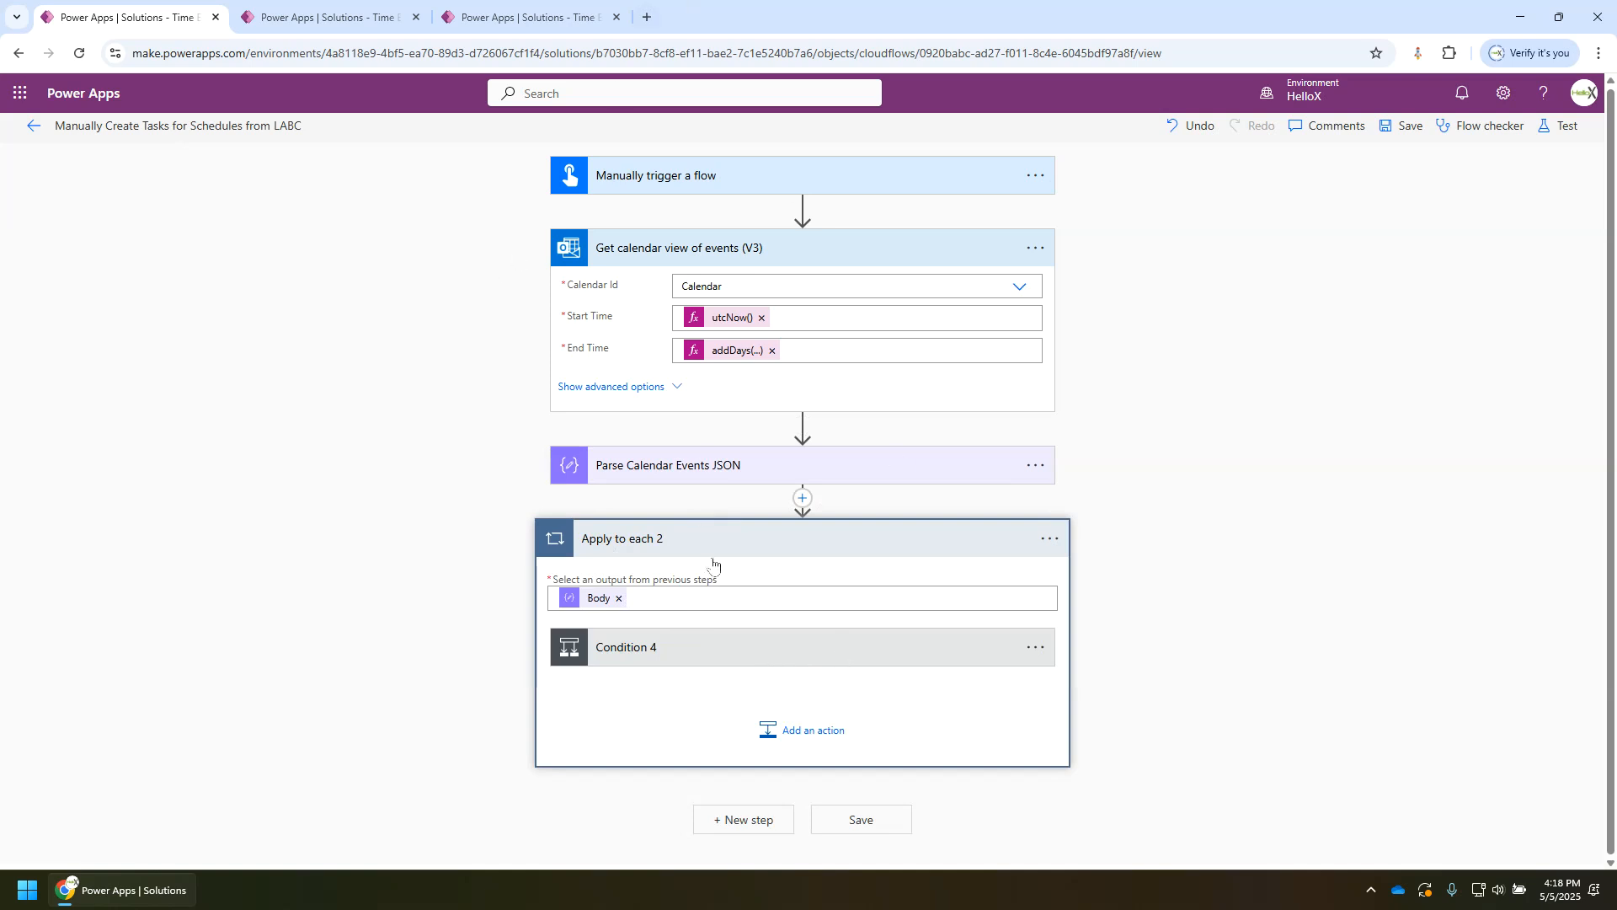
mouse_move(740, 653)
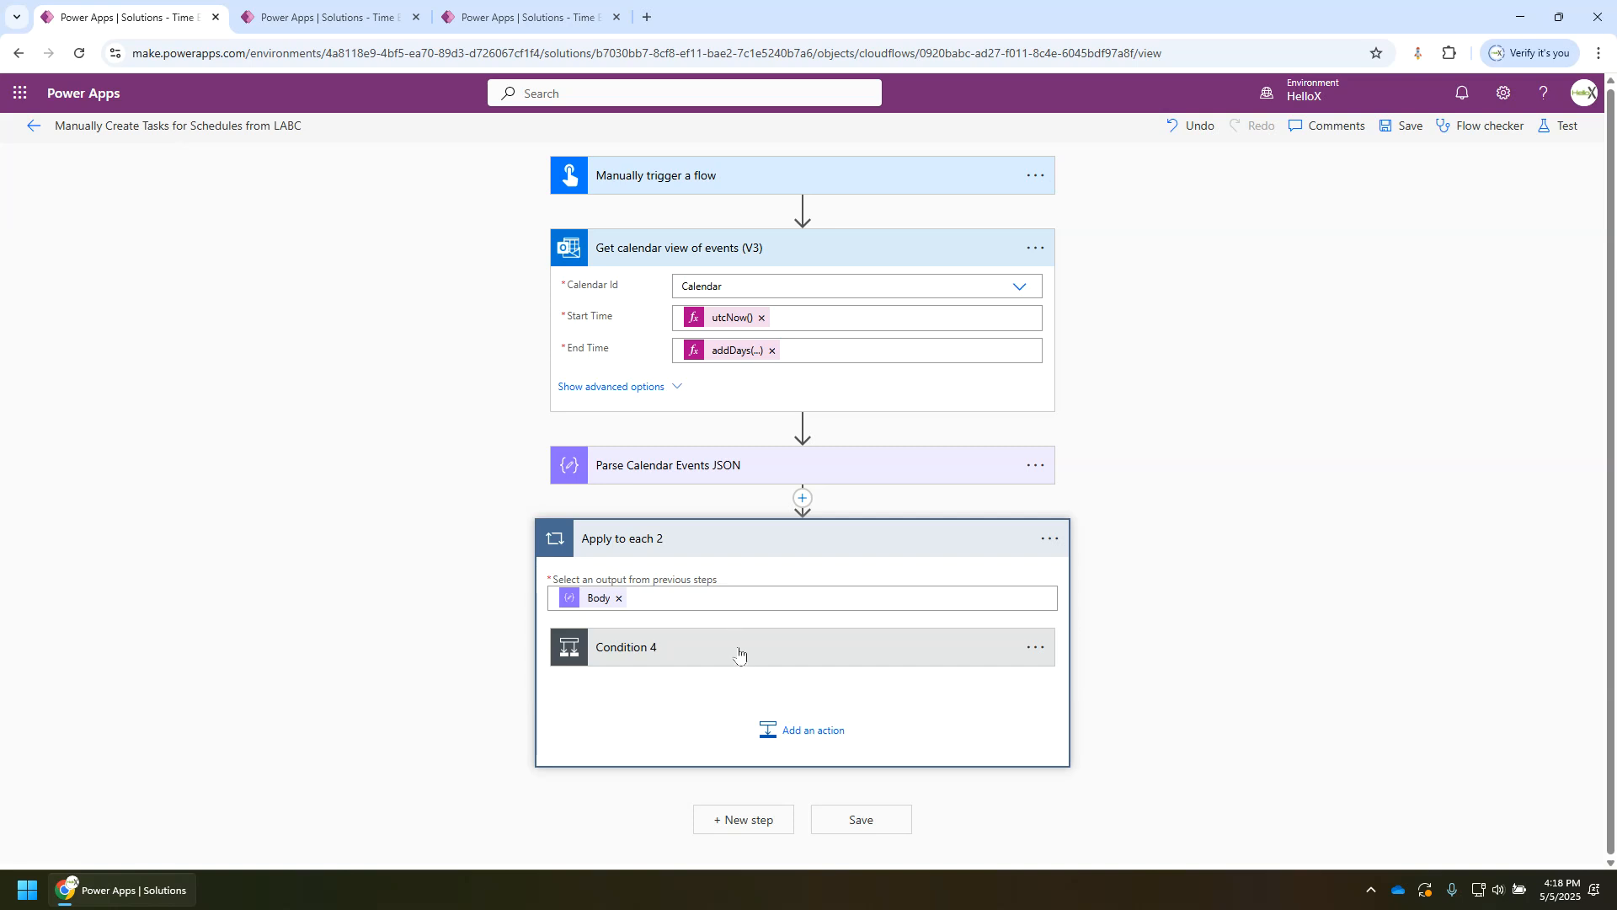
mouse_move(733, 618)
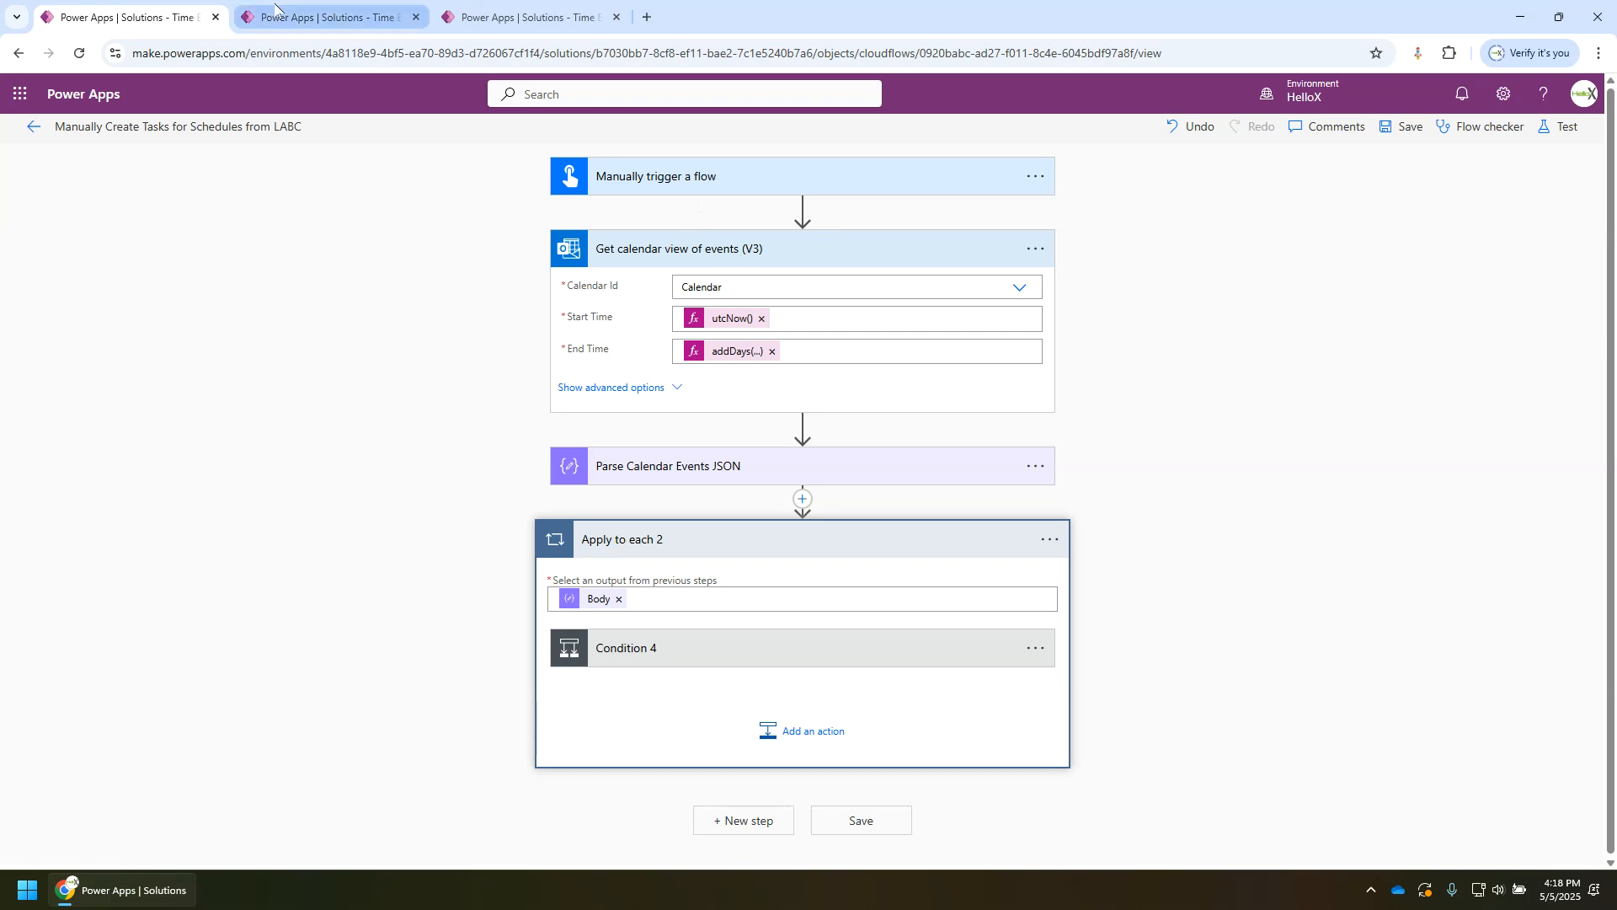
Step: Switch to the browser tab showing the calendar-view flow's successful four-step run
click(525, 17)
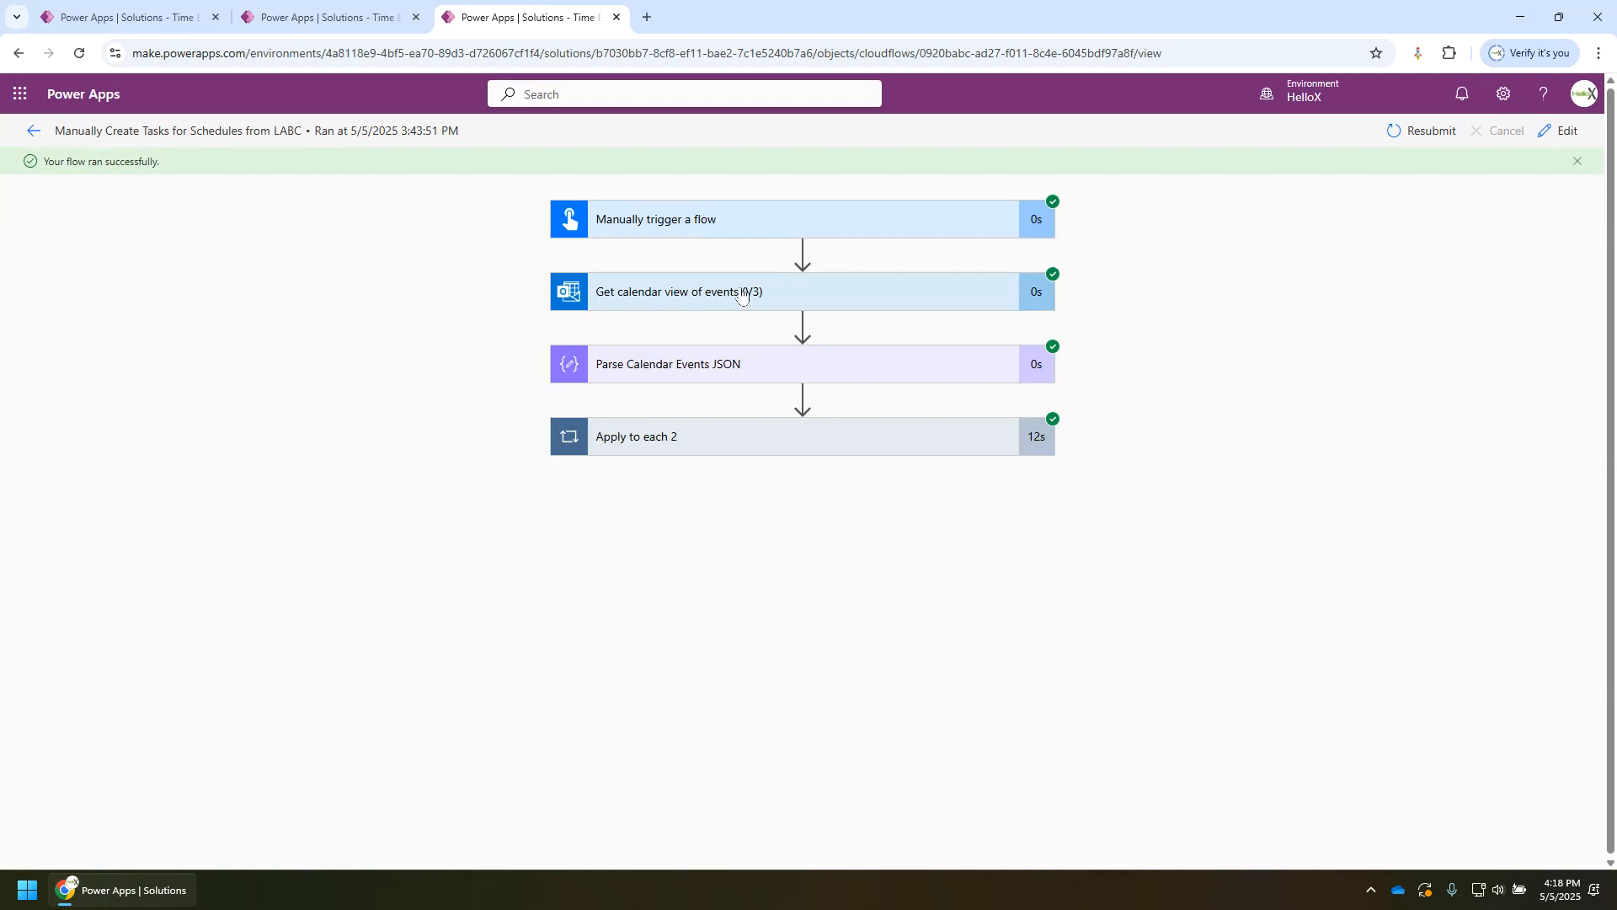
mouse_move(743, 291)
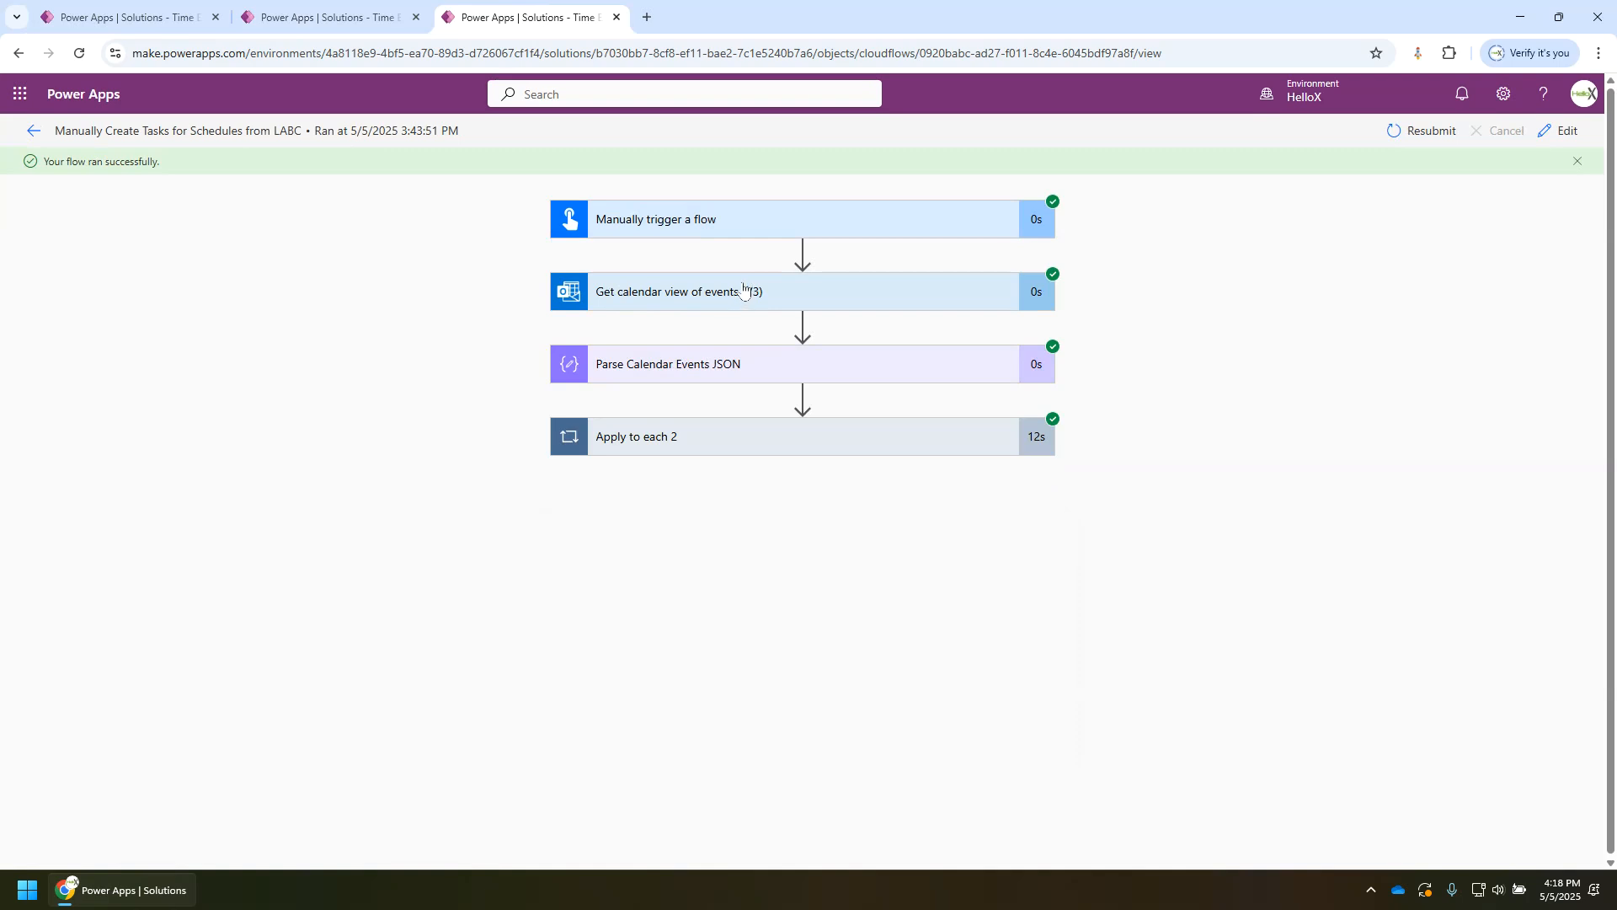
mouse_move(977, 551)
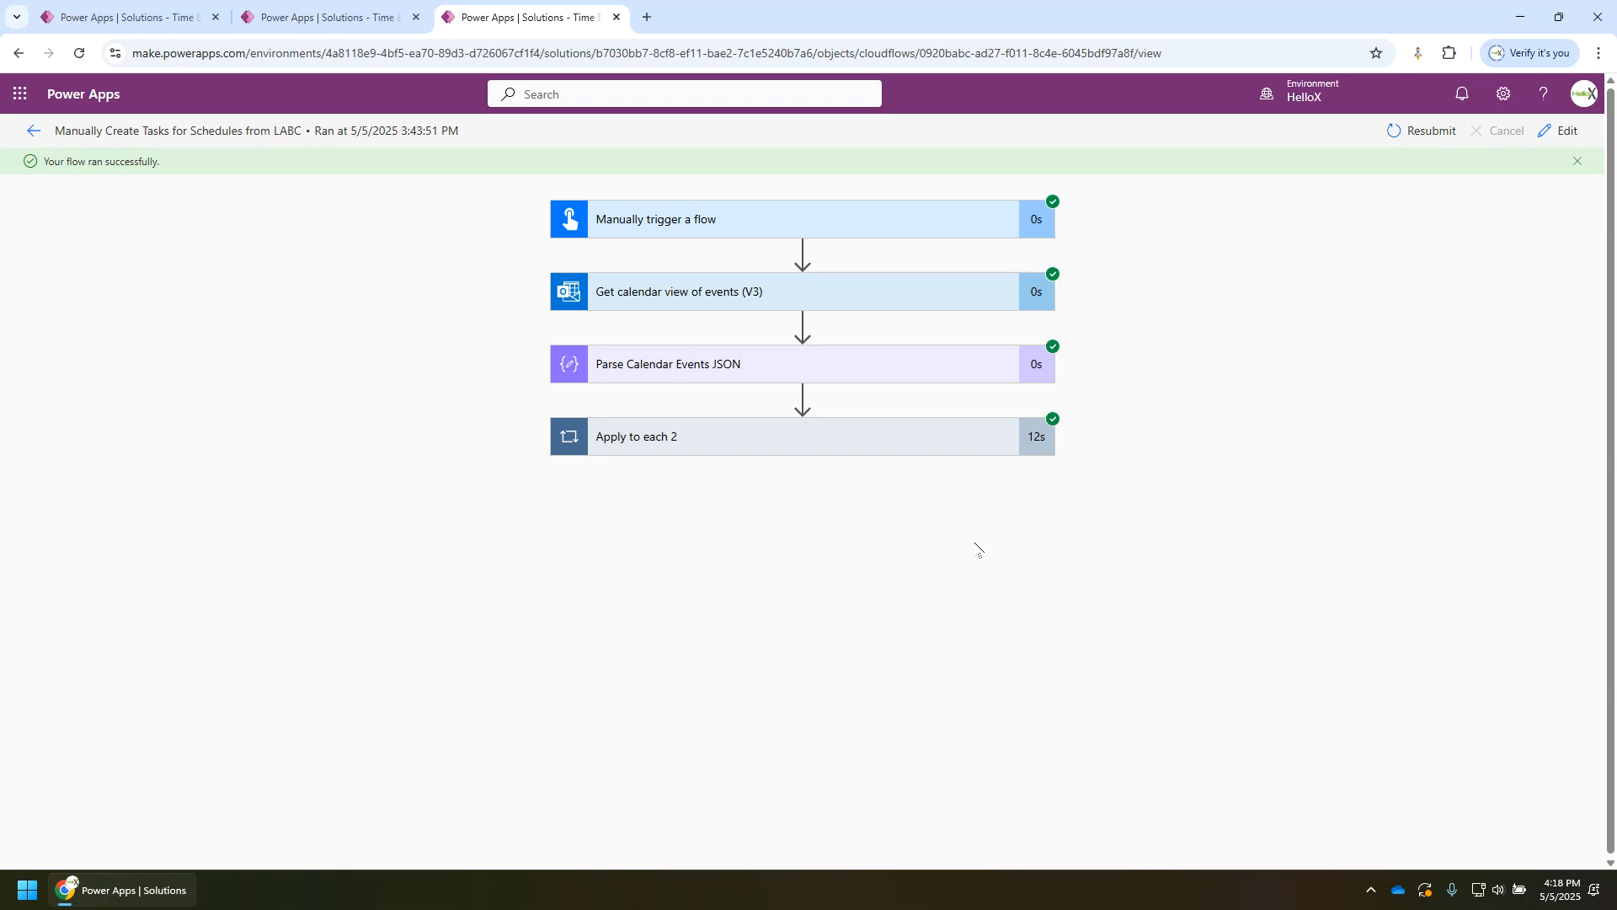
mouse_move(1042, 536)
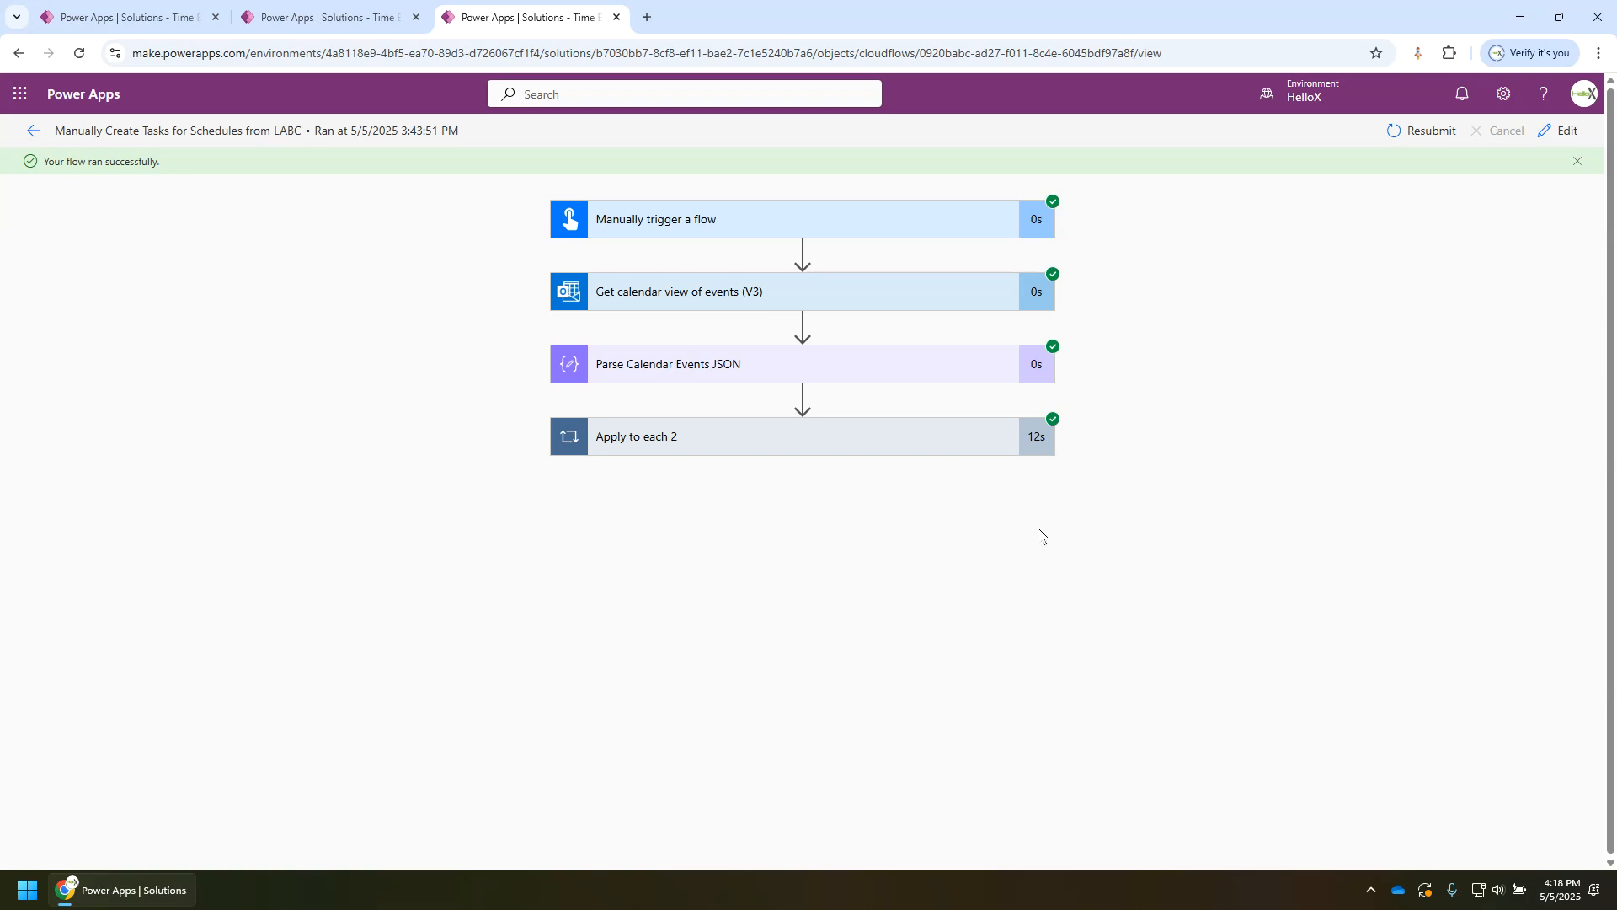
mouse_move(1023, 538)
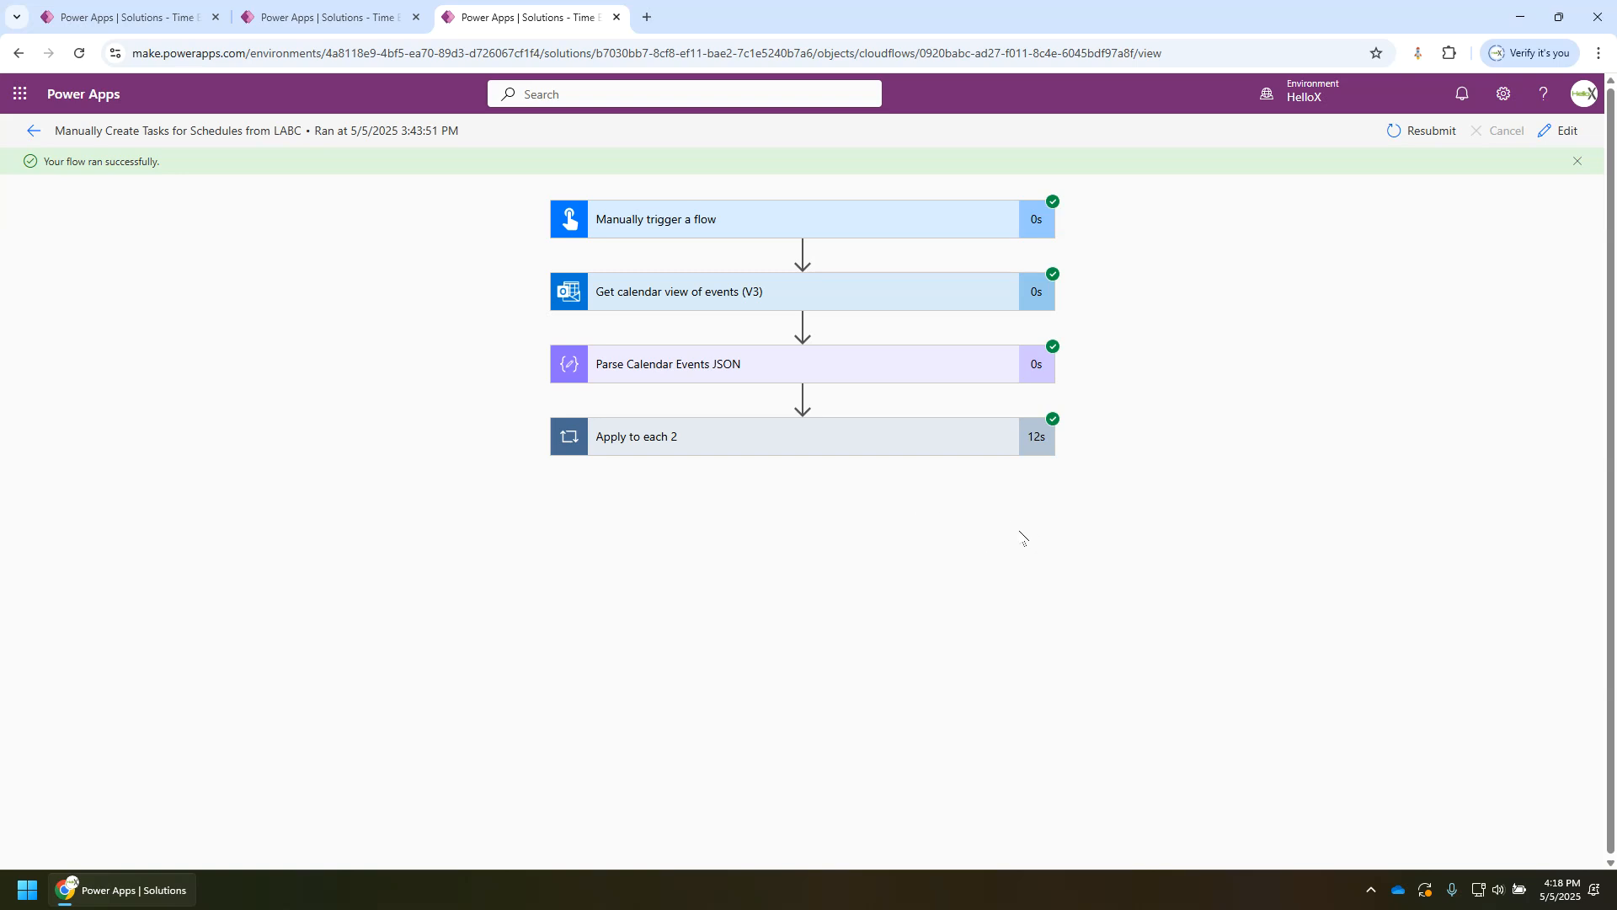